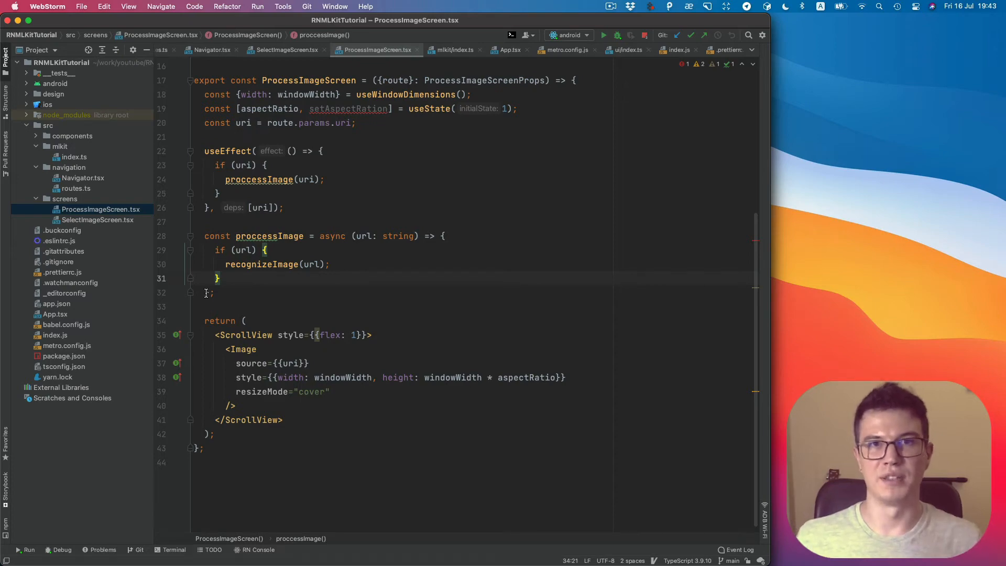
Switch to Android Studio to view TextRecognitionModule's onSuccess loops over blocks, lines and elements.
key("cmd+tab")
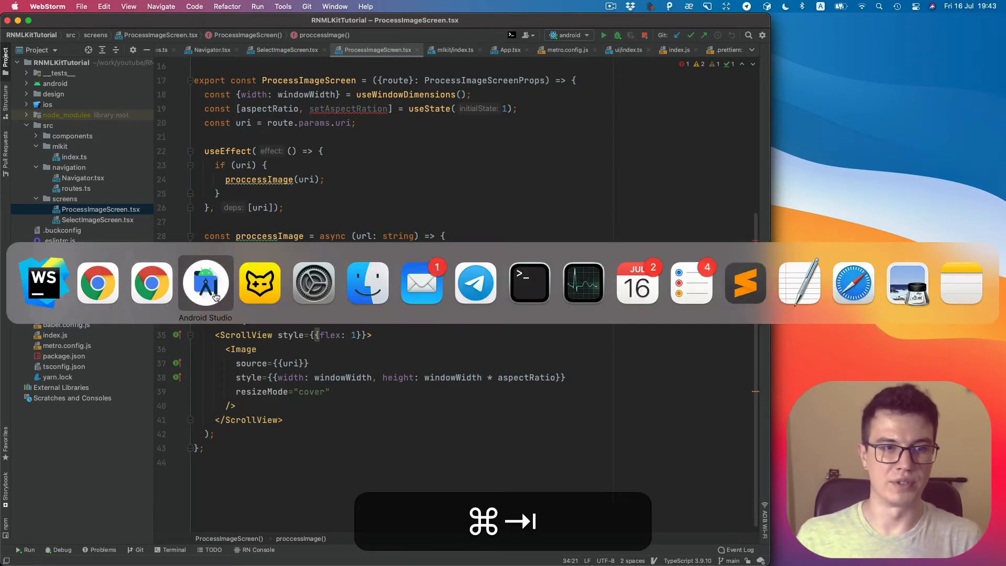
left_click(205, 283)
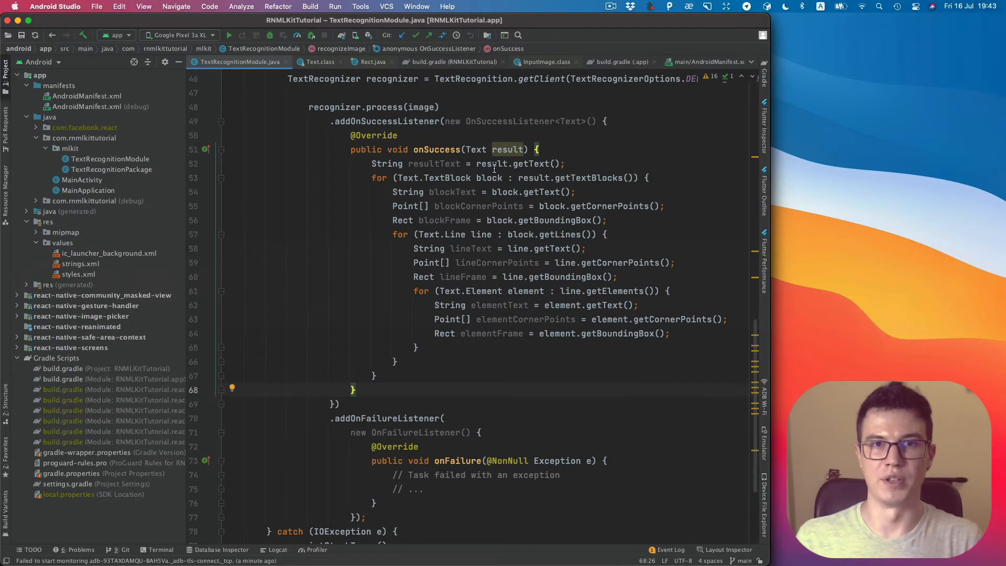
mouse_move(491, 186)
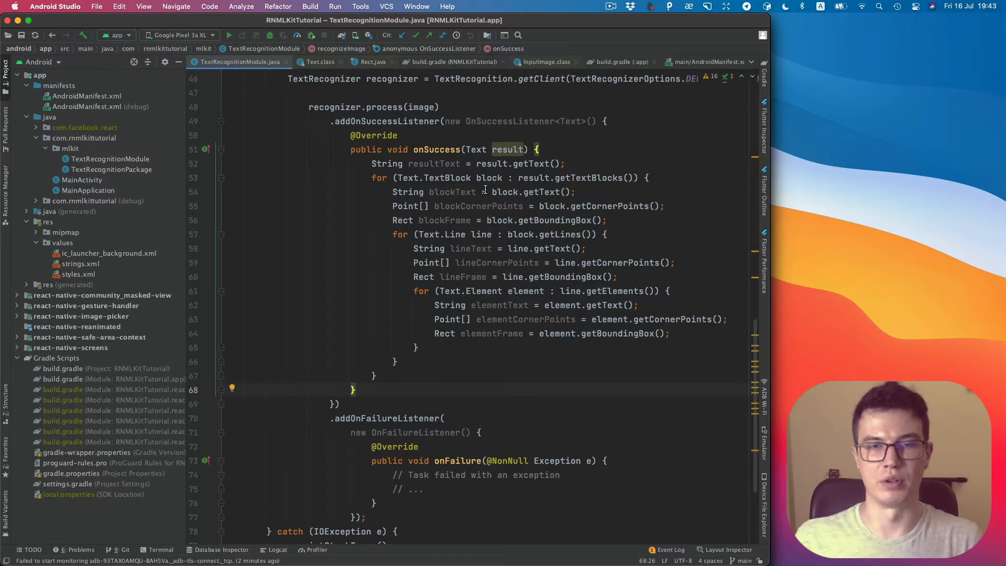
mouse_move(478, 205)
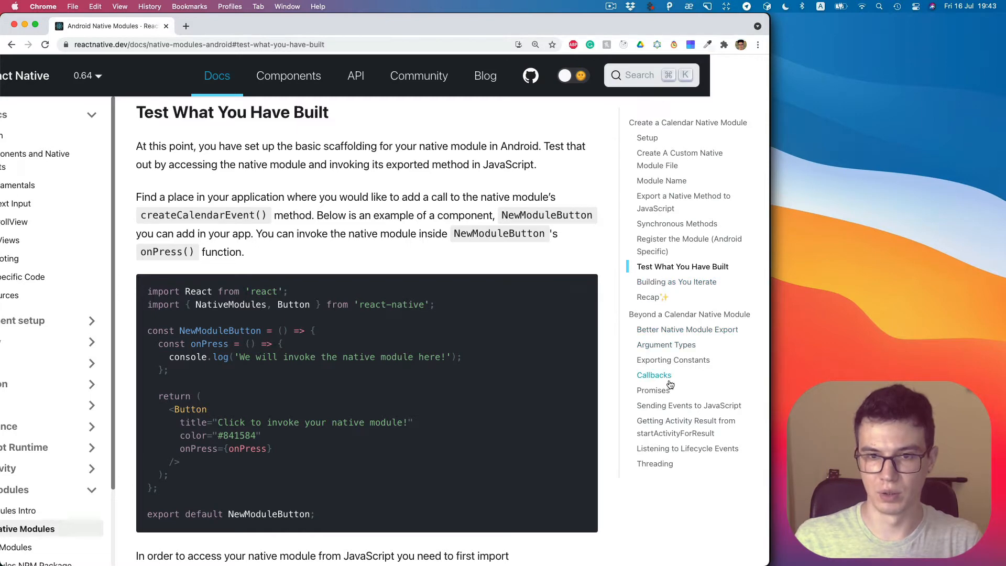
Jump to the guide's Promises section and copy the Promise parameter declaration.
left_click(653, 390)
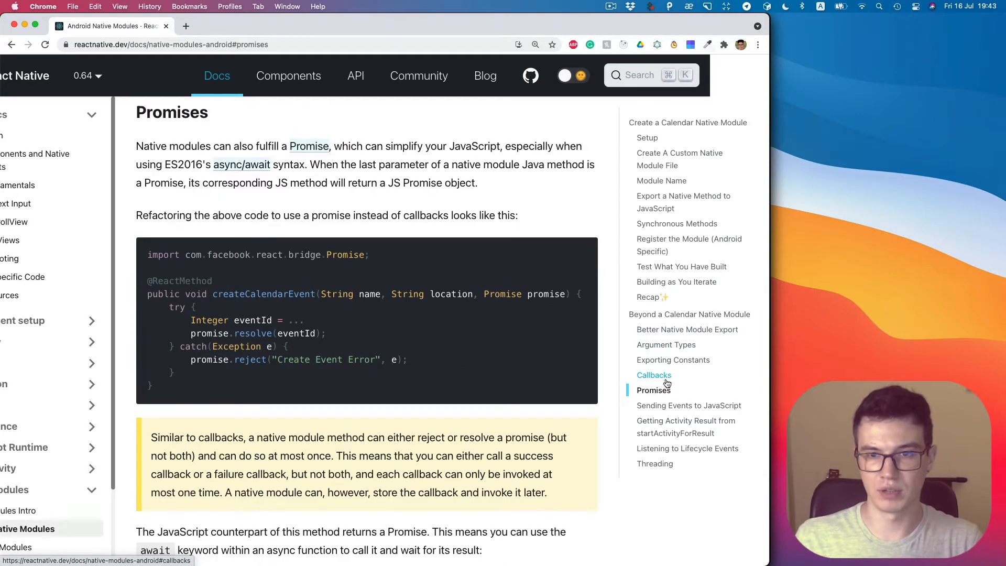
mouse_move(431, 276)
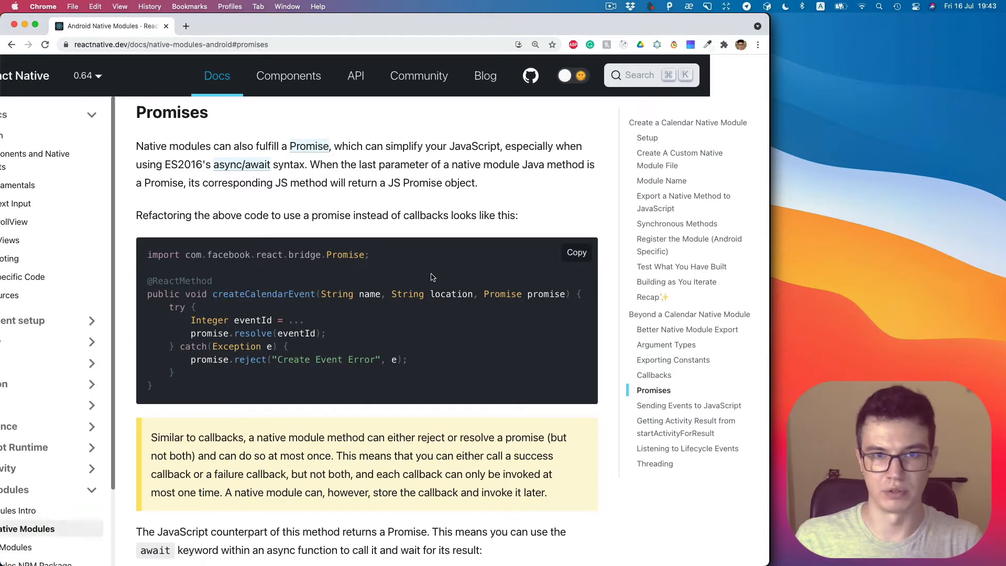
mouse_move(526, 289)
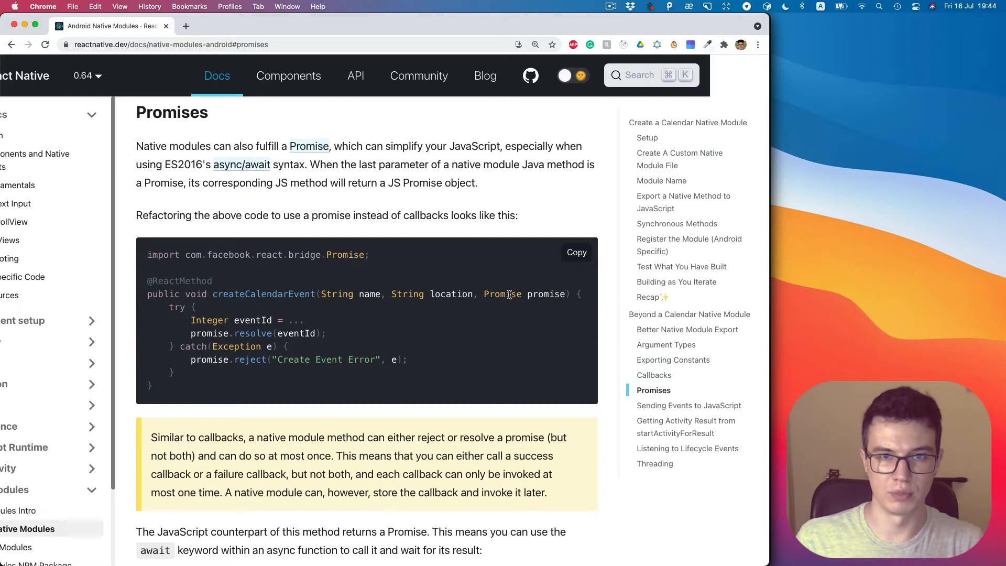
double_click(524, 294)
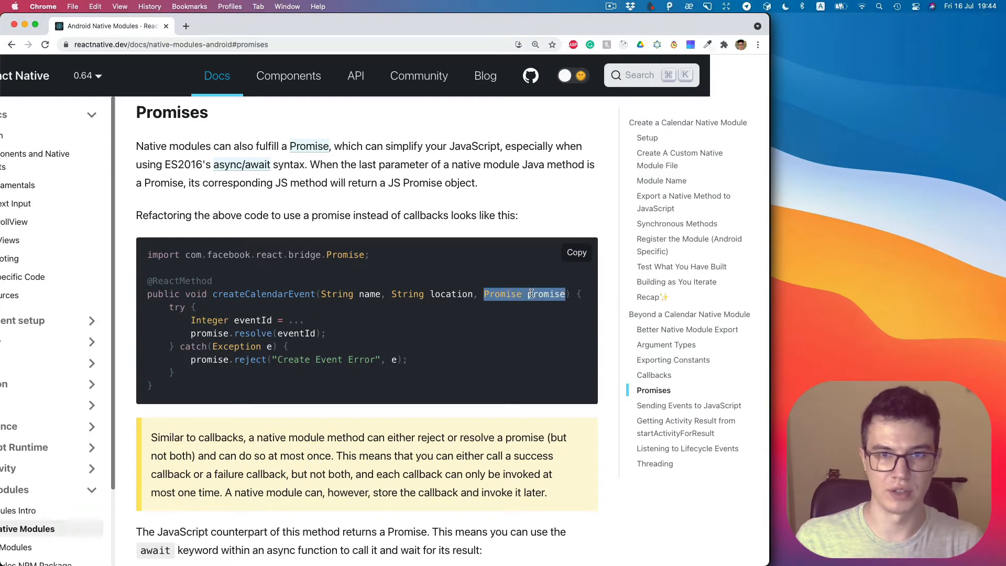
key("cmd+c")
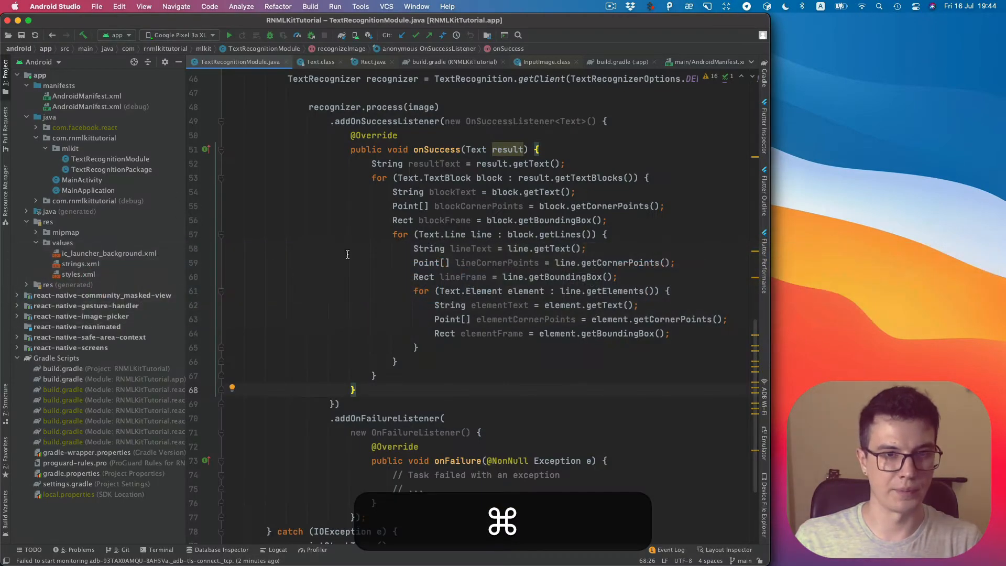
Add a Promise parameter to recognizeImage and a promise.resolve() call after the loops.
scroll("up", 3)
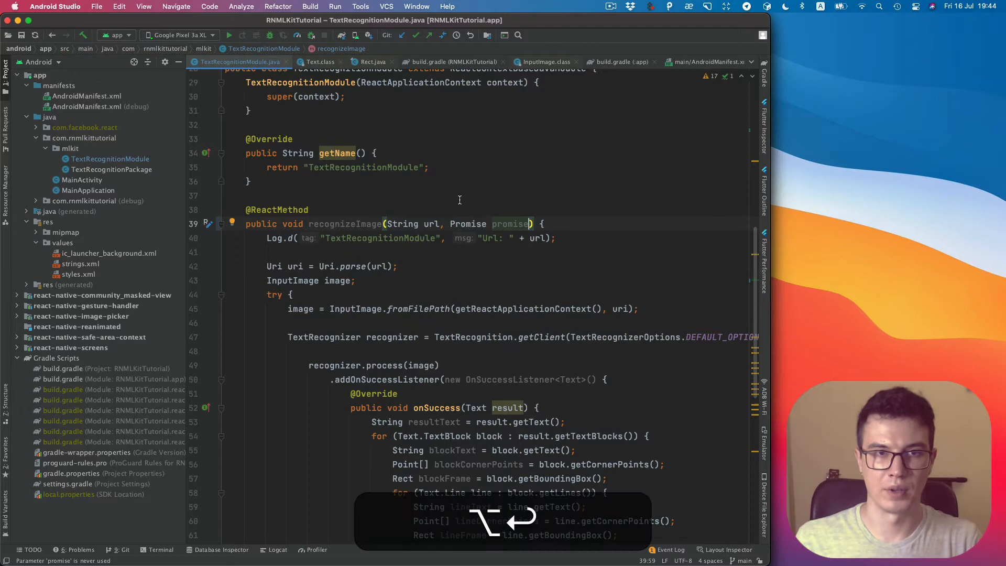
scroll("down", 3)
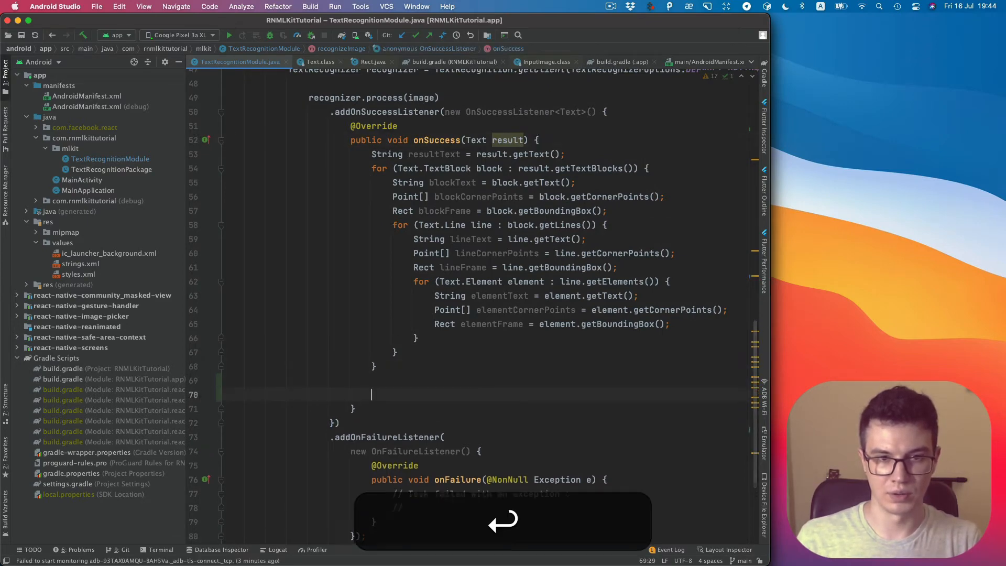
key("cmd+tab")
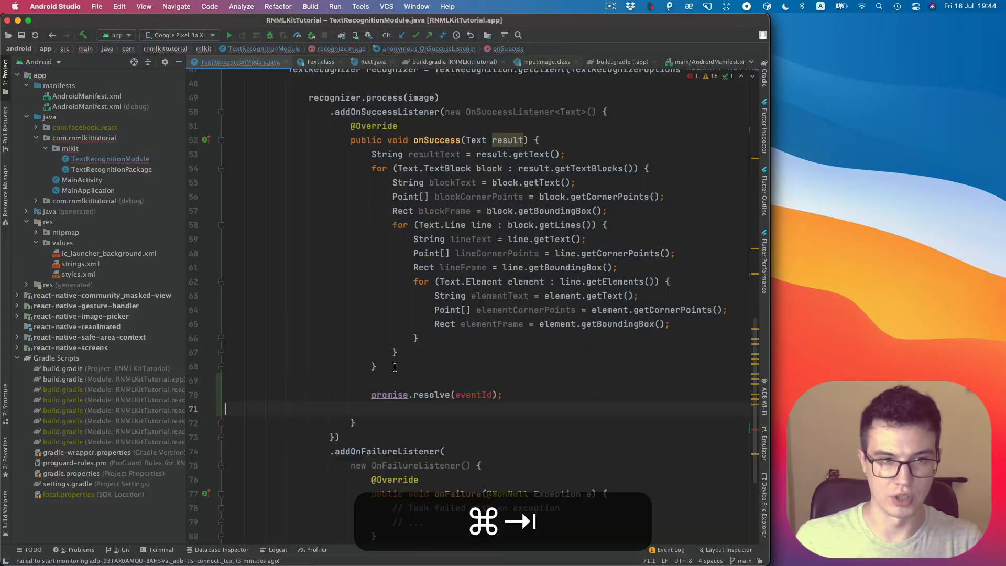
scroll("down", 3)
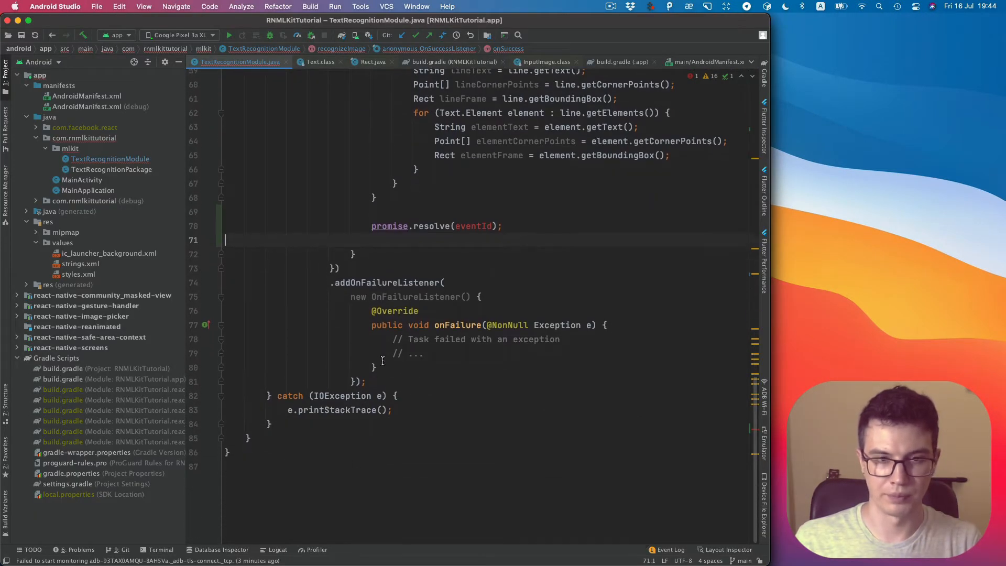
Reject with "Text Recognition is failed" in onFailure and remove resolve's eventId argument.
key("cmd+v")
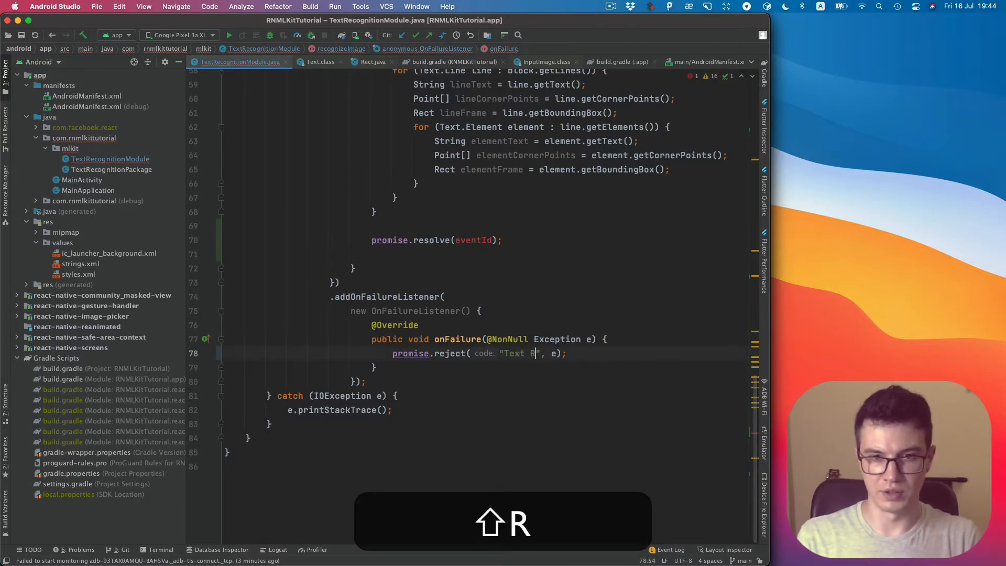
type("ecog")
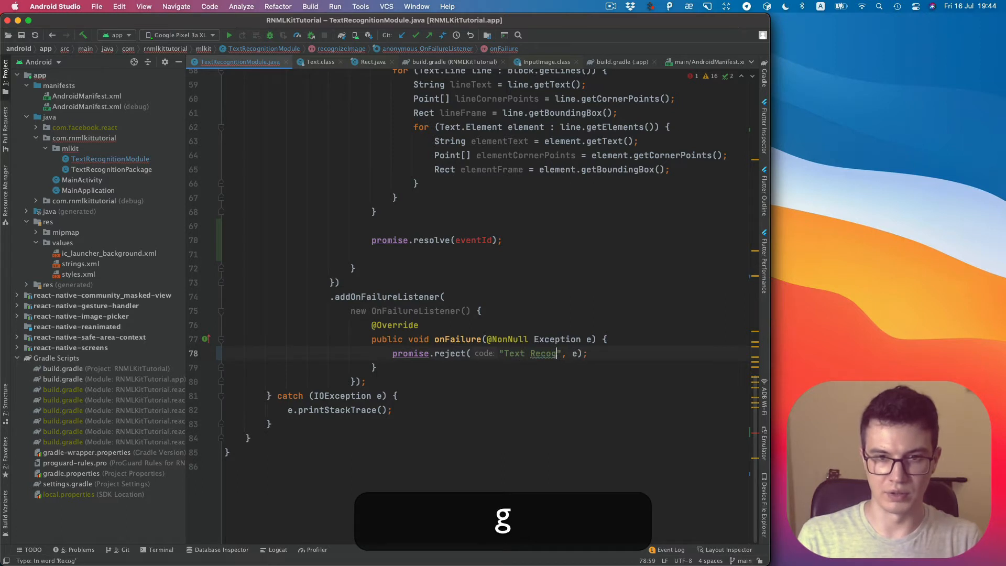
type("nition is fa")
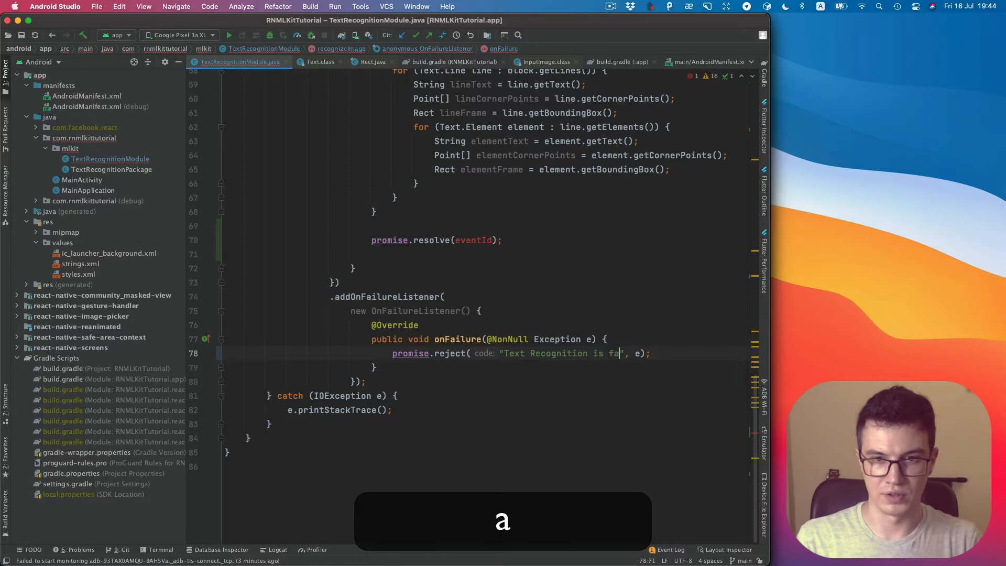
type("iled")
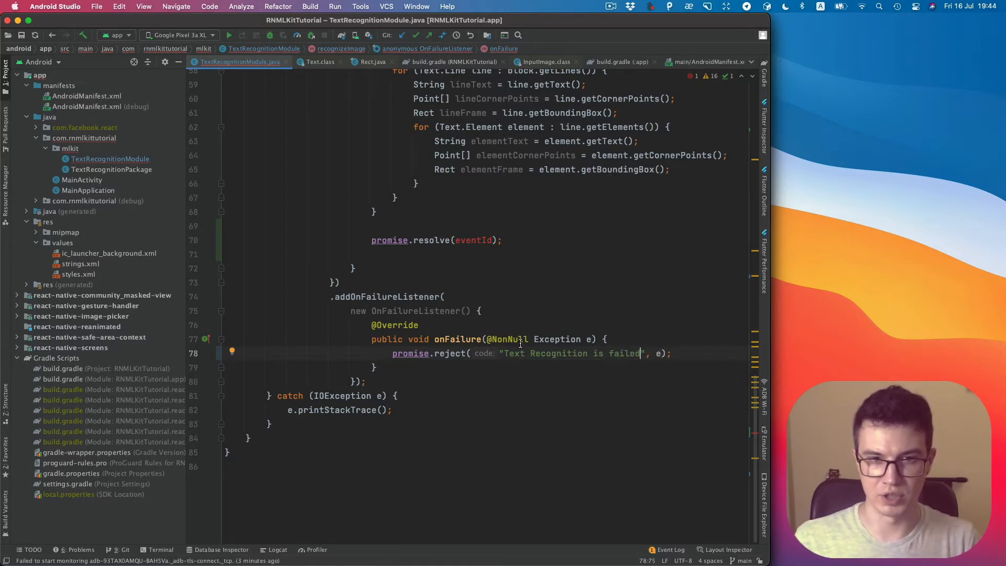
scroll("up", 3)
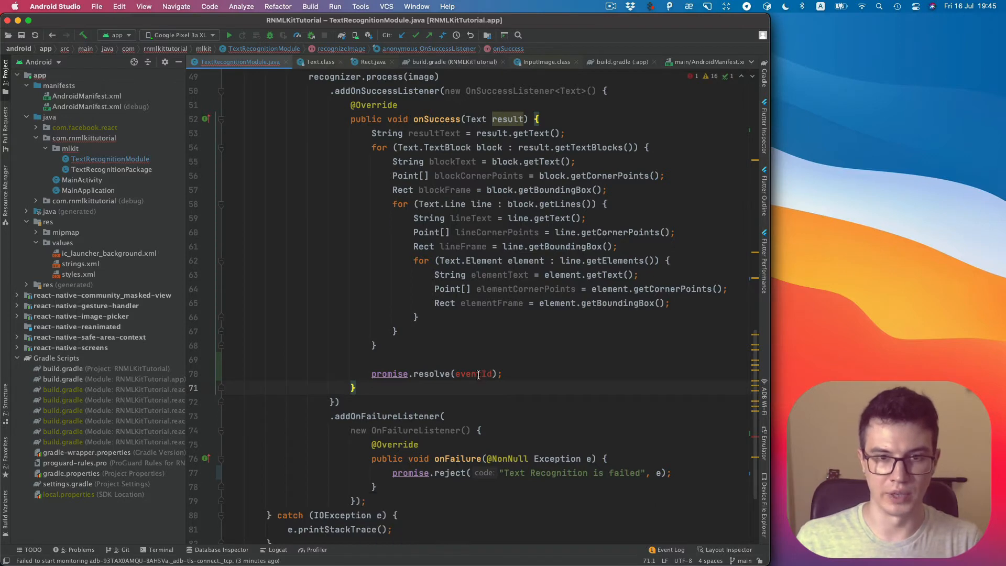
key("backspace")
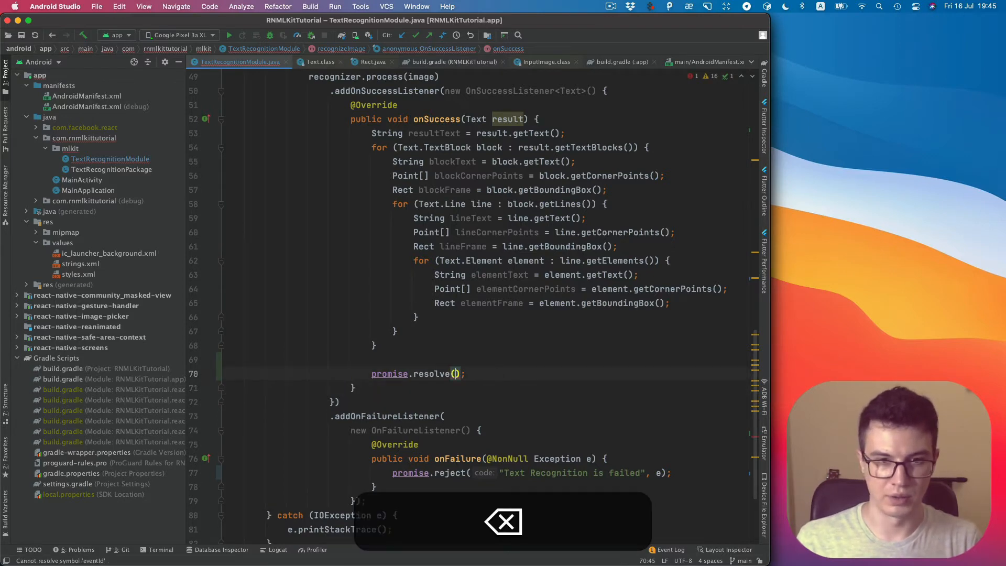
Look up ReadableMap in the docs' Java-to-JavaScript Argument Types table.
key("cmd+tab")
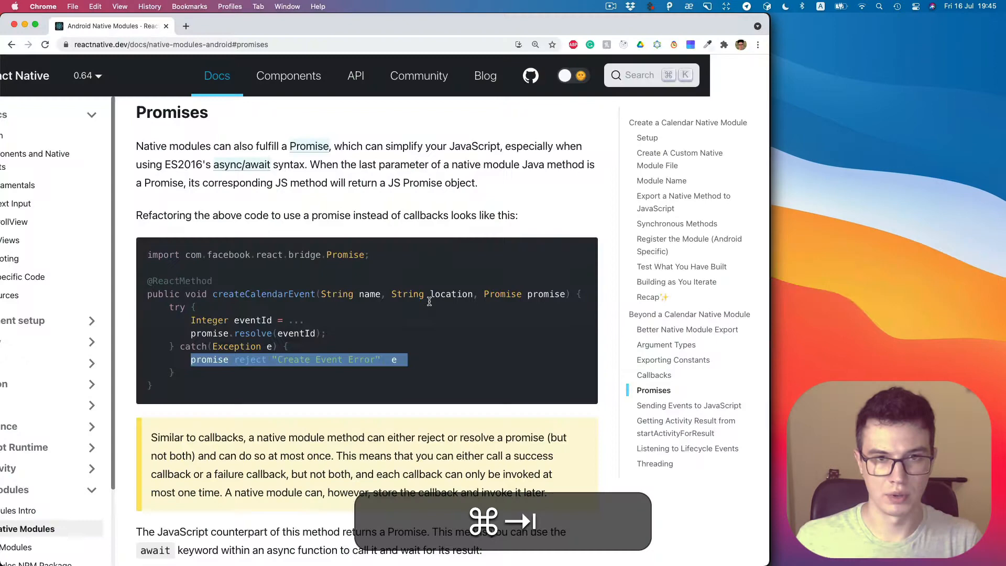
mouse_move(666, 344)
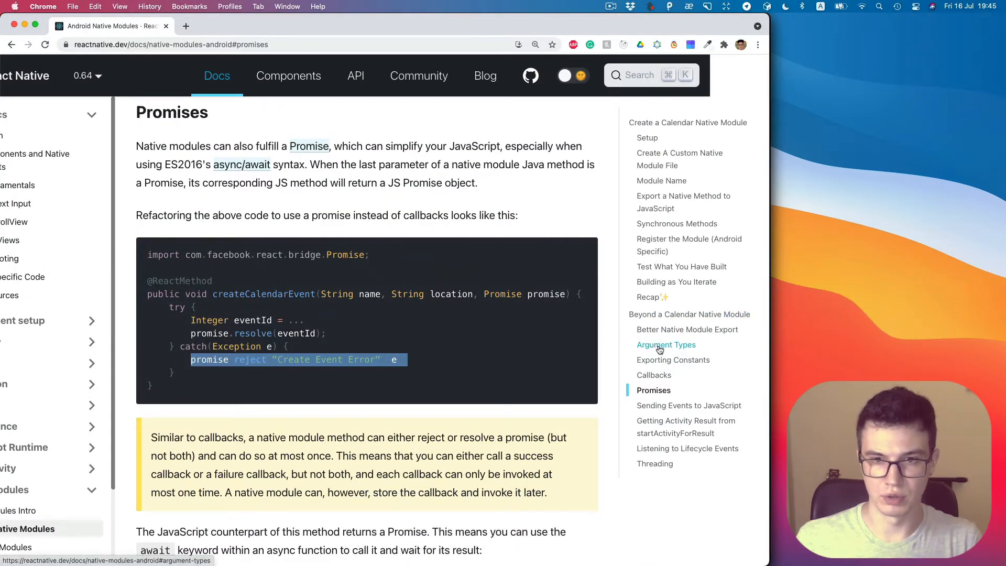
left_click(666, 344)
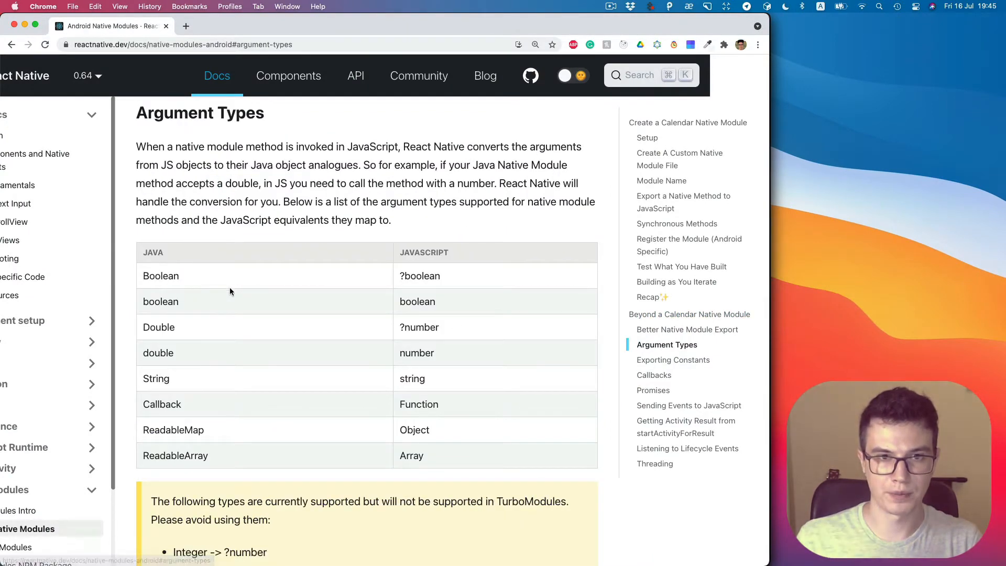
mouse_move(192, 432)
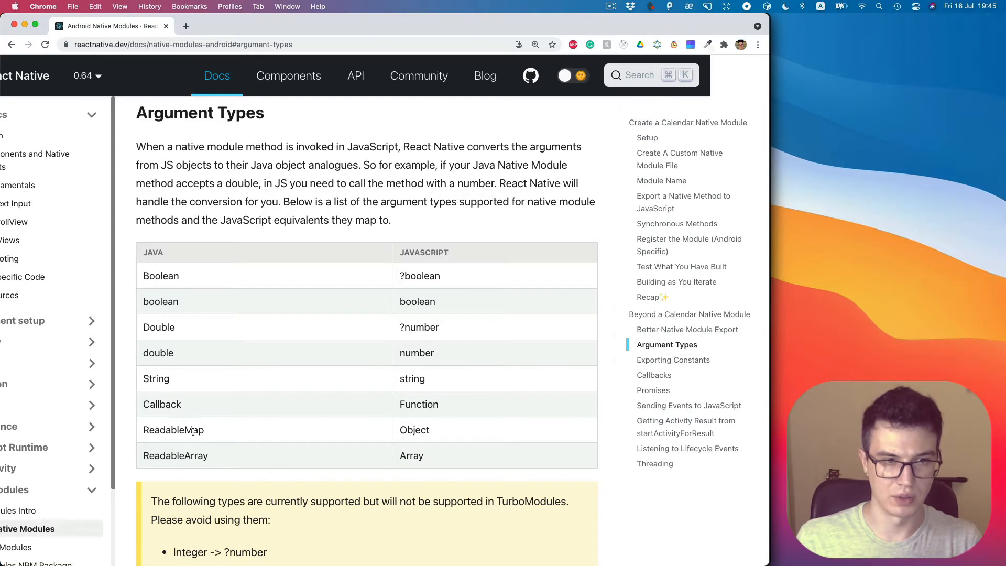
double_click(173, 430)
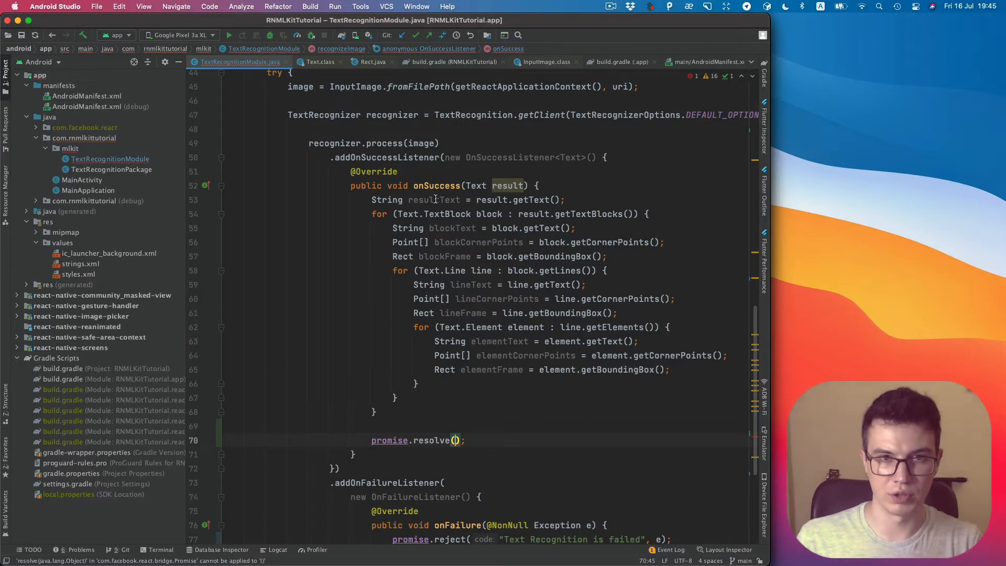
Declare WritableMap response = Arguments.createMap() in the success handler.
left_click(565, 200)
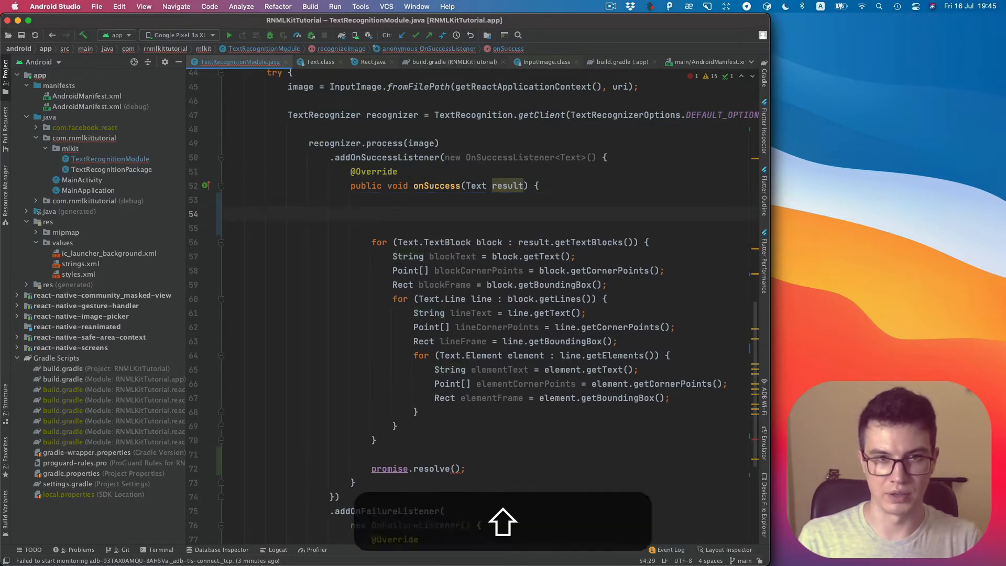
type("WritableMap")
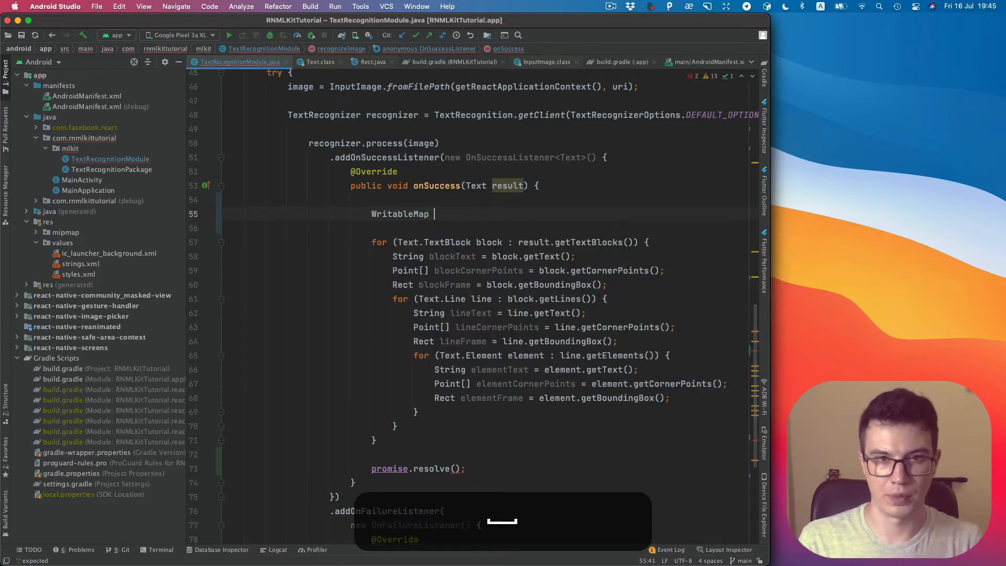
type("response =")
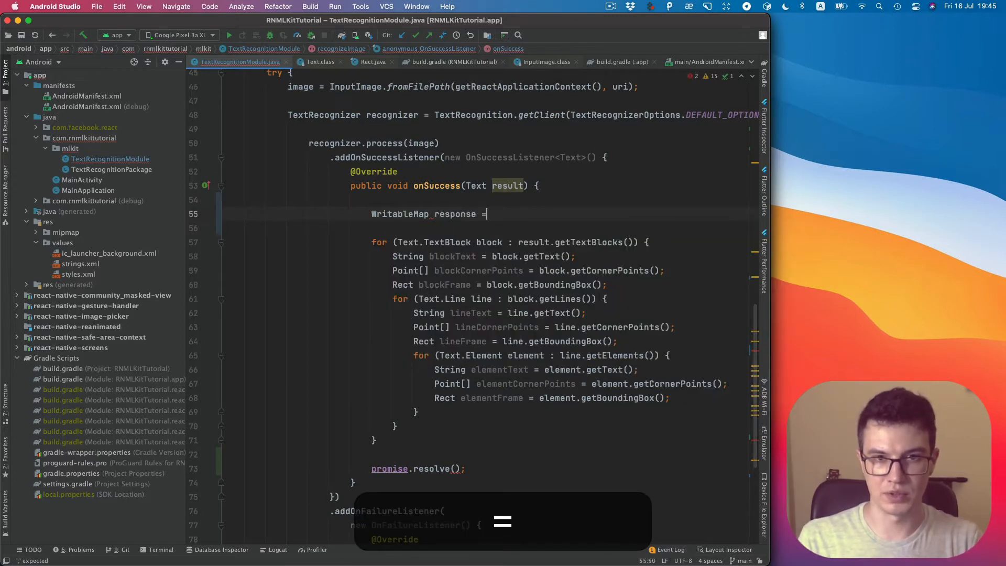
type("A")
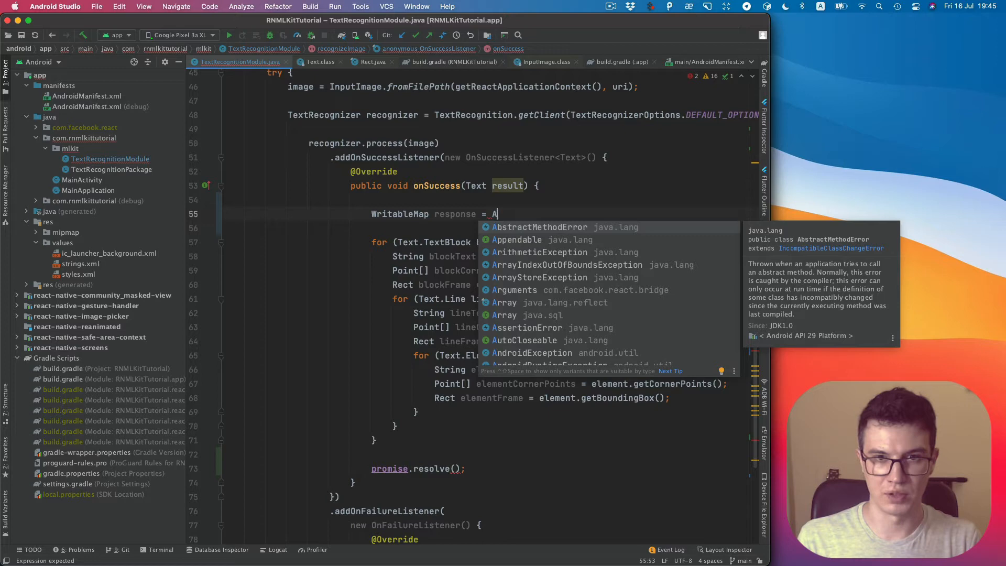
type("rguments.")
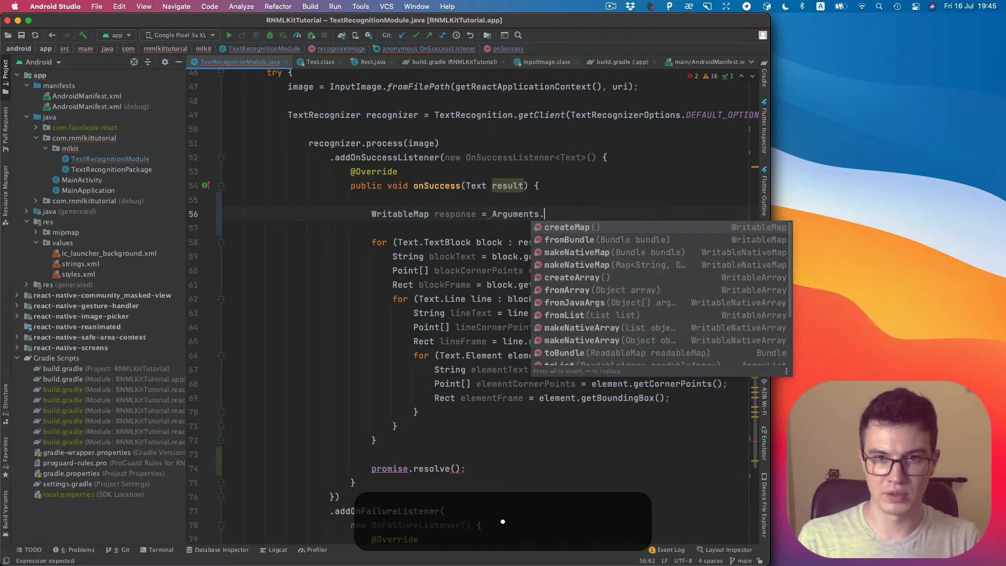
left_click(570, 227)
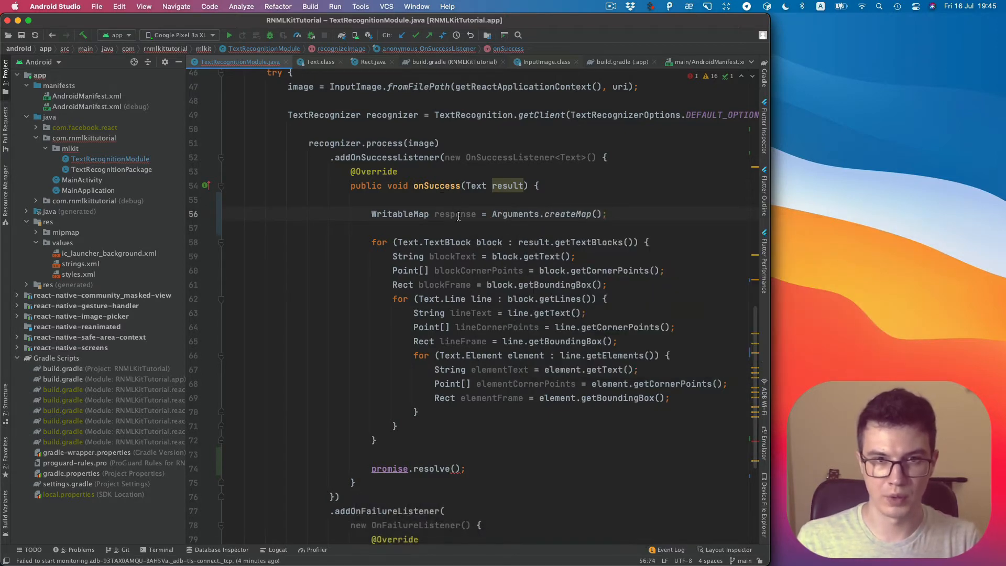
Resolve the promise with response and start a new line below the map creation.
left_click(455, 468)
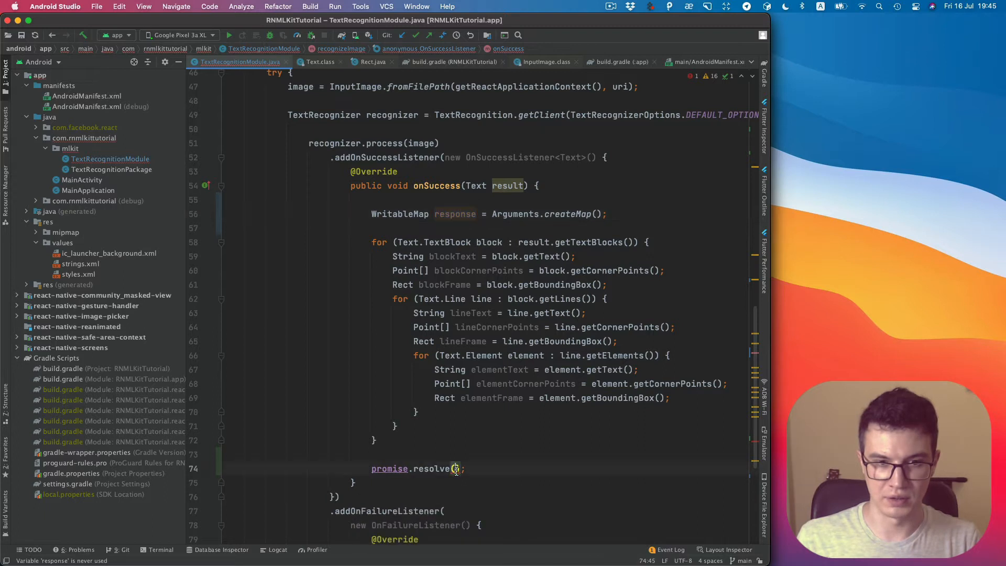
type("response")
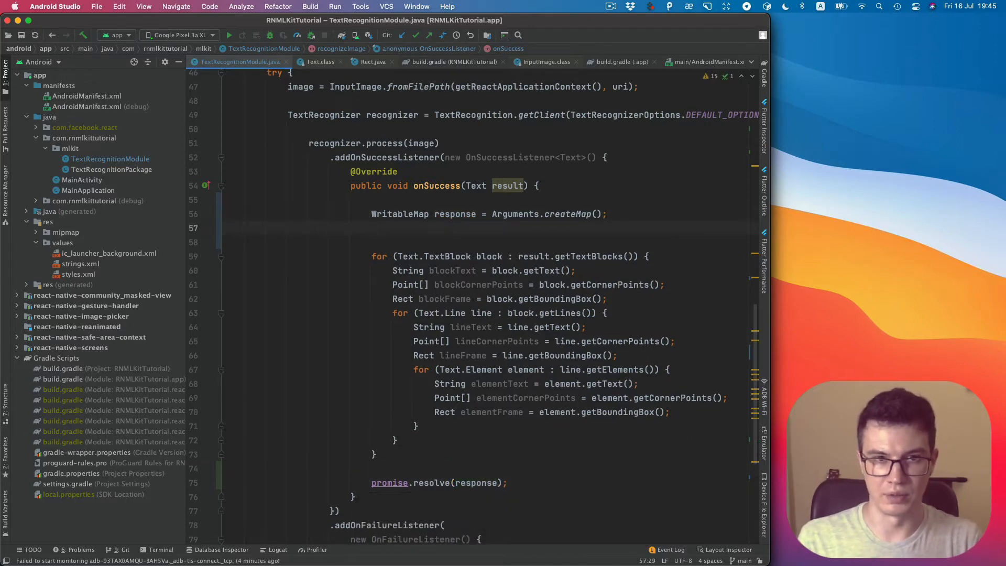
type("re")
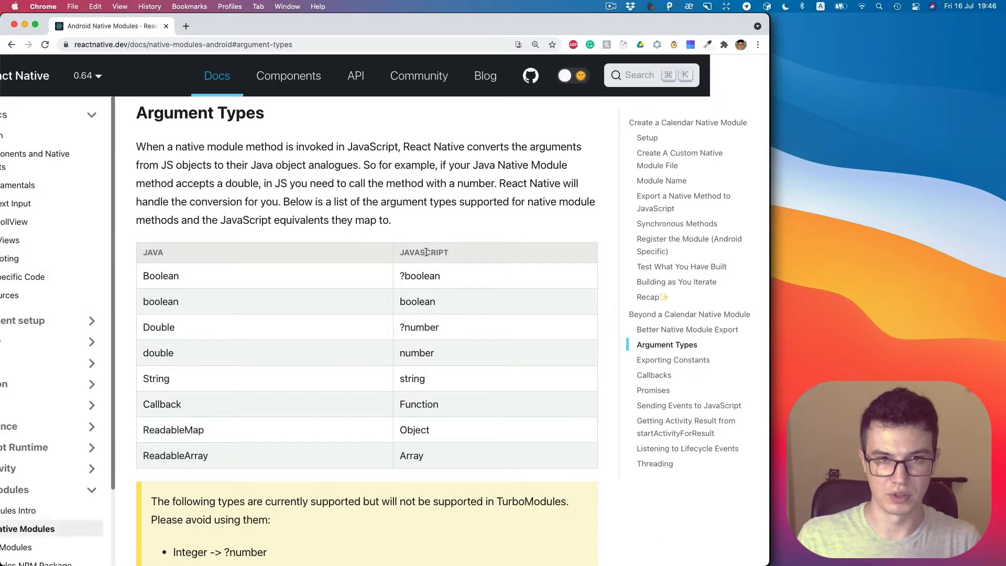
double_click(414, 430)
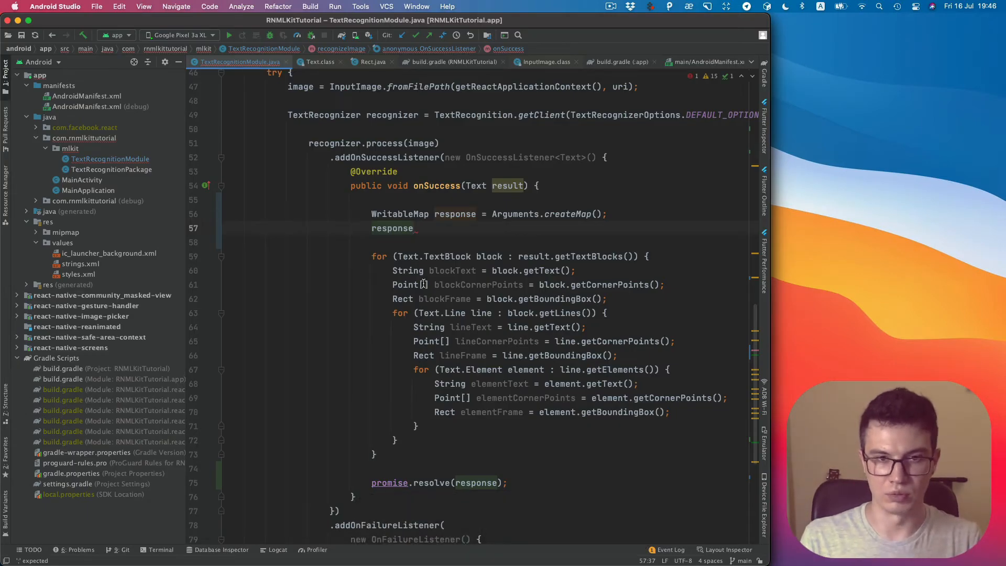
Add response.putInt("width", image.getWidth()), confirming getWidth returns an int.
type(".putInt(\"\");")
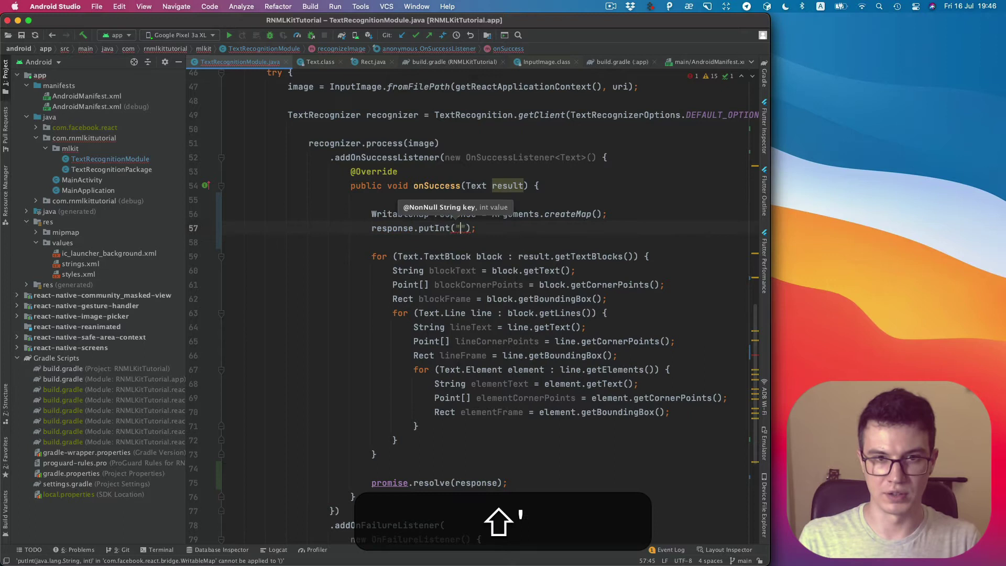
type("w")
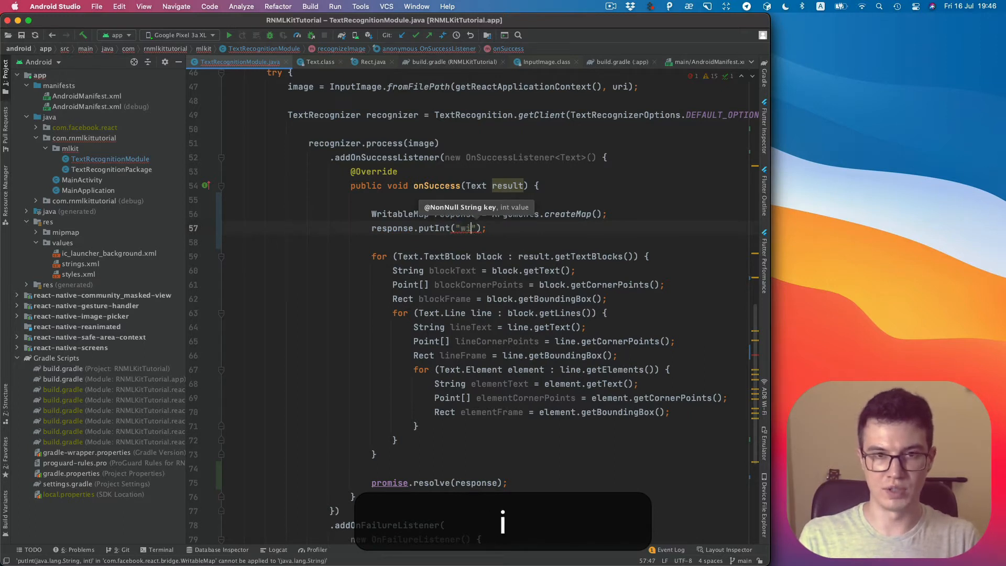
type("idth")
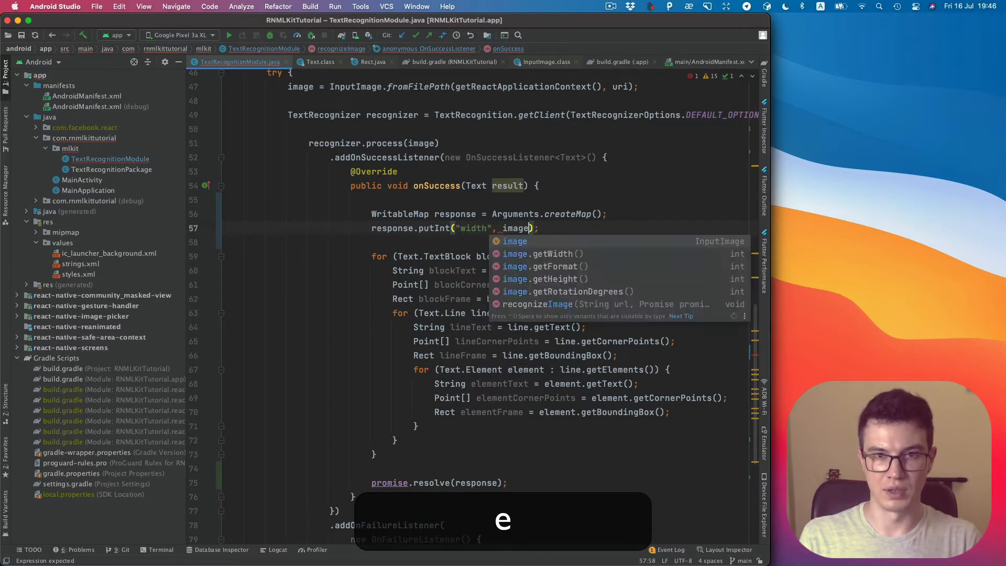
type(".getWidth(")
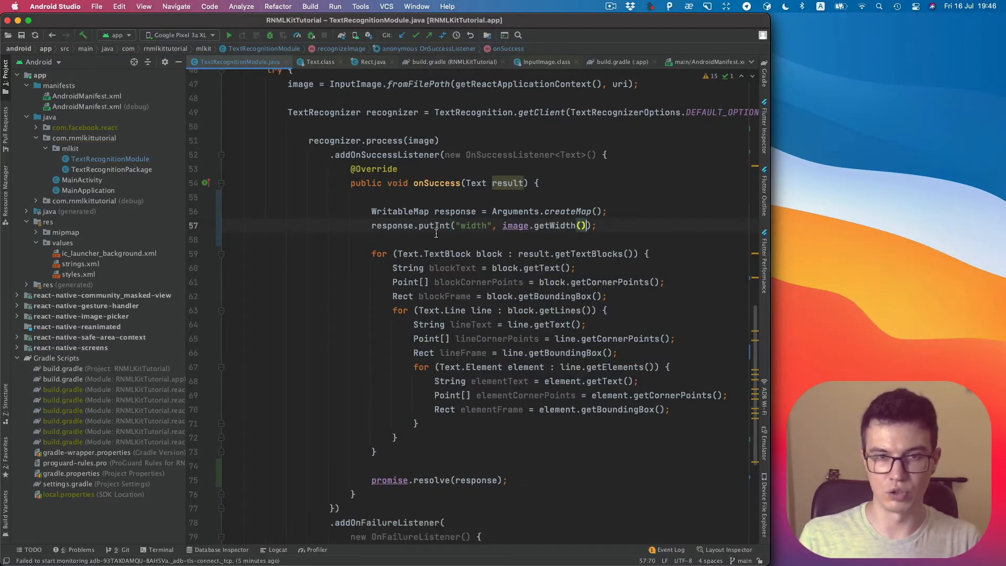
key("cmd")
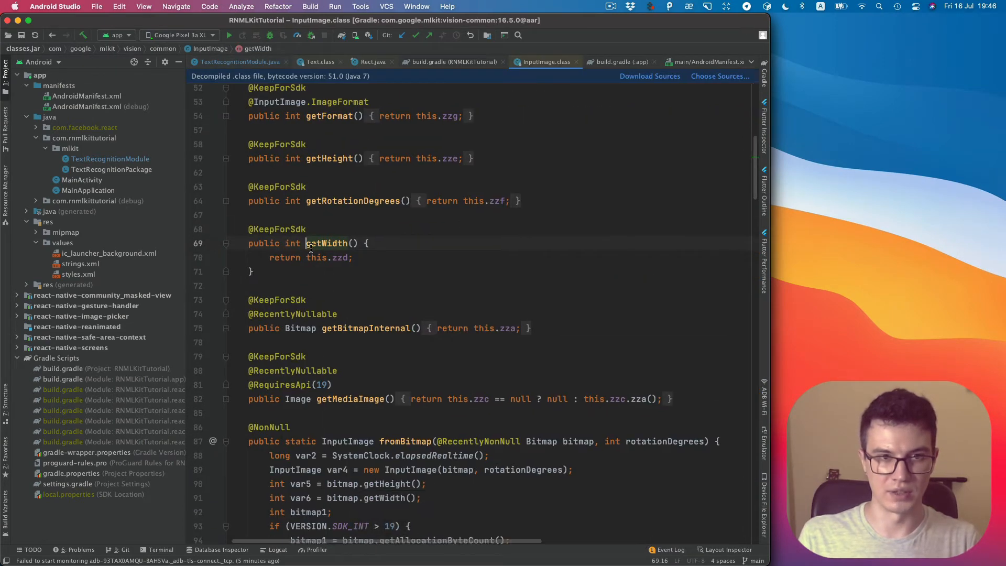
double_click(293, 242)
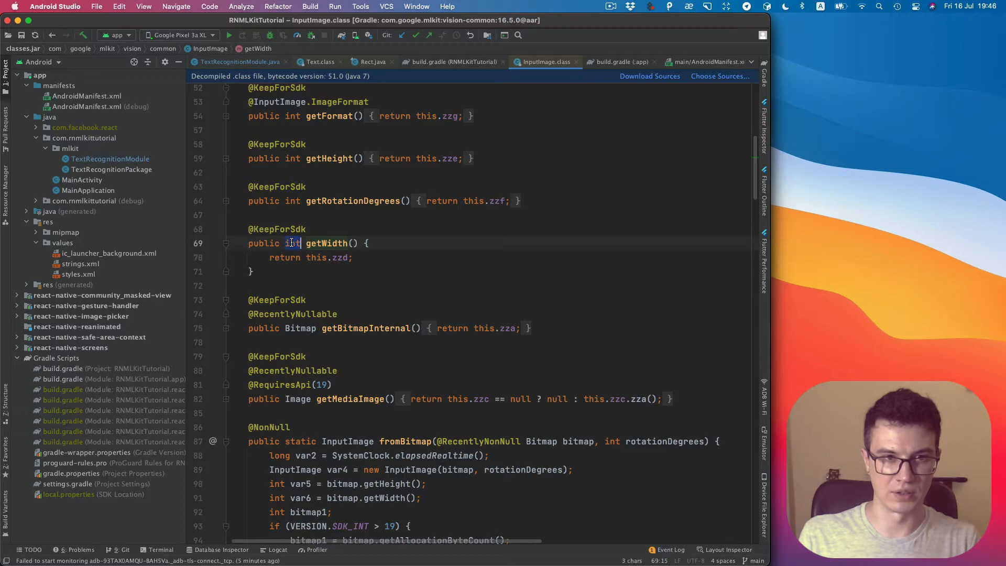
left_click(236, 62)
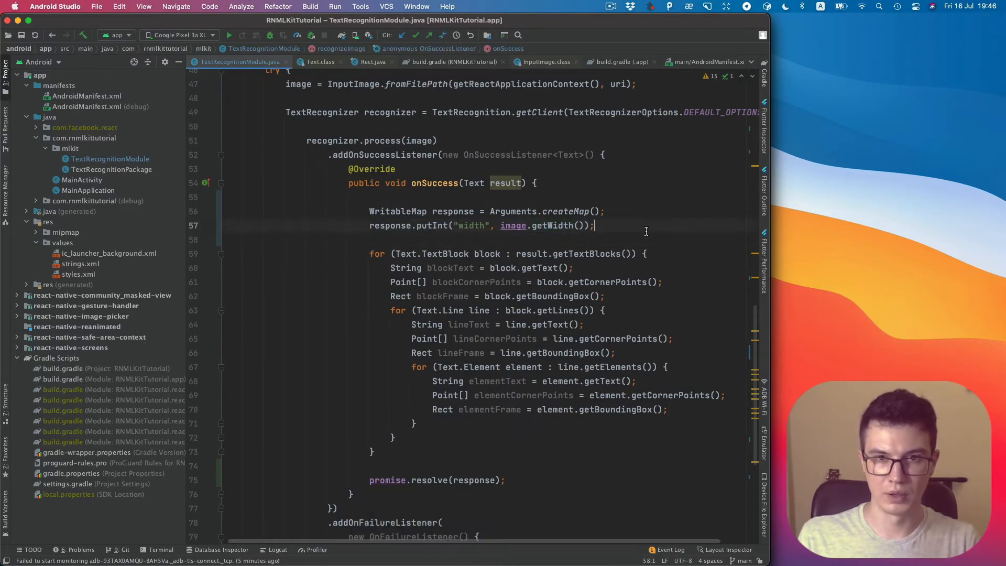
Add putInt("height", image.getHeight()) and declare WritableArray blocks = Arguments.createArray().
type("height\", image.getWidth());")
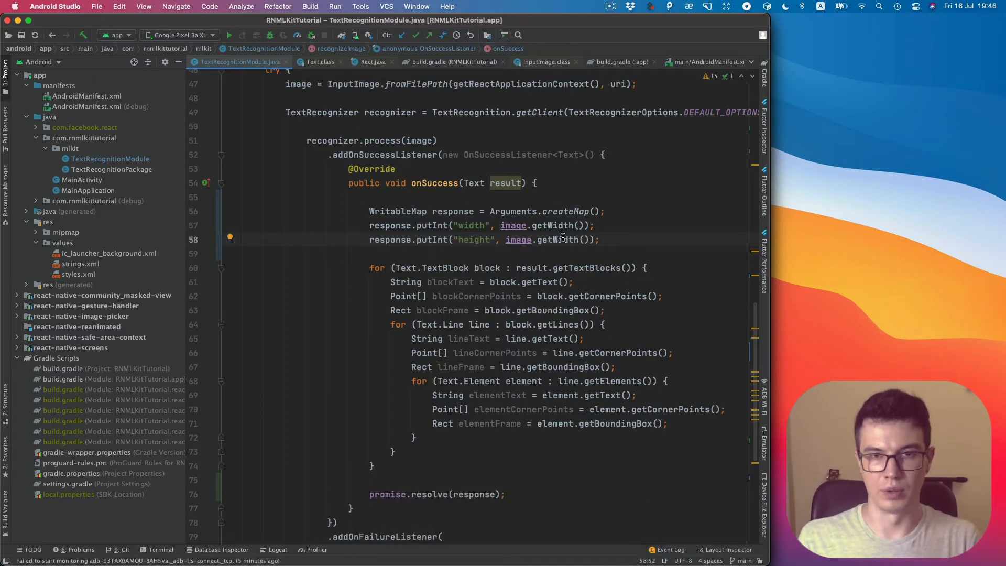
type("Heigh")
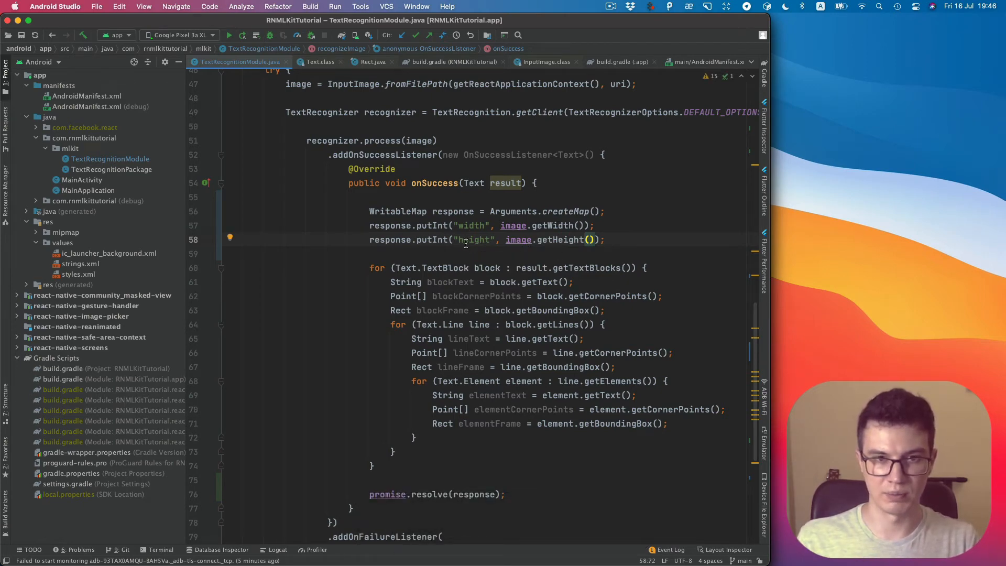
mouse_move(435, 240)
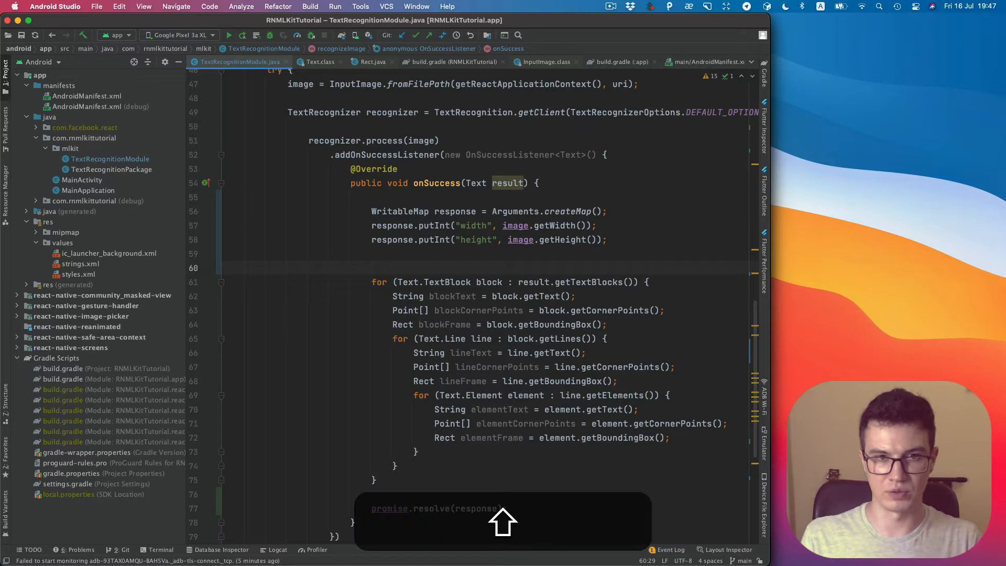
type("WritableArray")
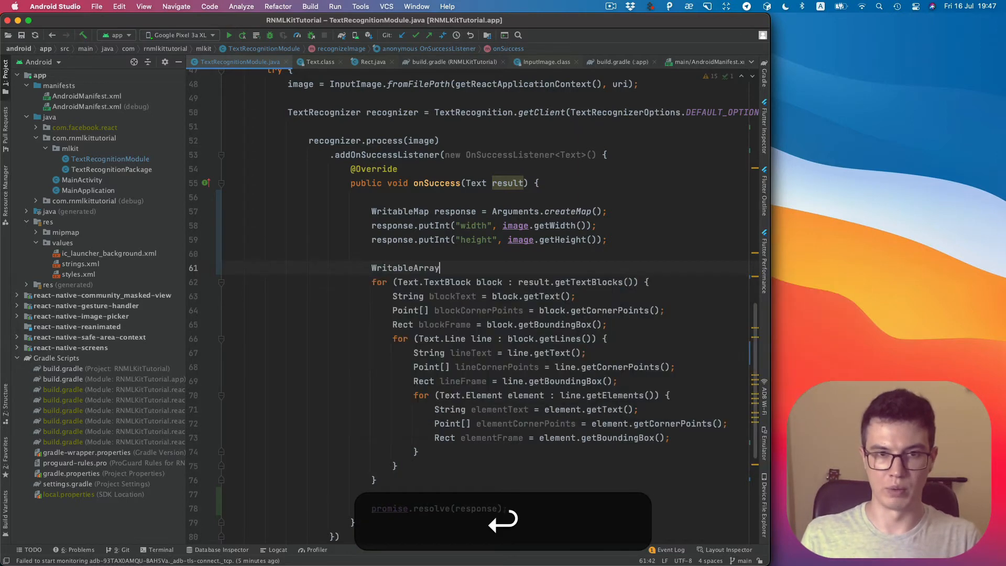
type("blocks = A")
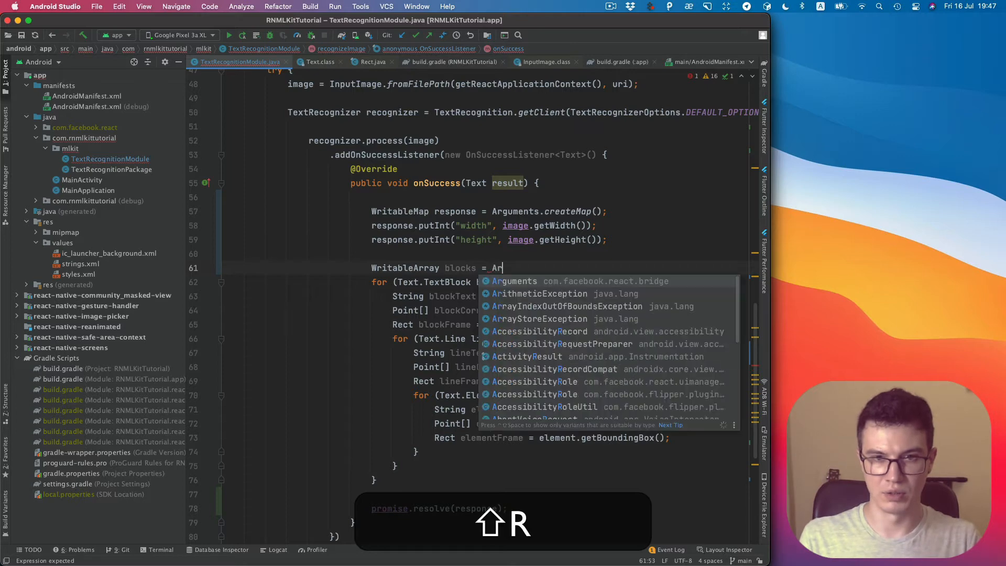
type("rguments.c")
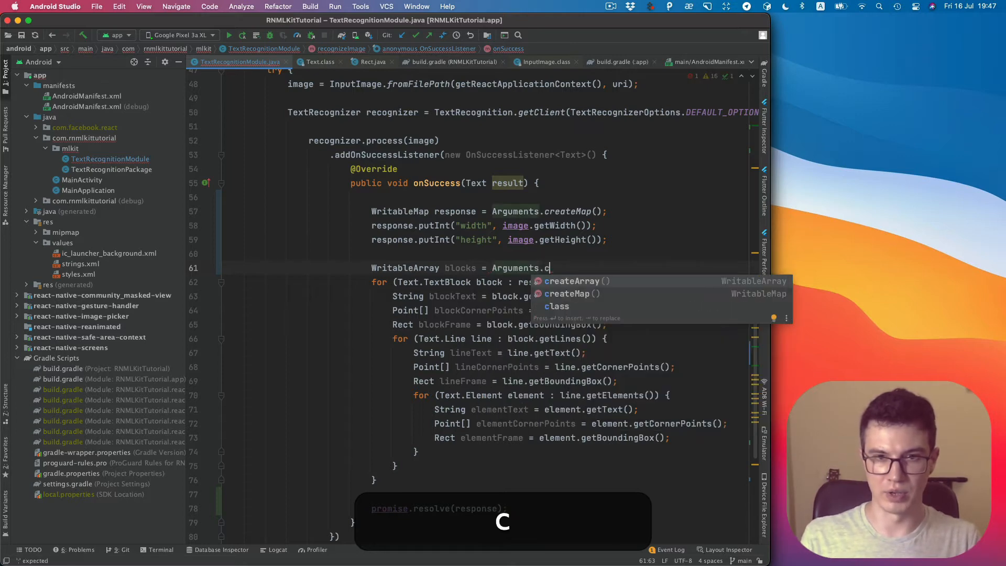
left_click(572, 281)
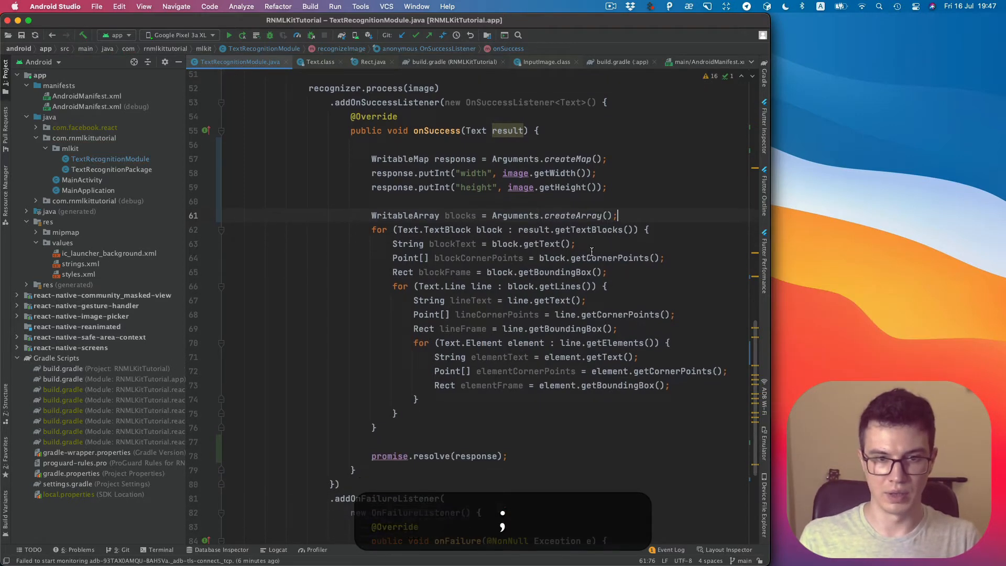
Add response.putArray("blocks", blocks) above promise.resolve.
key("enter")
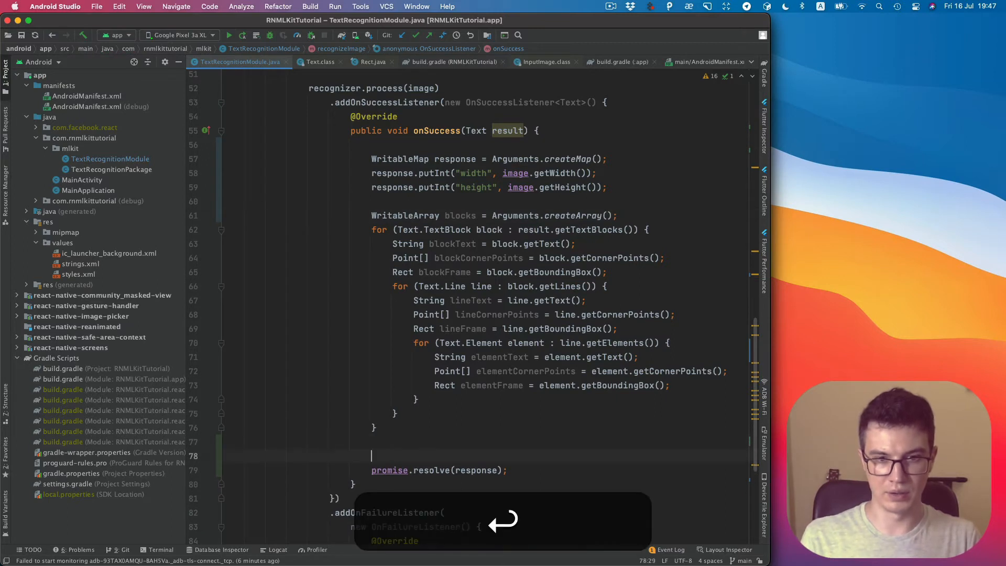
type("response.putArray();")
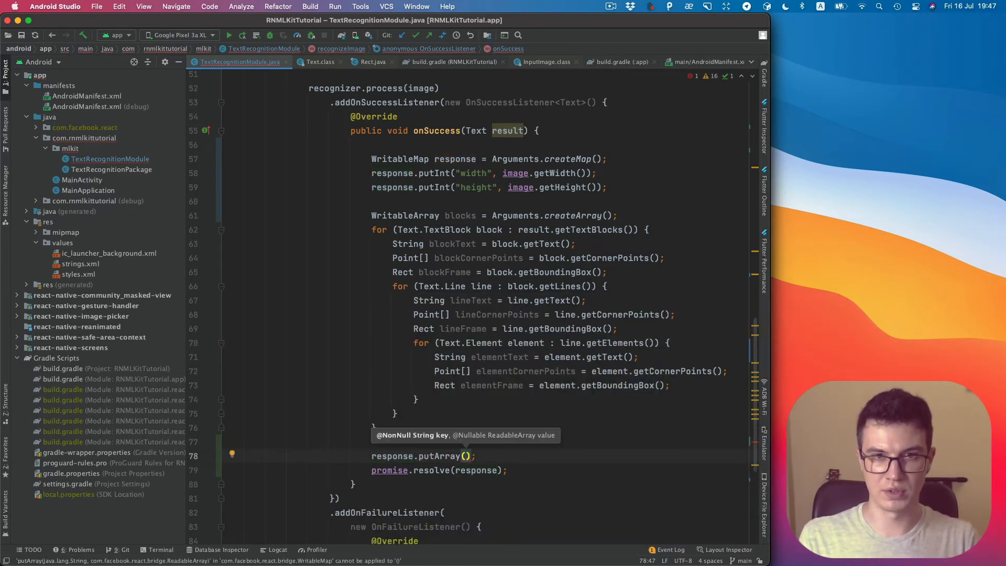
type("\"")
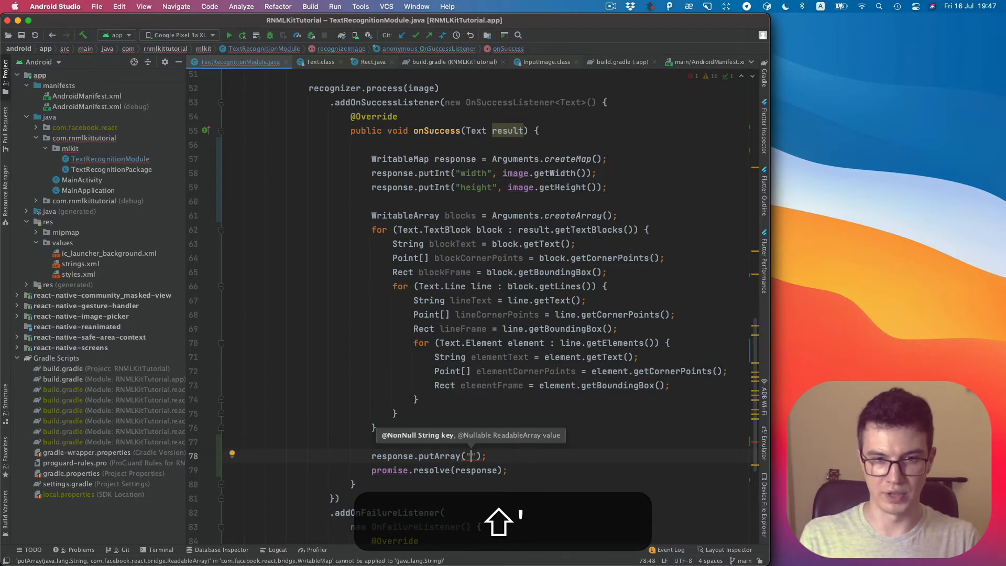
type("blocks")
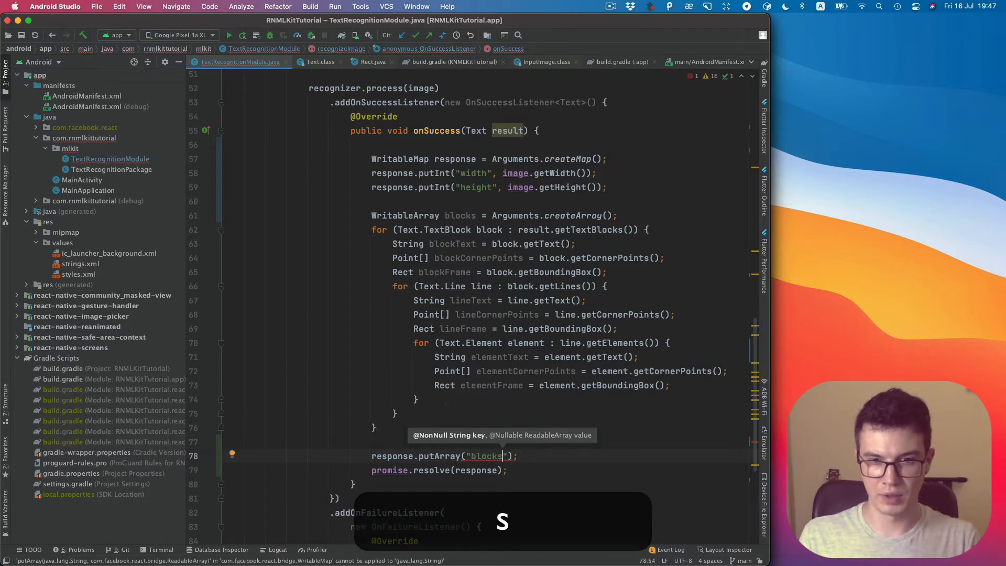
type(", blocks")
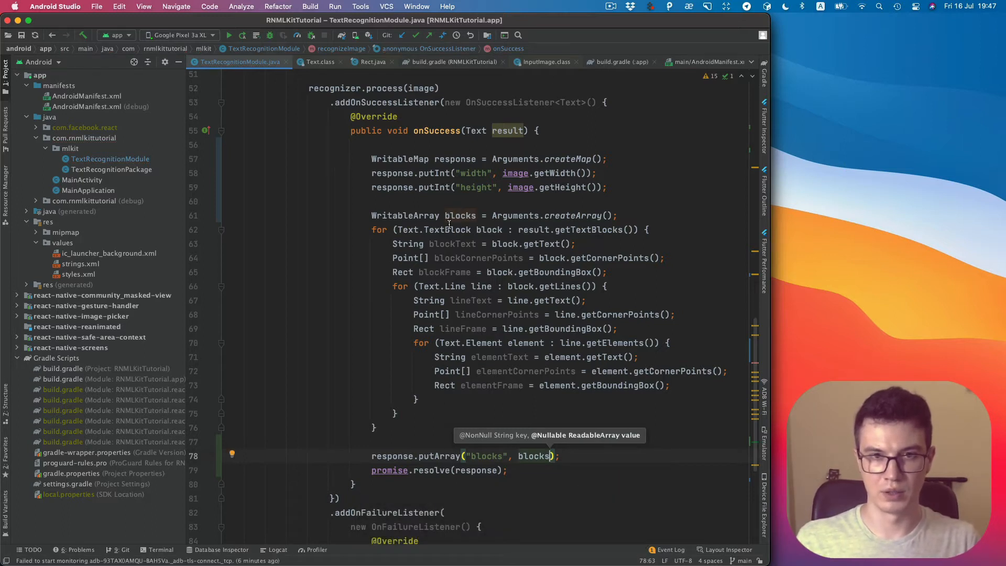
scroll("down", 3)
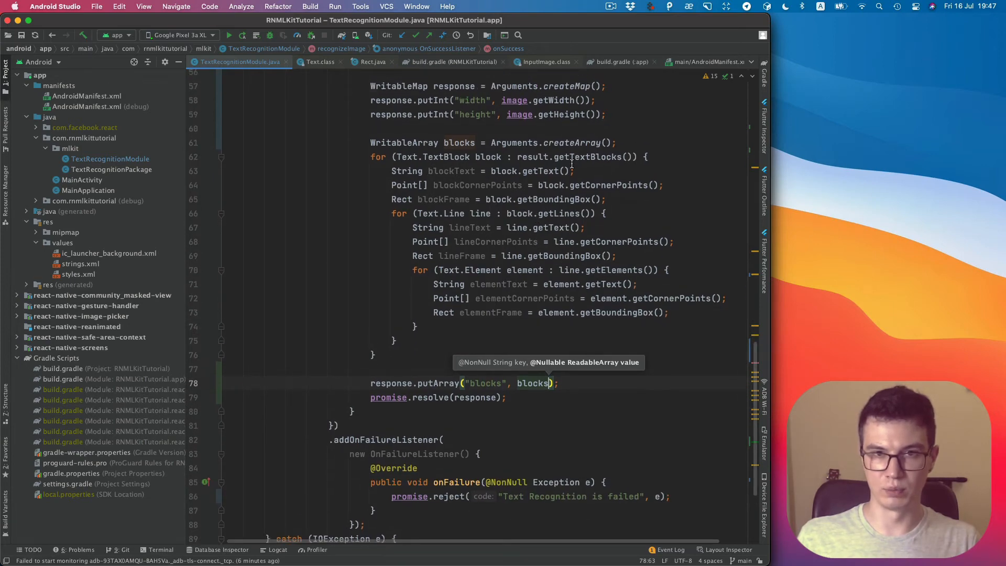
left_click(648, 157)
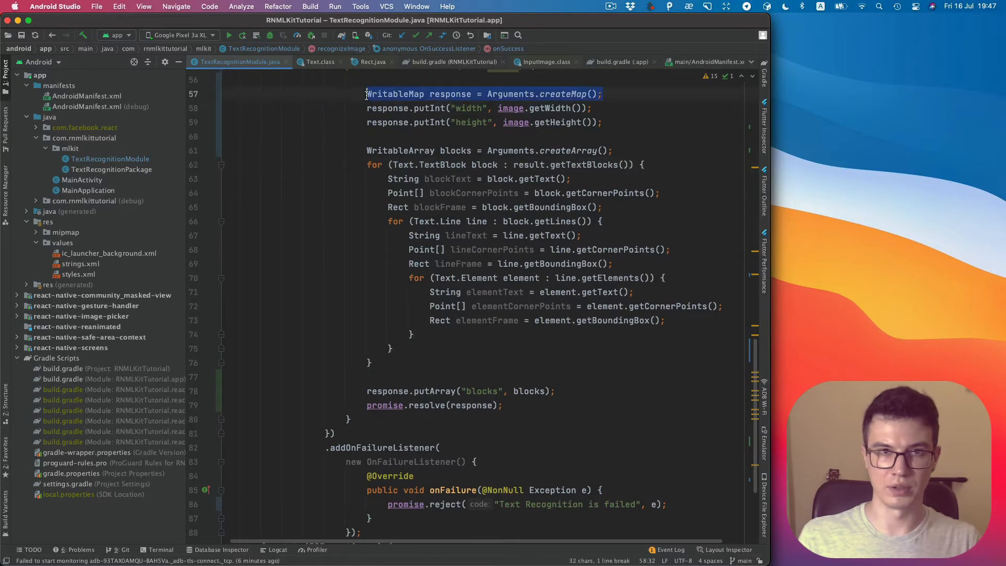
key("cmd+c")
type("WritableMap blockObject = Arguments.createMap();")
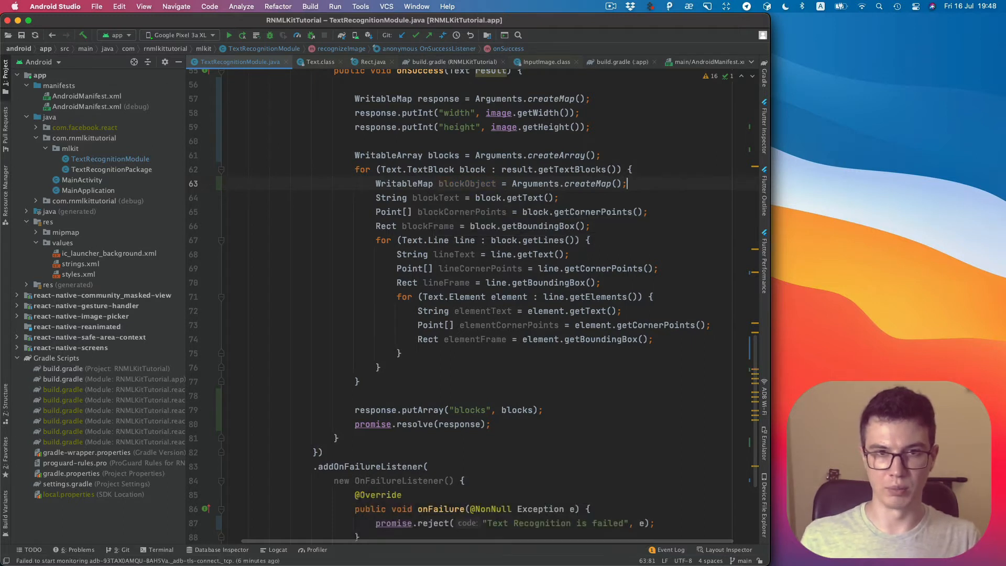
type("blockObject.putString(\"text\", );")
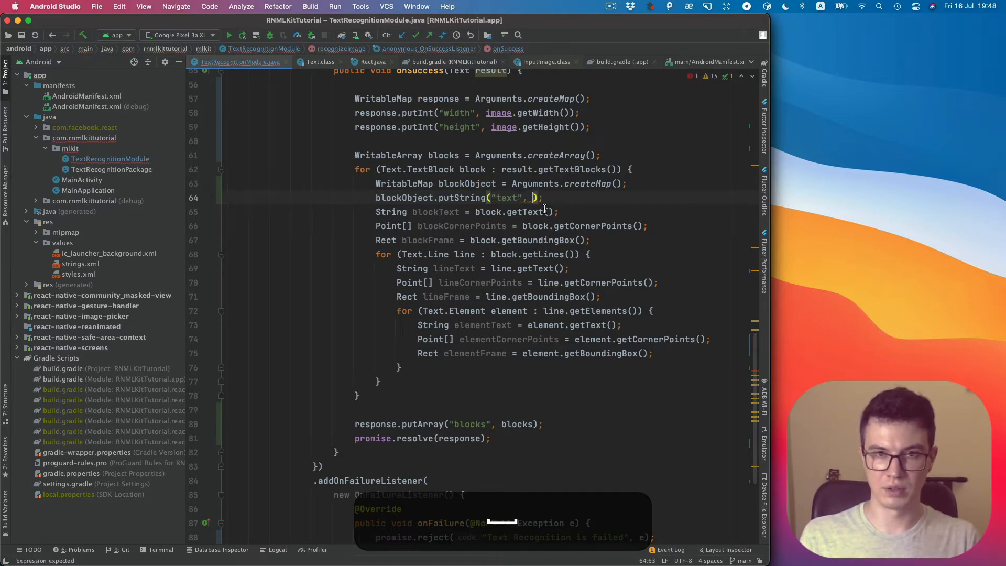
key("cmd+c")
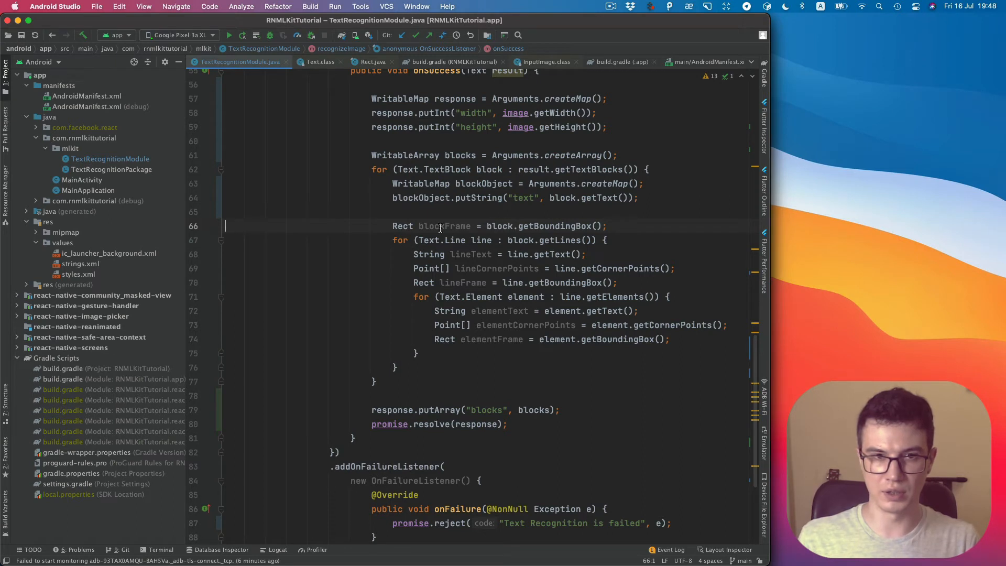
double_click(444, 226)
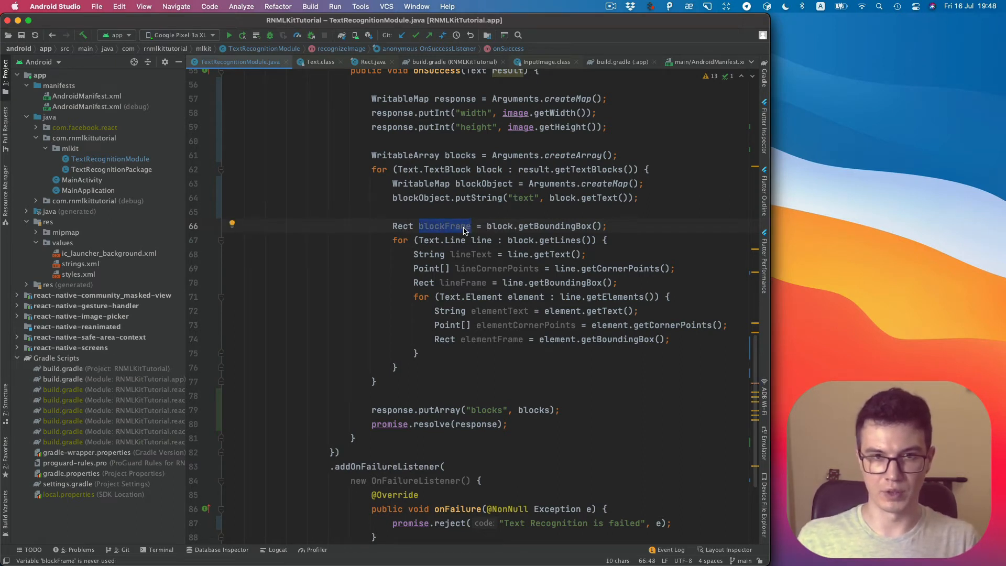
scroll("up", 3)
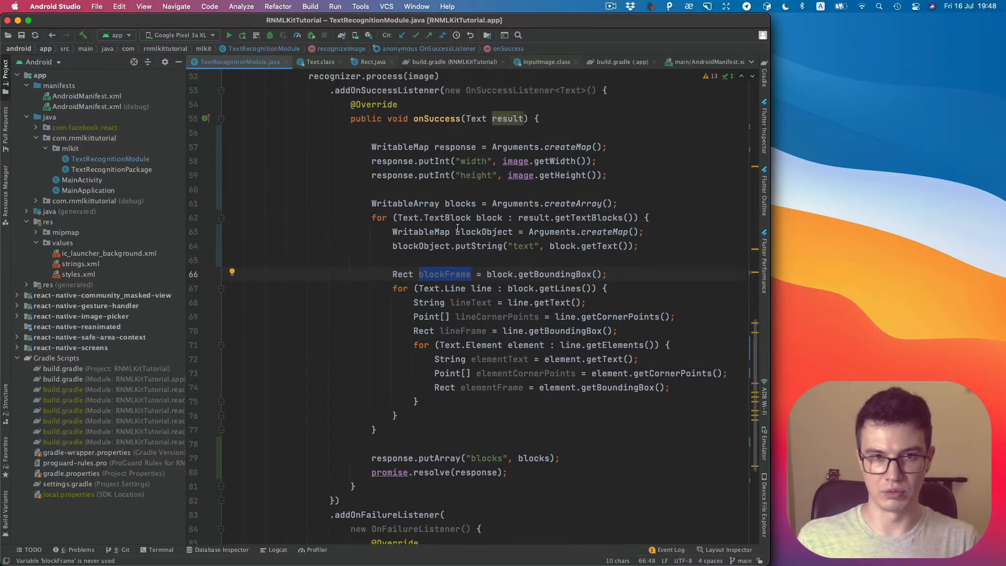
scroll("up", 3)
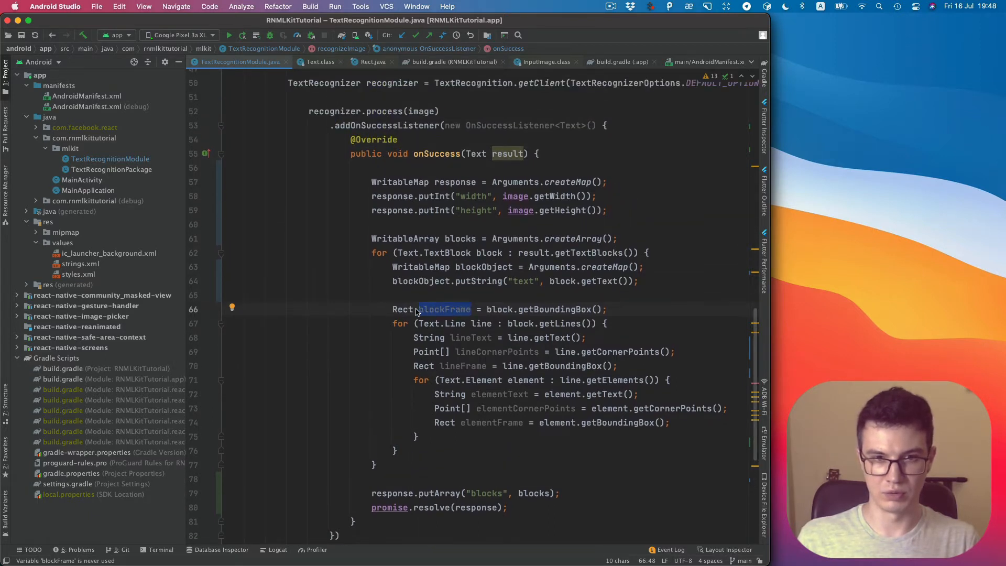
scroll("up", 3)
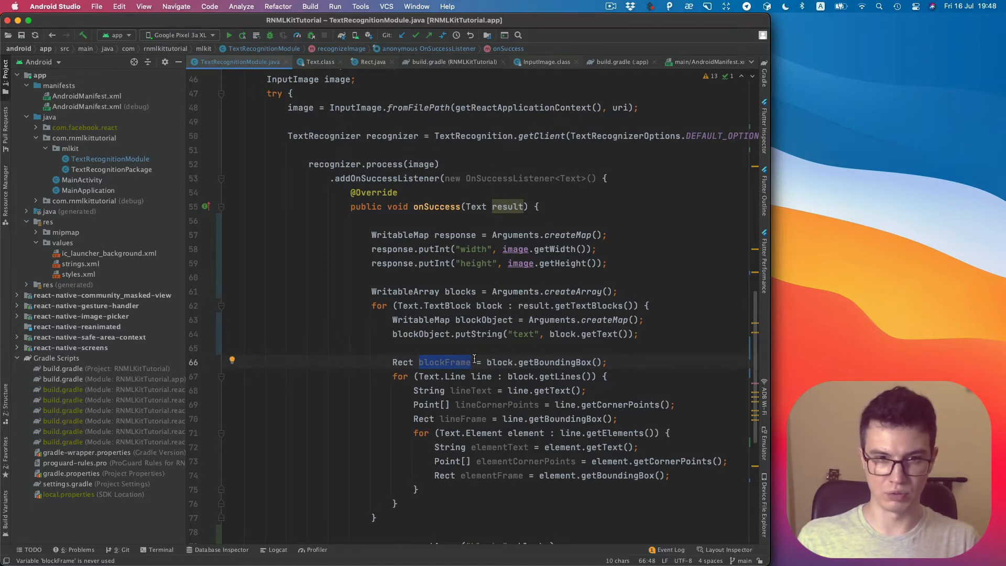
left_click(403, 362)
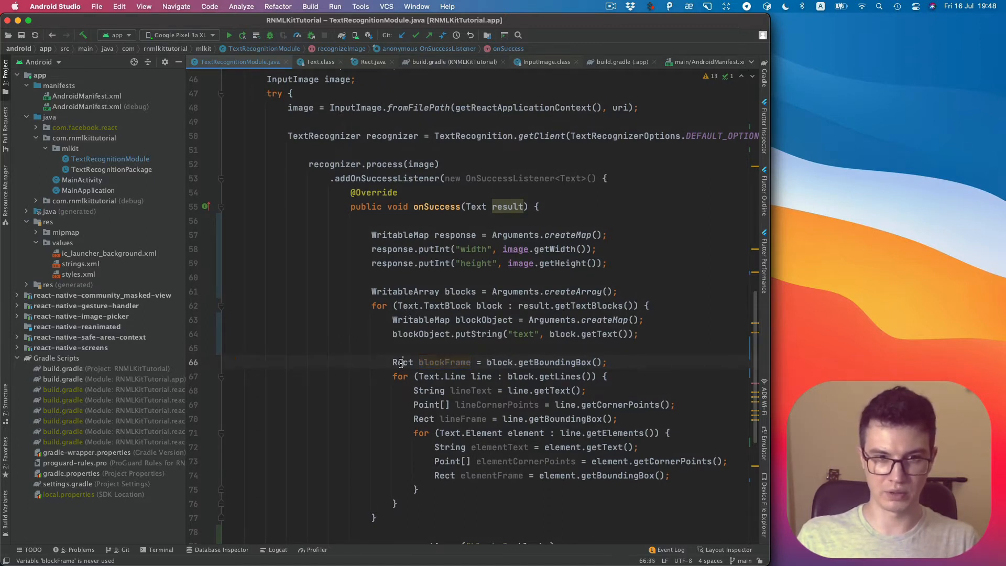
double_click(403, 362)
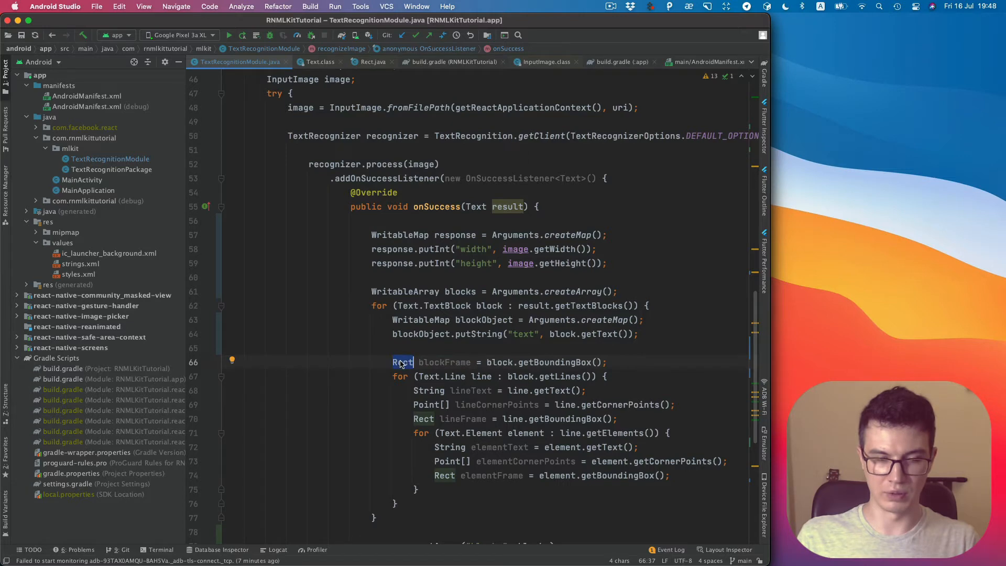
mouse_move(402, 362)
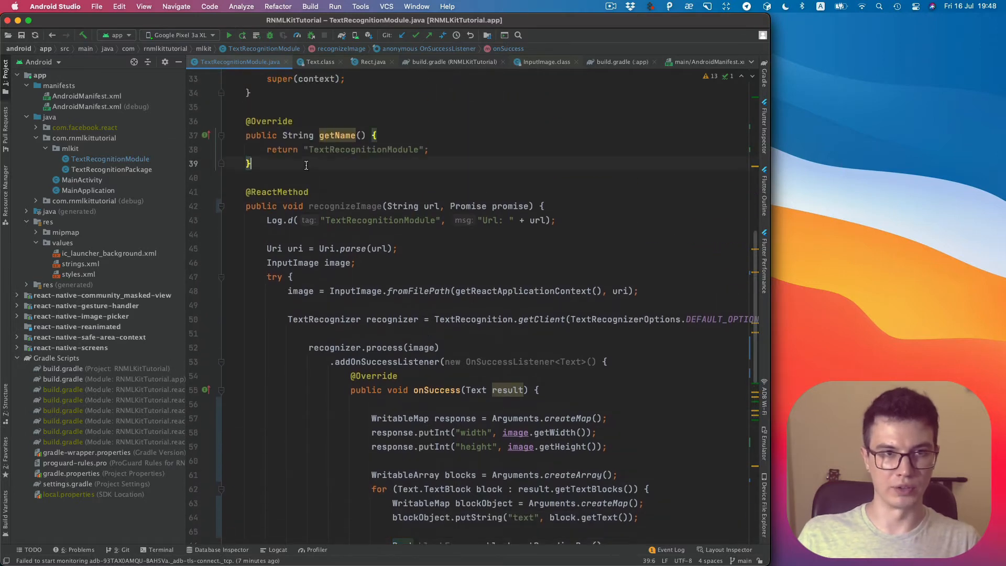
Declare a public WritableMap getRectMap(Rect rect) method above recognizeImage.
type("public")
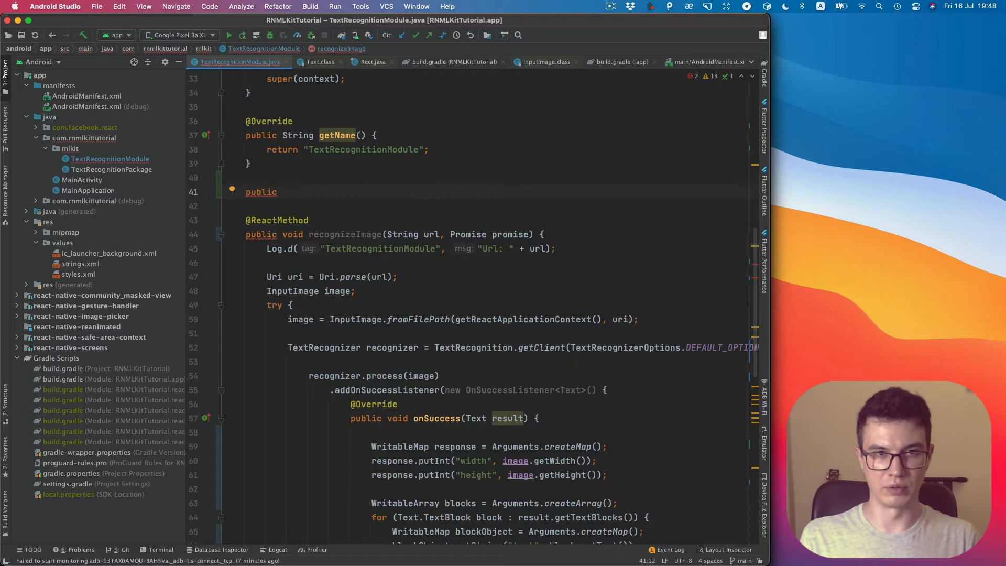
type("WritableMap")
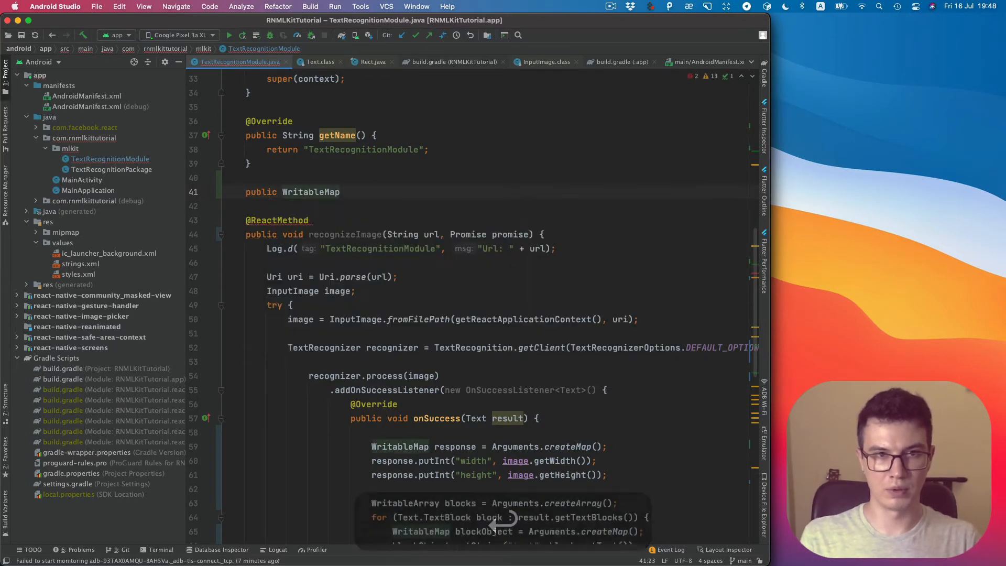
type("getRectM")
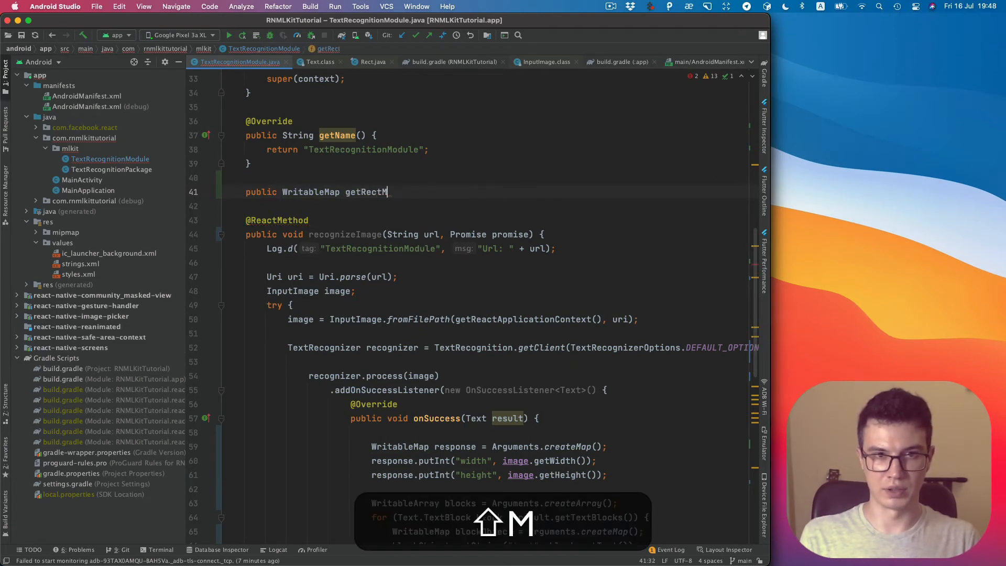
type("ap")
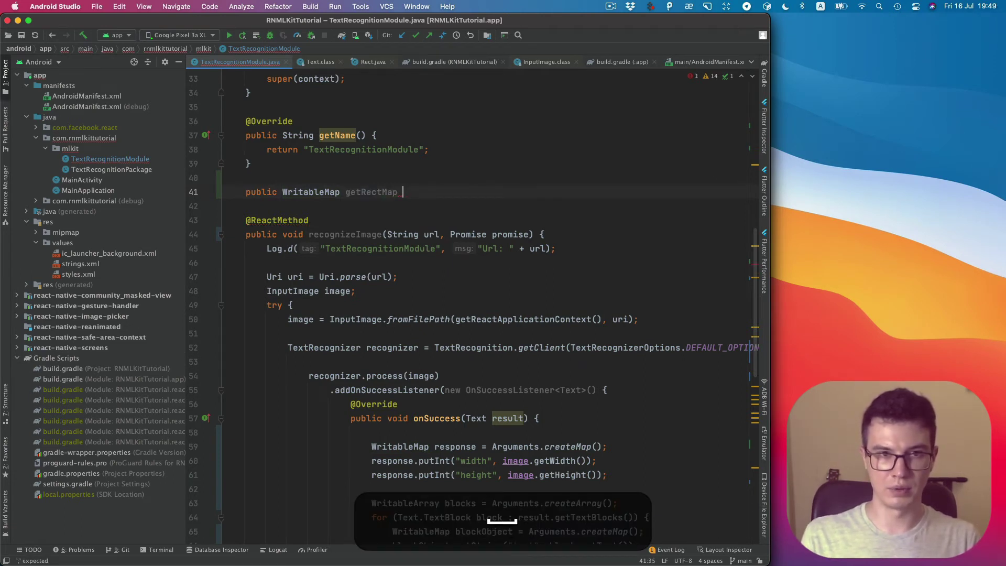
type("(Rect rect) {")
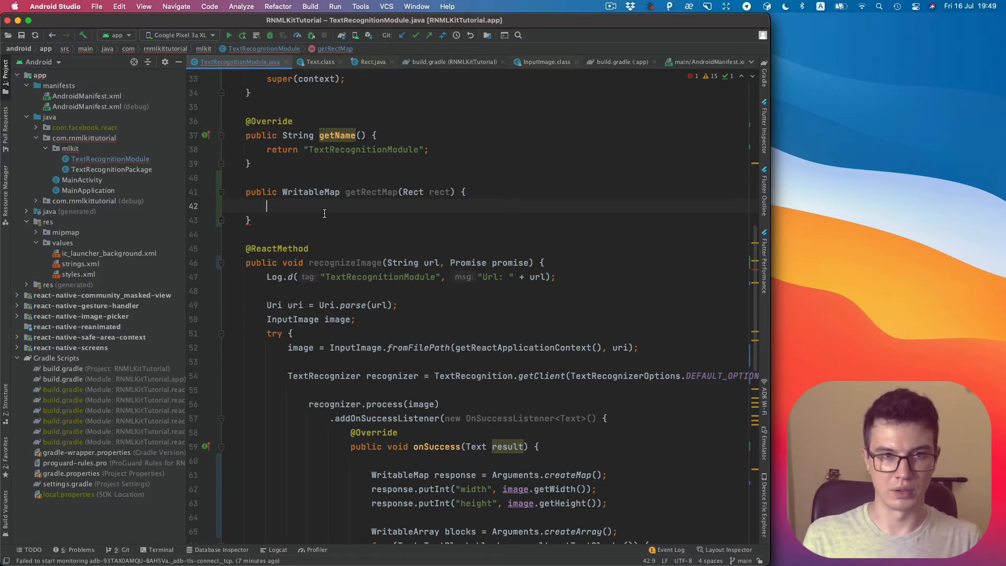
Create rectObject with Arguments.createMap() and return rectObject.
key("cmd+v")
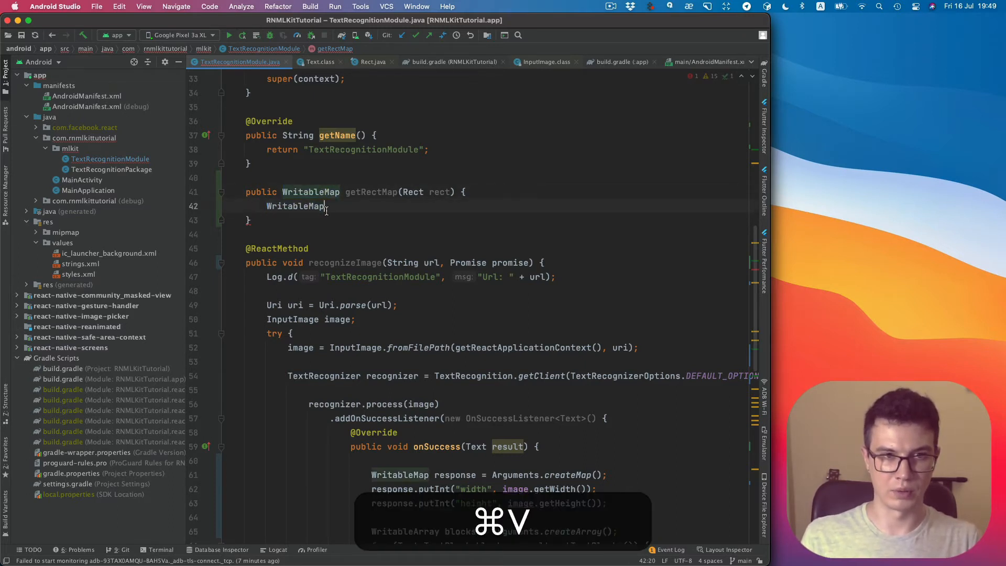
type("_rec")
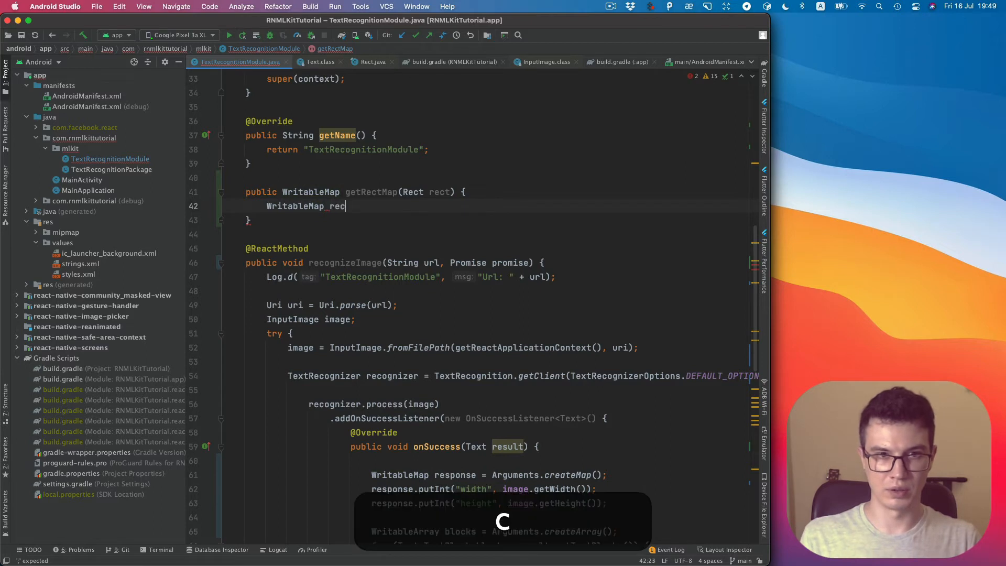
type("tObject =")
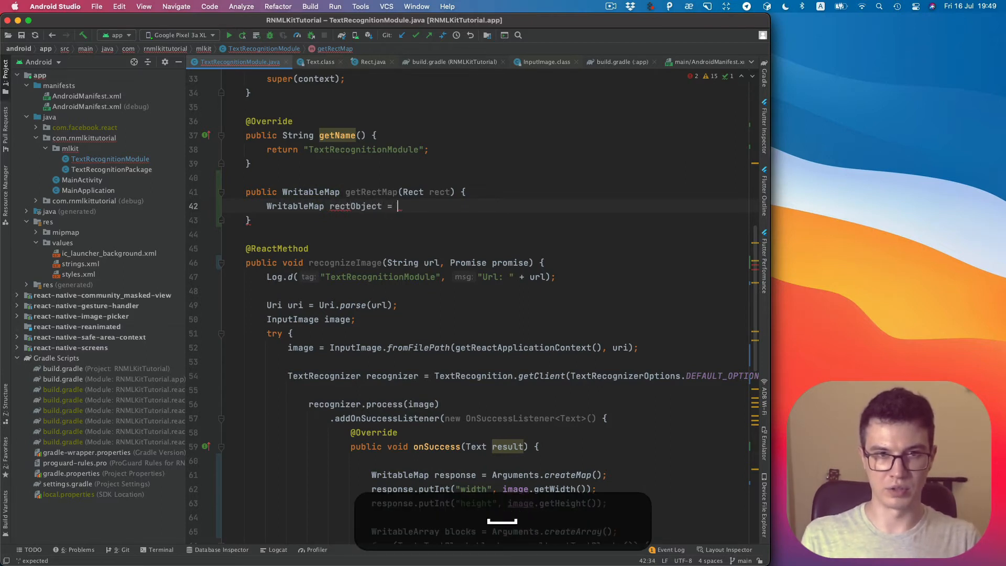
type("Arguments")
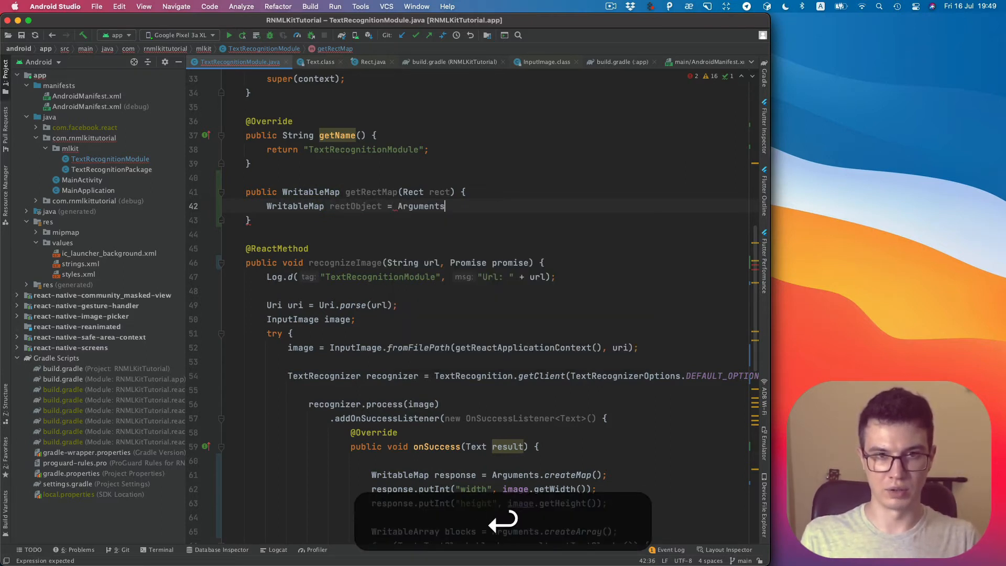
type(".createMap();")
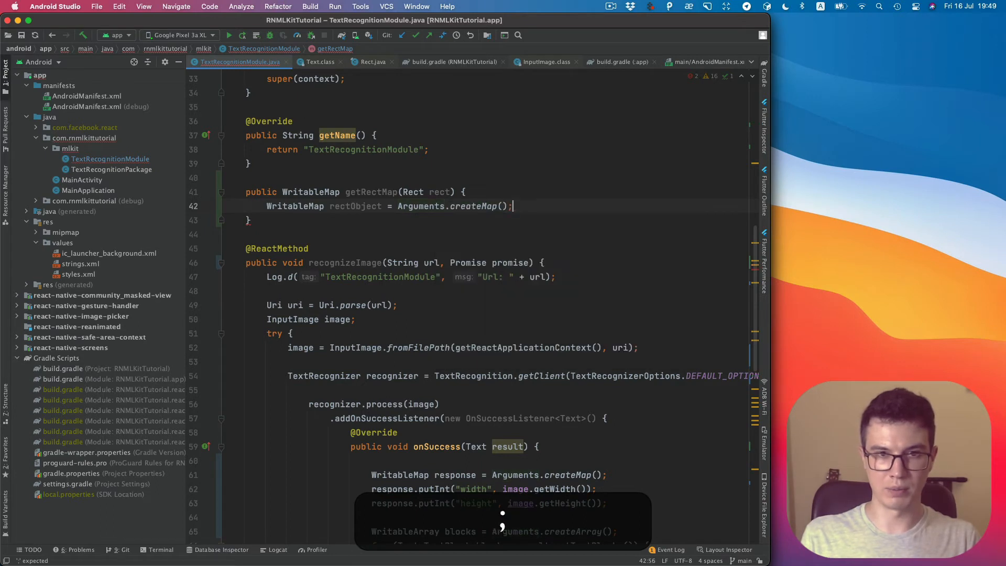
type("return")
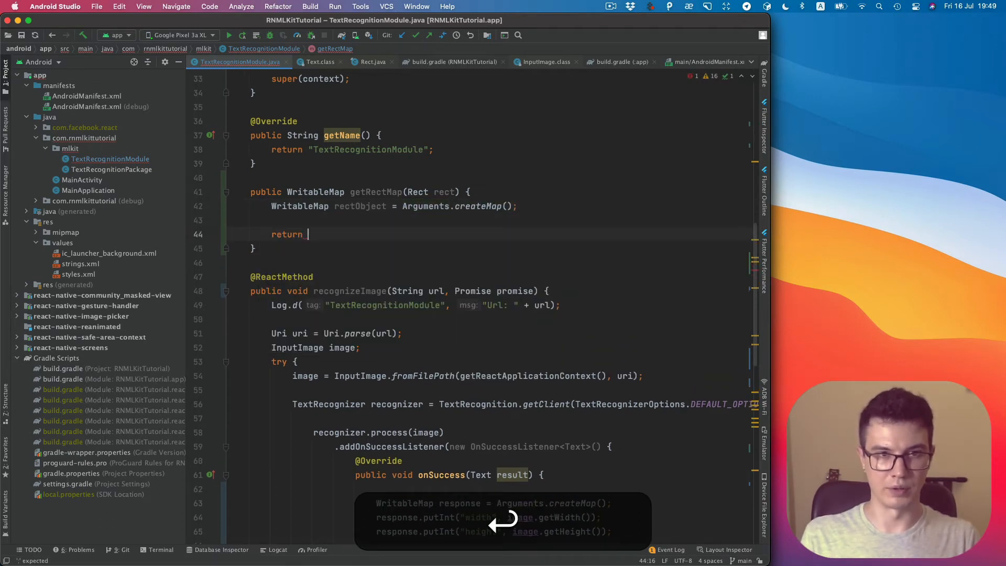
type("rectObject;")
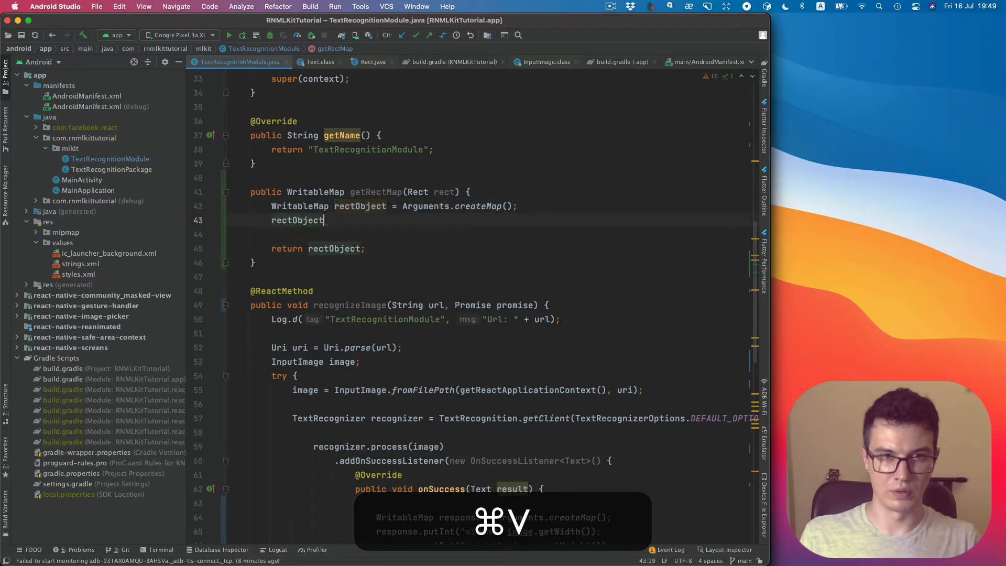
putInt left, top, width (right - left) and height (bottom - top) into rectObject.
type(".putInt();")
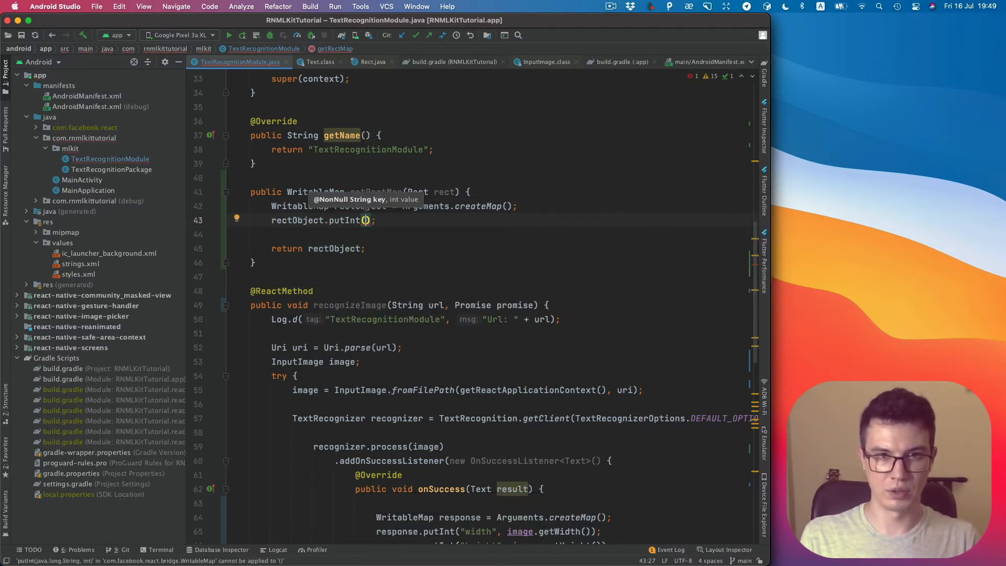
type("\"")
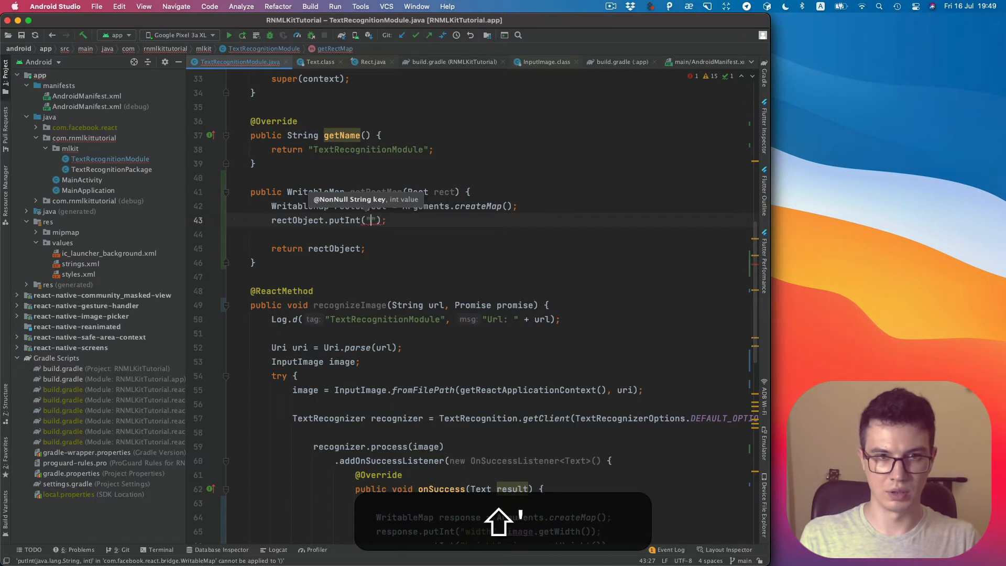
type("left")
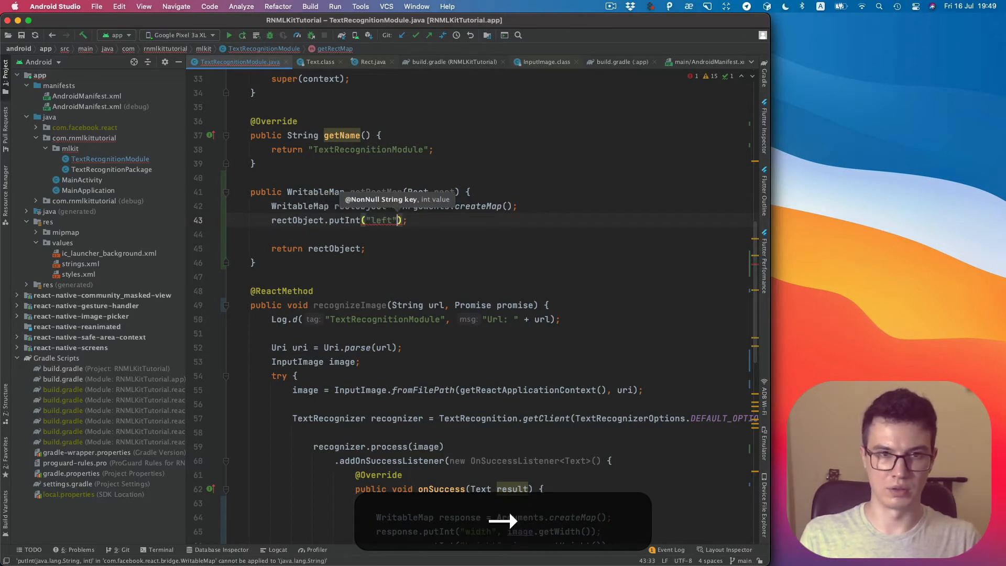
type(", r")
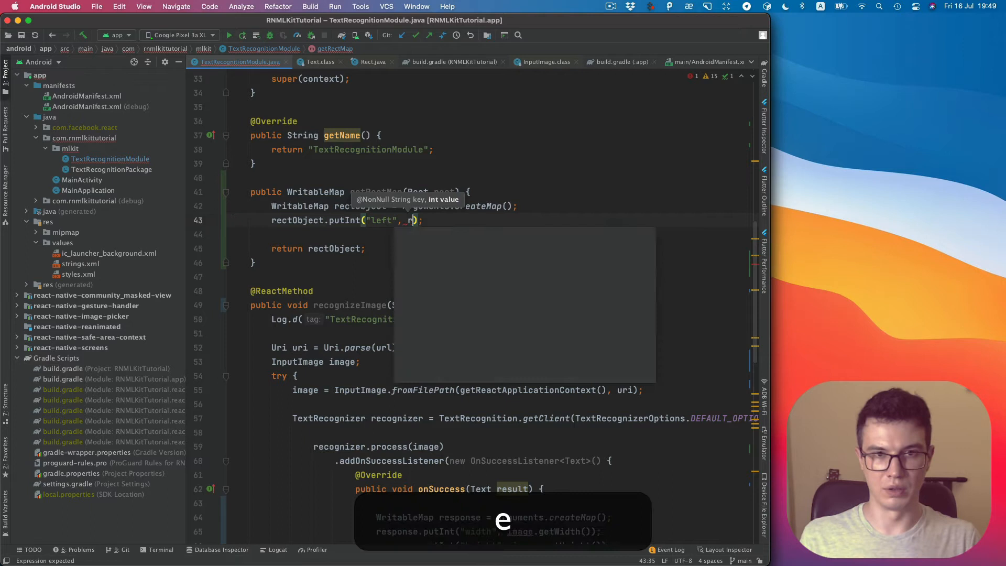
type("ect")
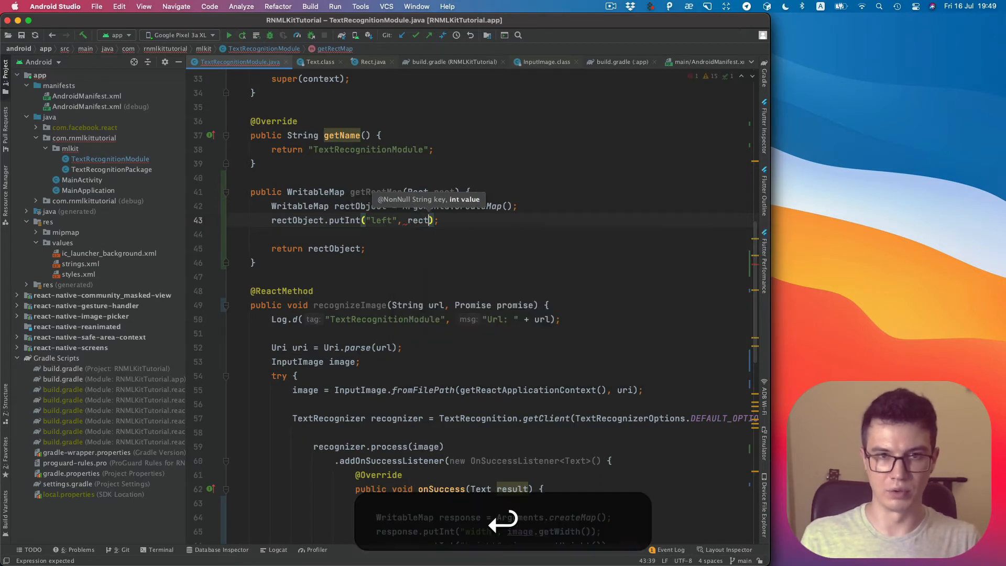
type(".left")
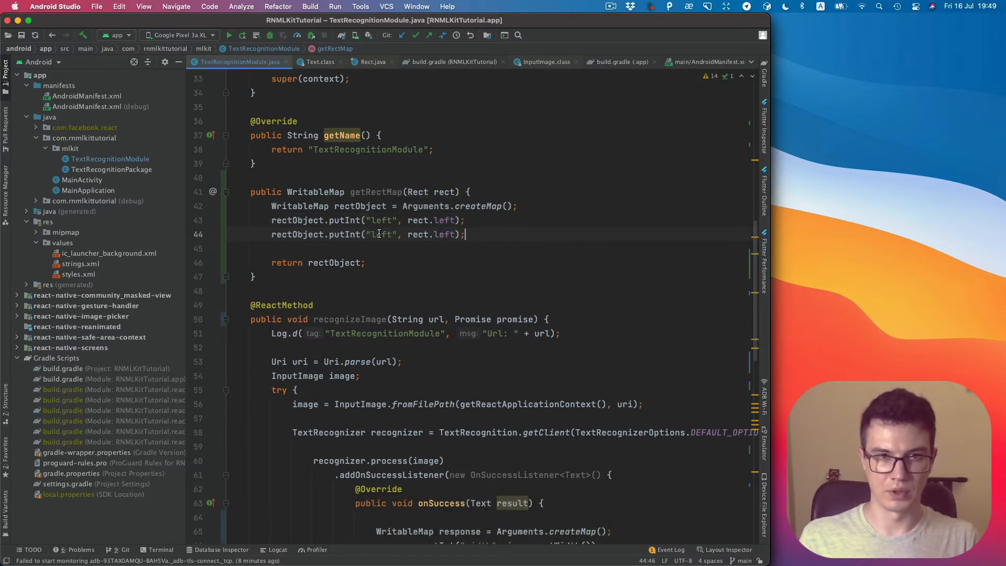
type("top")
type("rectObject.putInt(\"width\", rect.right - rect.left);")
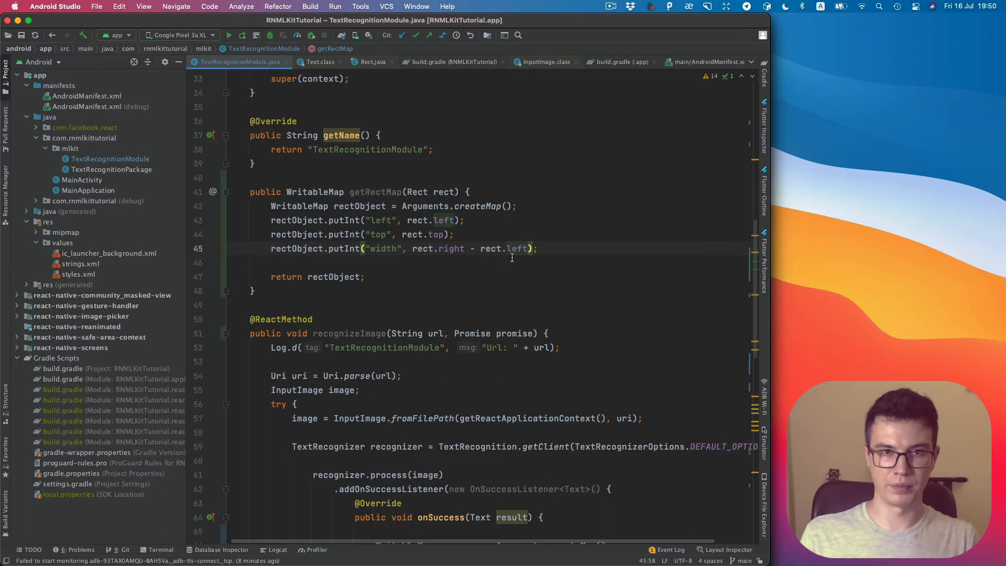
type("he")
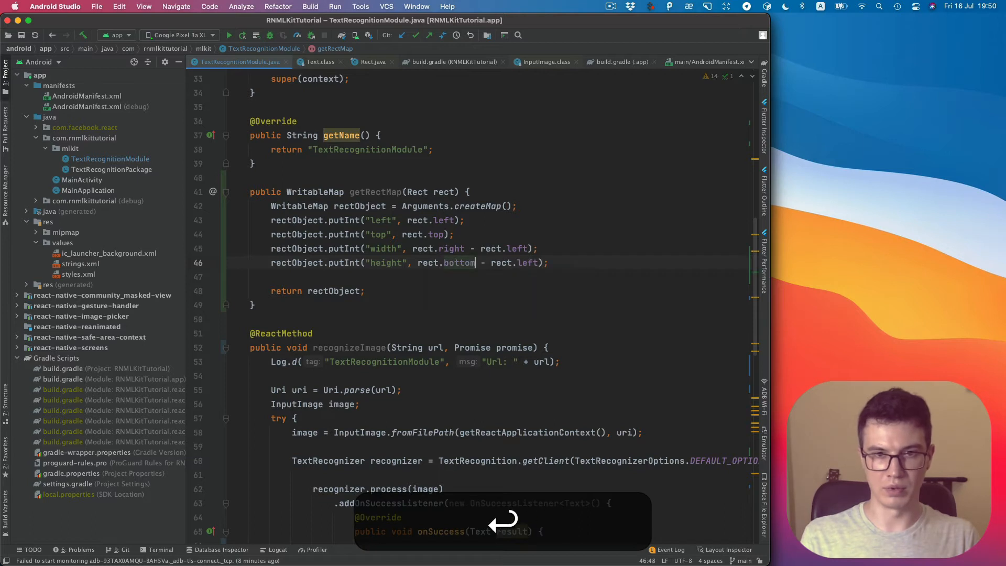
type("top")
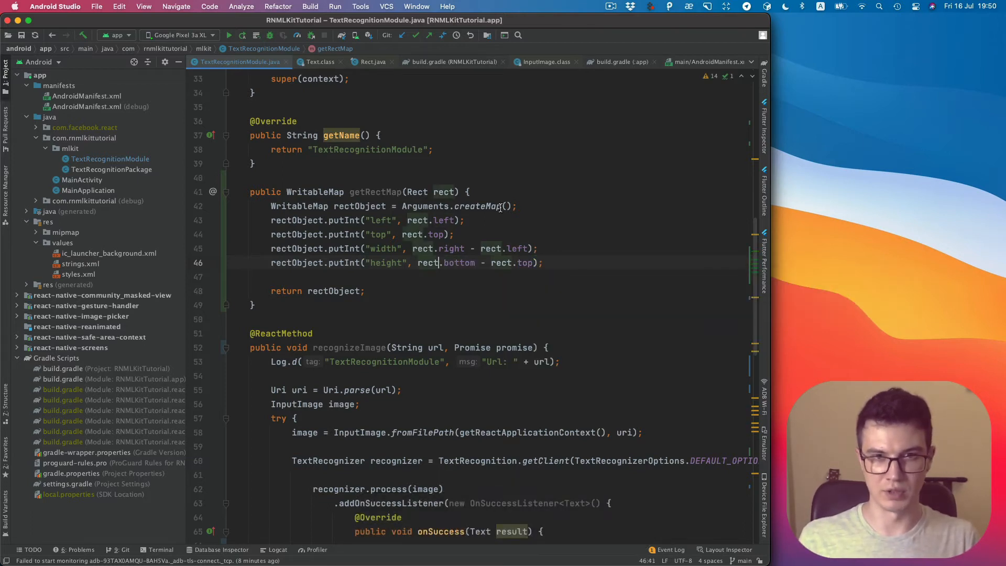
key("enter")
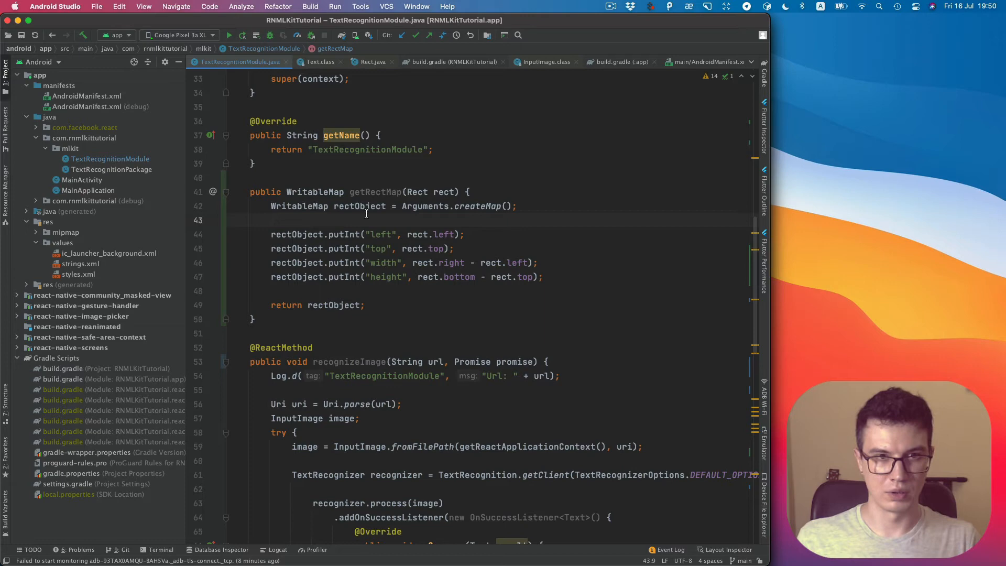
Put getRectMap(block.getBoundingBox()) into blockObject under "rect" in the block loop.
scroll("down", 3)
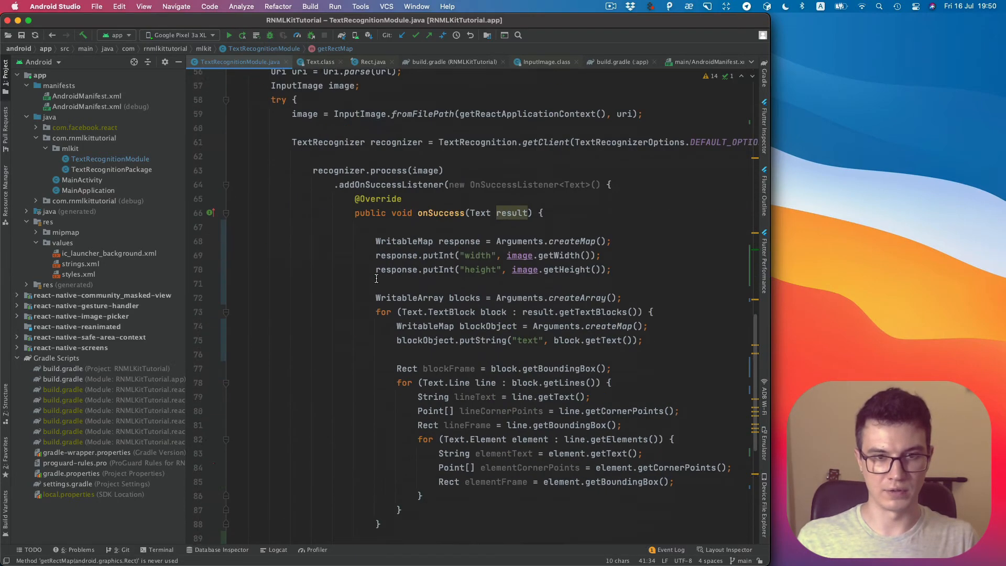
scroll("down", 3)
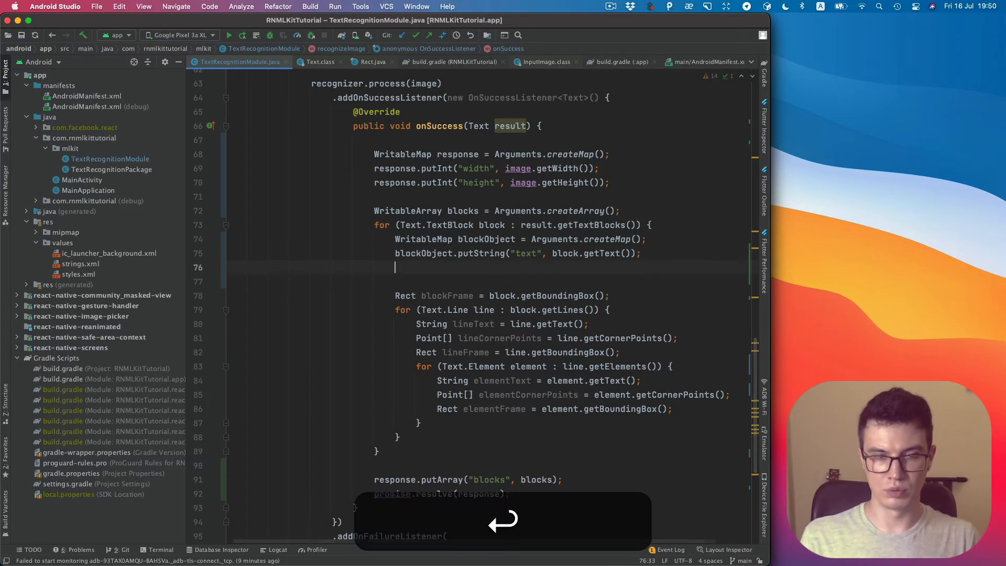
type("blockObject.putMap(\"rect\", );")
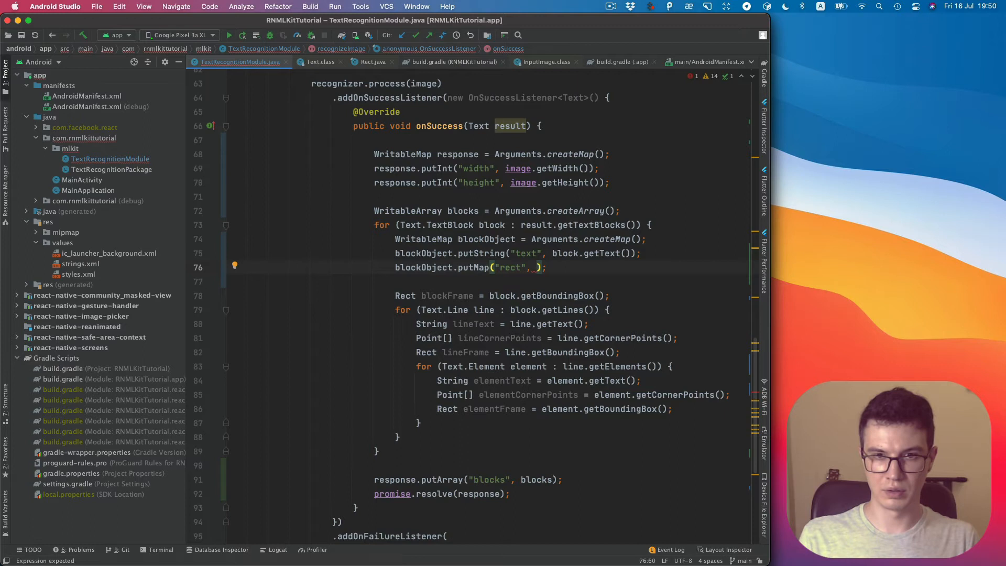
type("etRectMap(")
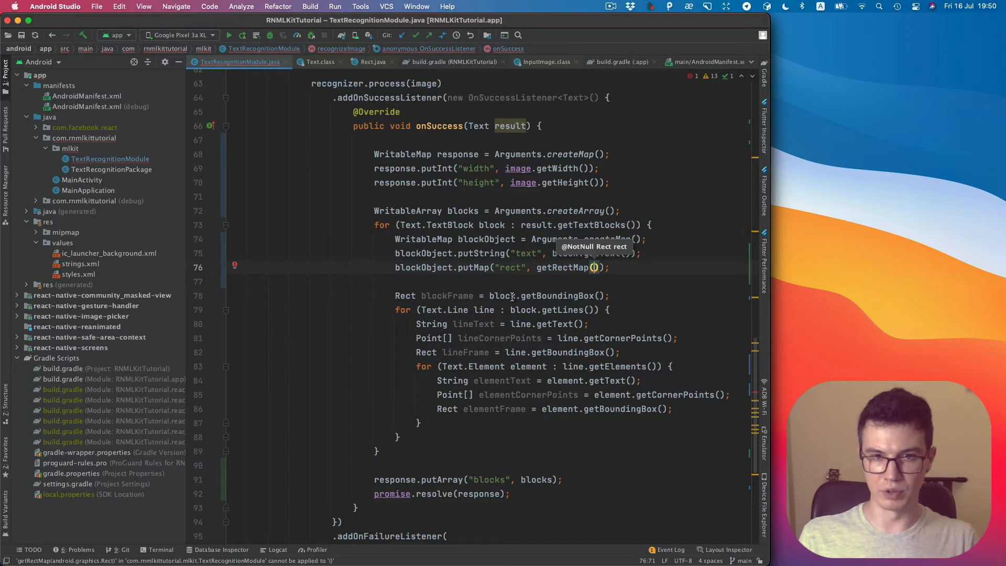
key("cmd+v")
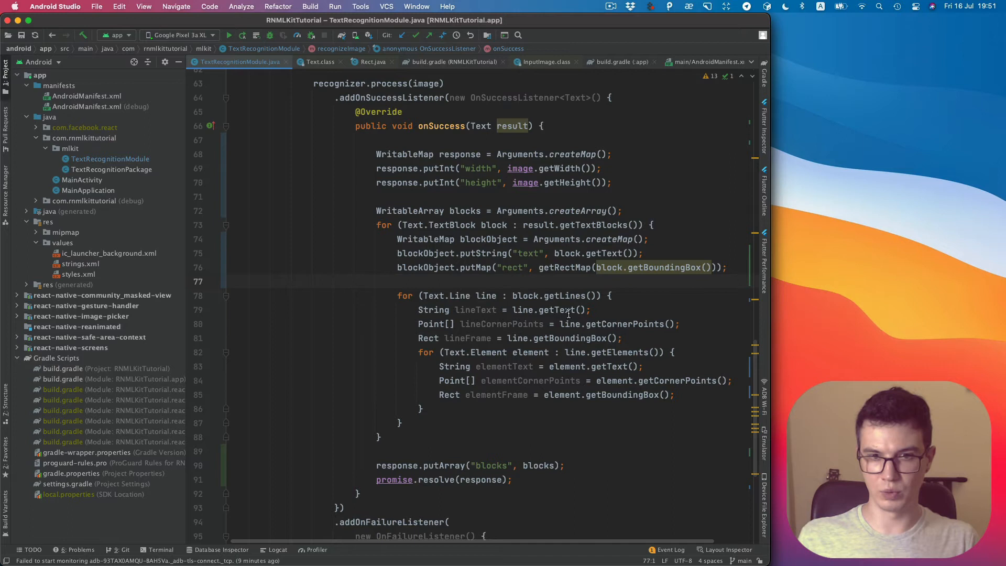
mouse_move(539, 234)
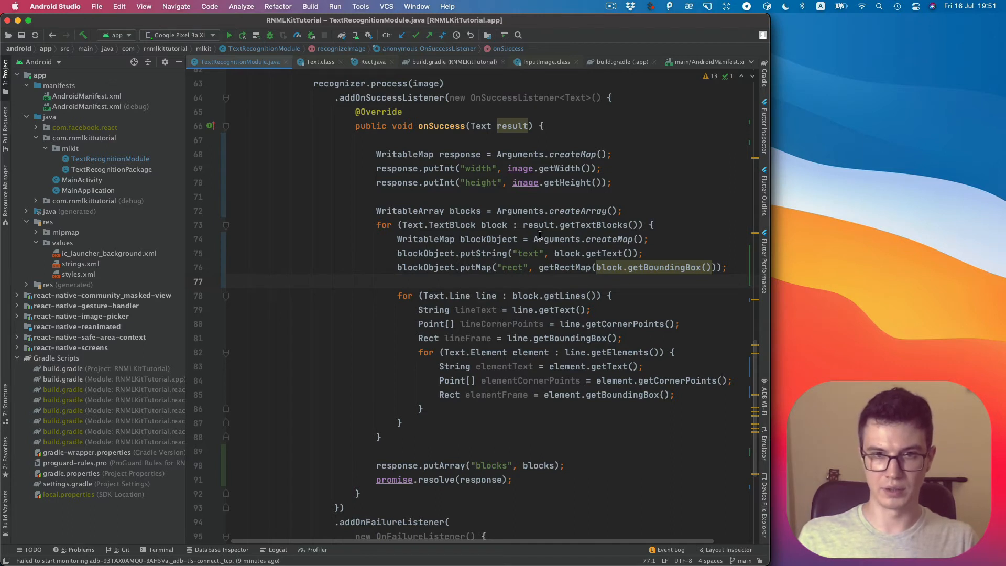
mouse_move(460, 263)
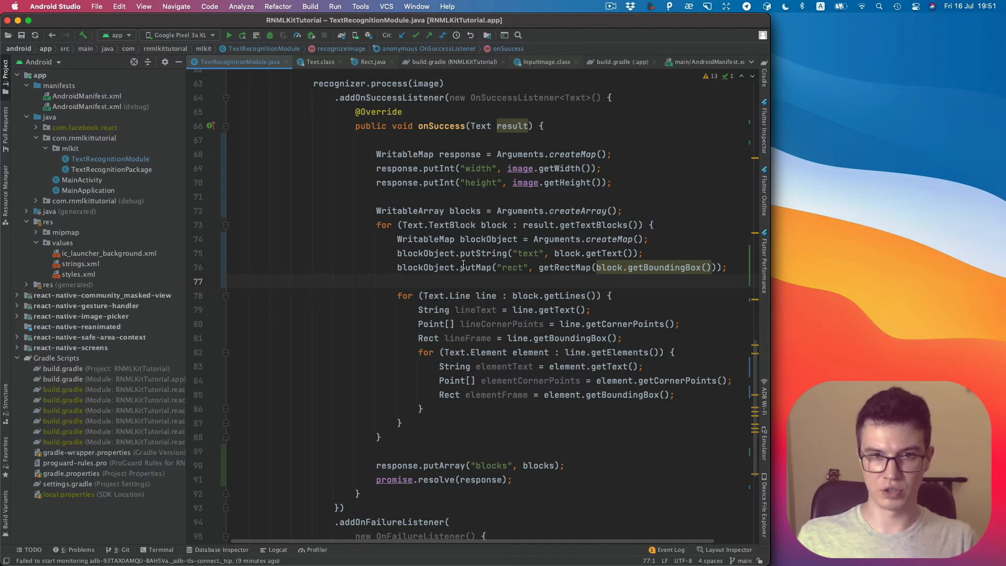
Declare a WritableArray named lines above the Text.Line loop.
key("cmd+c")
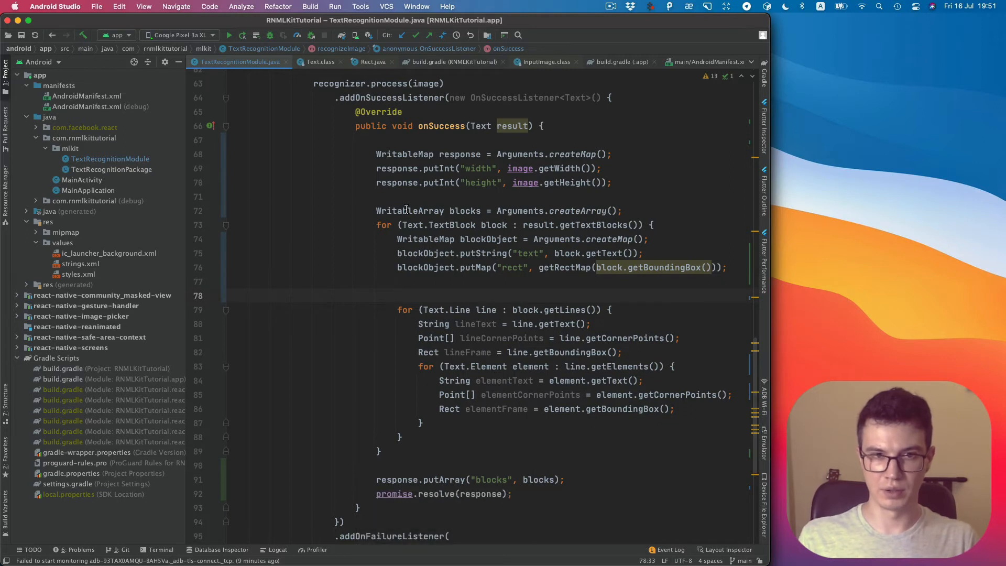
key("cmd+c")
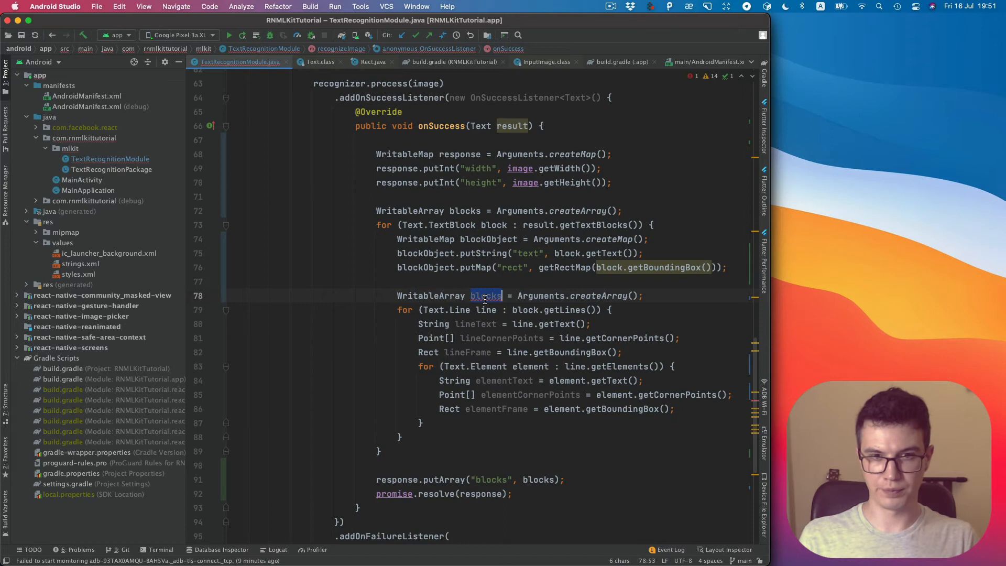
type("lines")
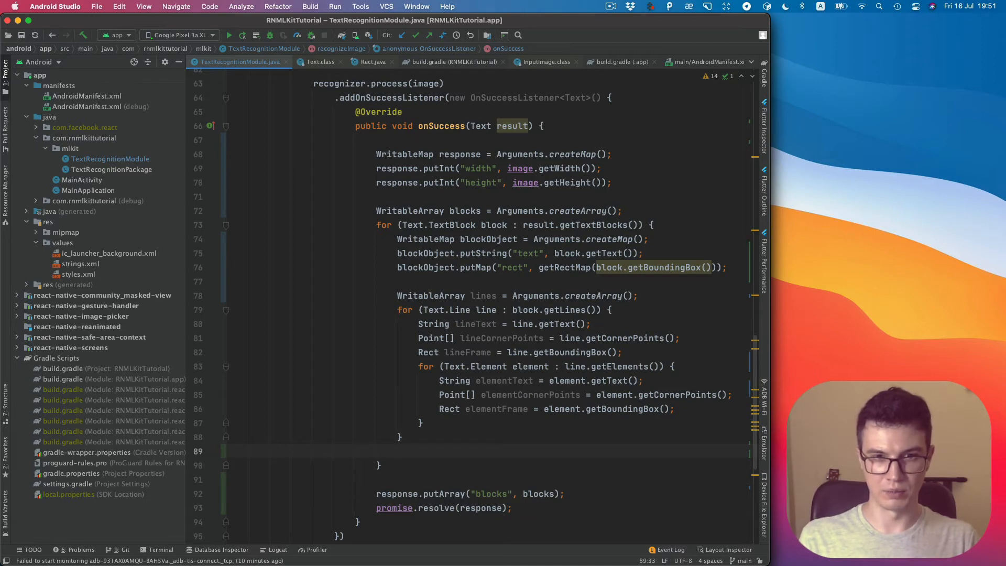
Store the lines array on blockObject under the key "lines" after the loop.
type("blockObject")
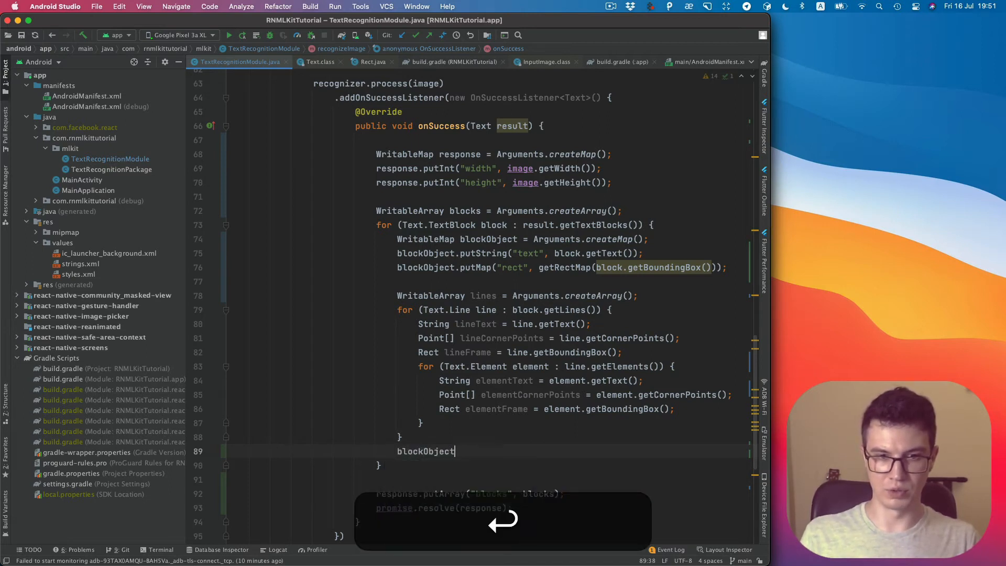
type(".putArray();")
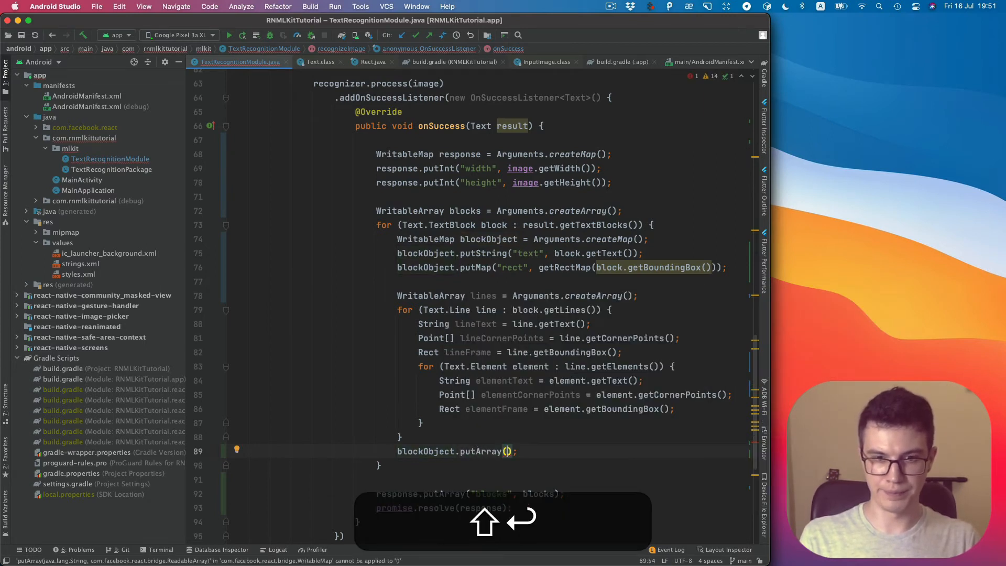
type("\"lines\"")
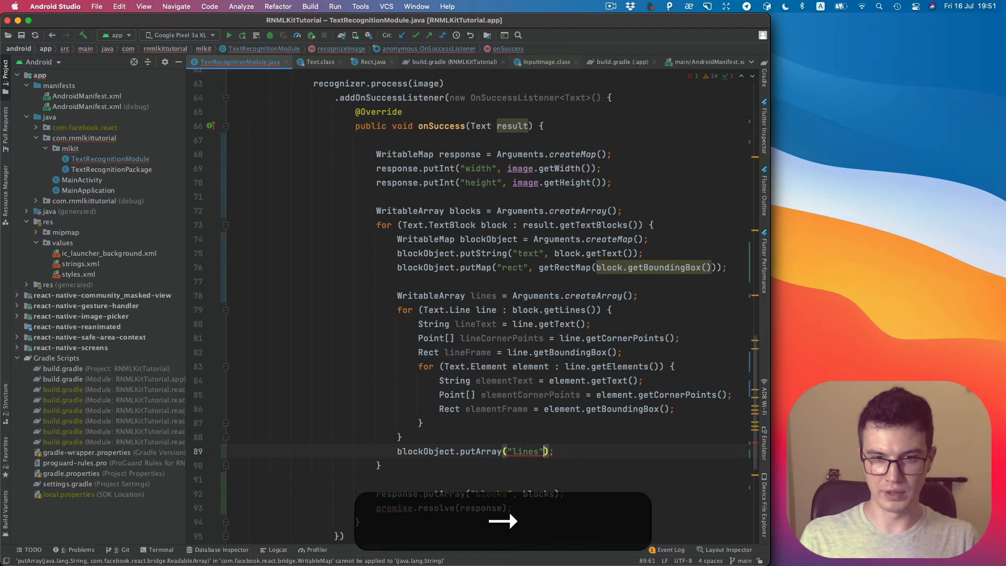
type(", lines")
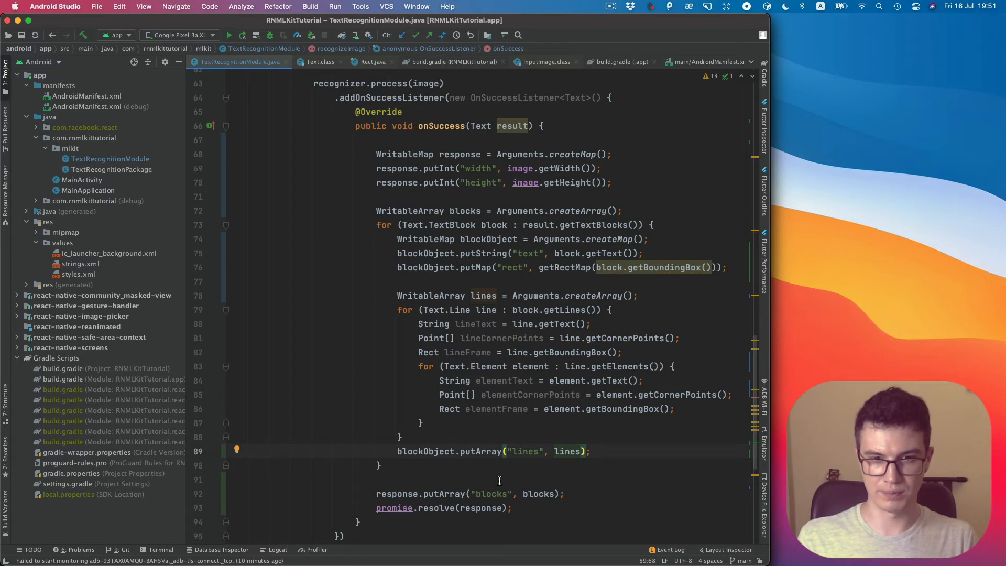
mouse_move(438, 319)
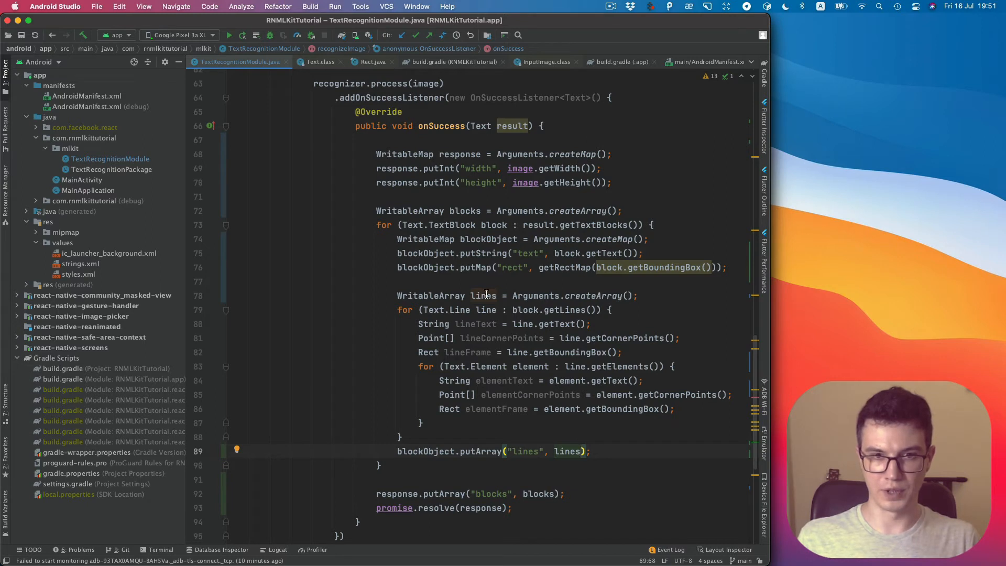
left_click(395, 239)
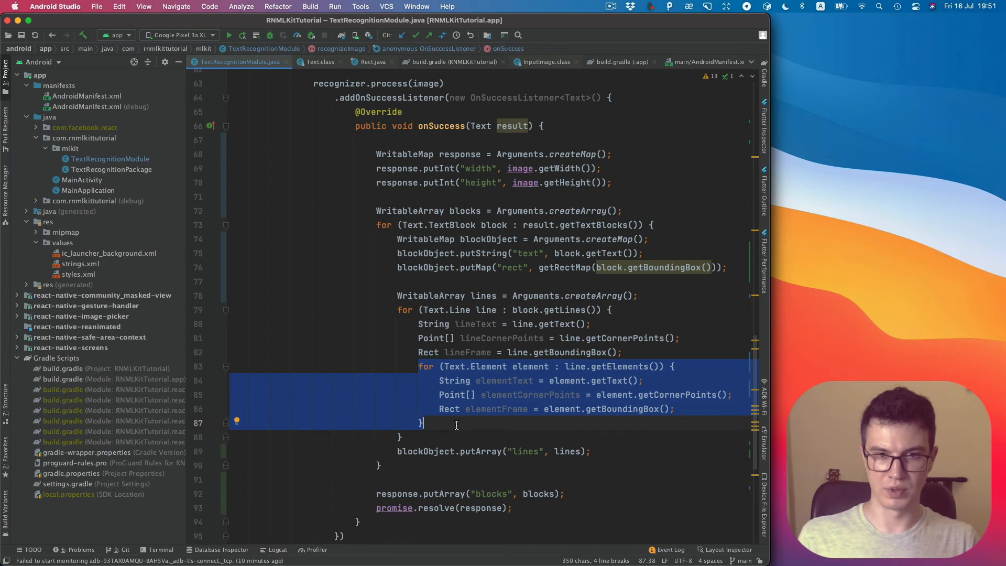
mouse_move(603, 380)
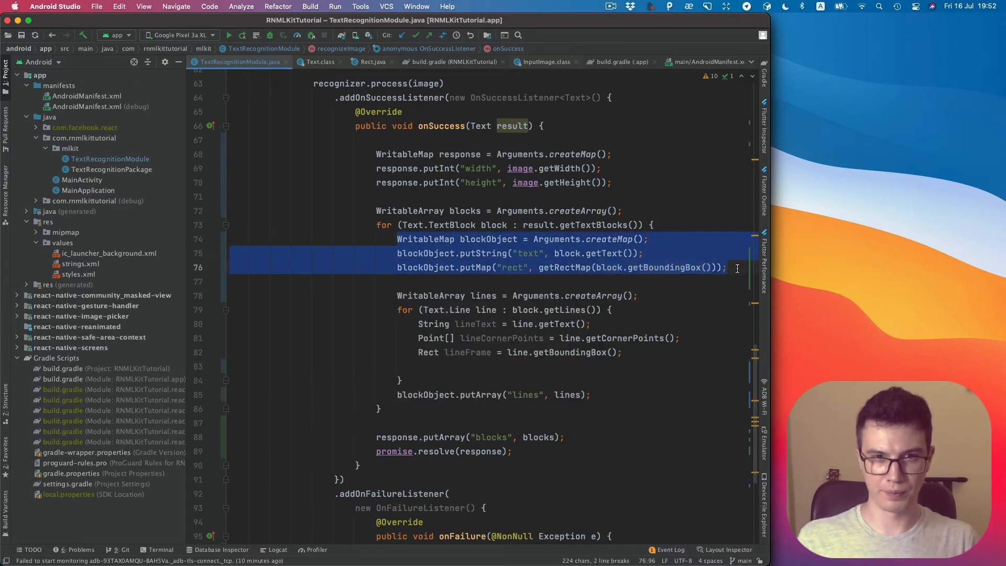
Turn the copied blockObject lines into a lineObject map using line's text and getBoundingBox.
key("cmd+c")
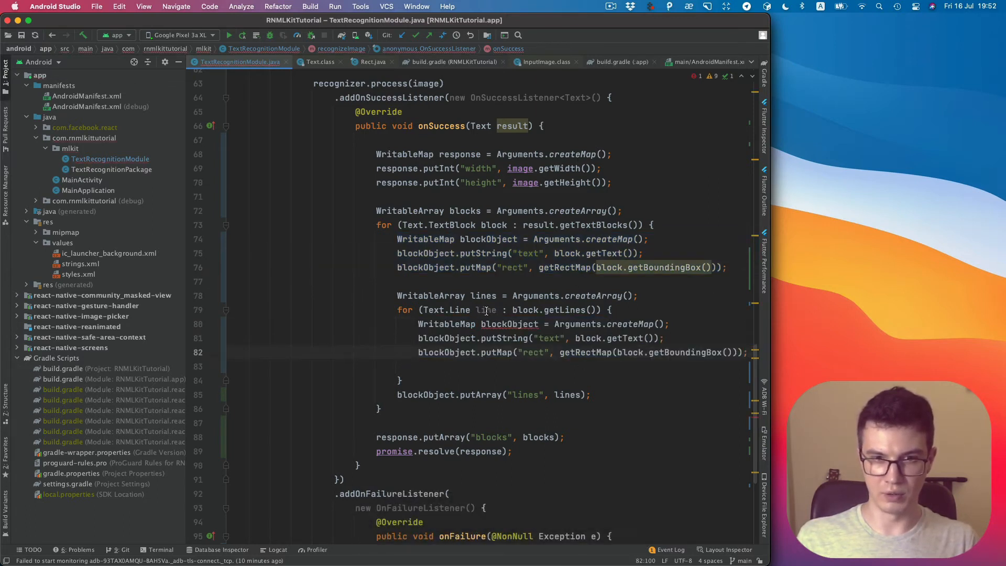
double_click(510, 324)
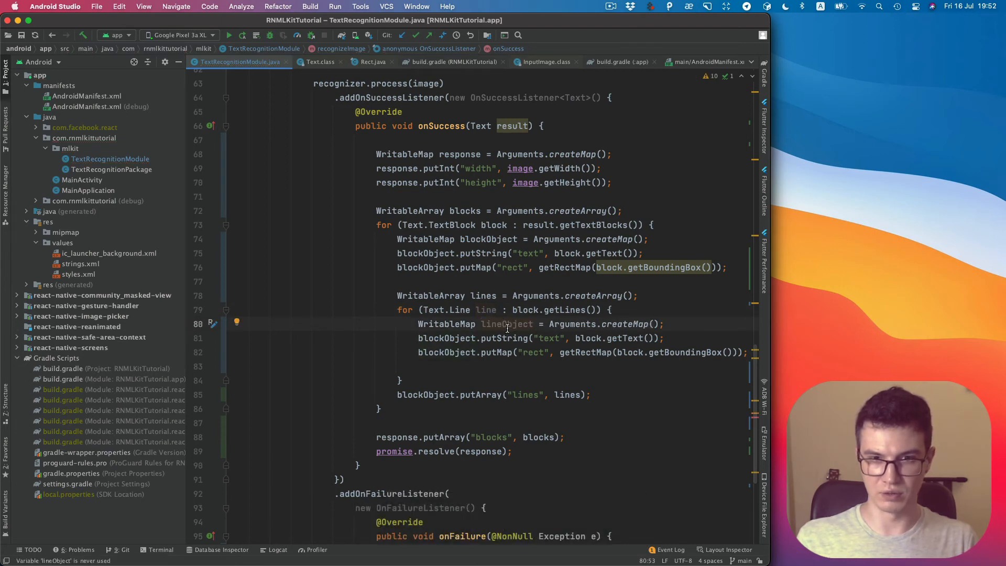
mouse_move(562, 327)
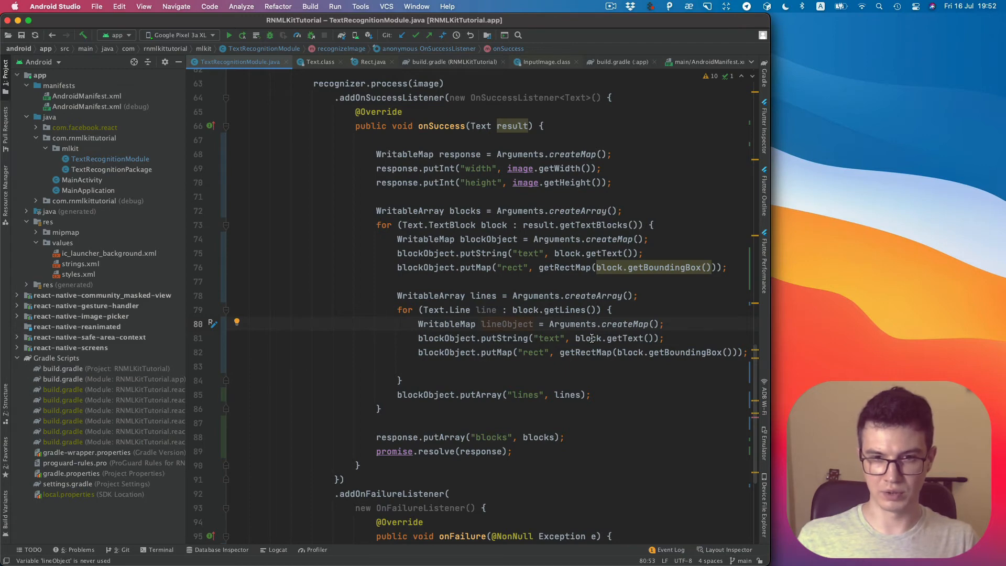
type("line")
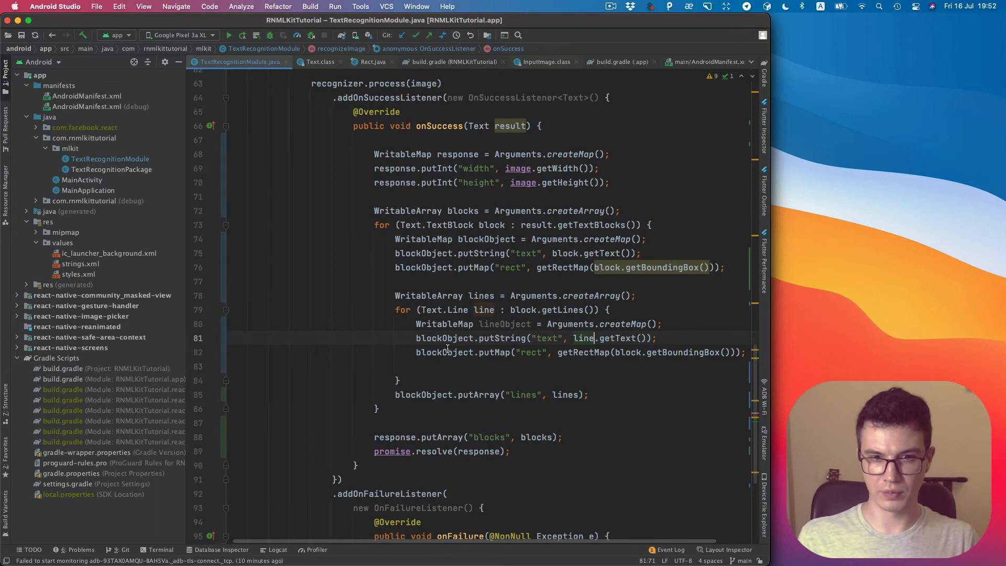
key("cmd+v")
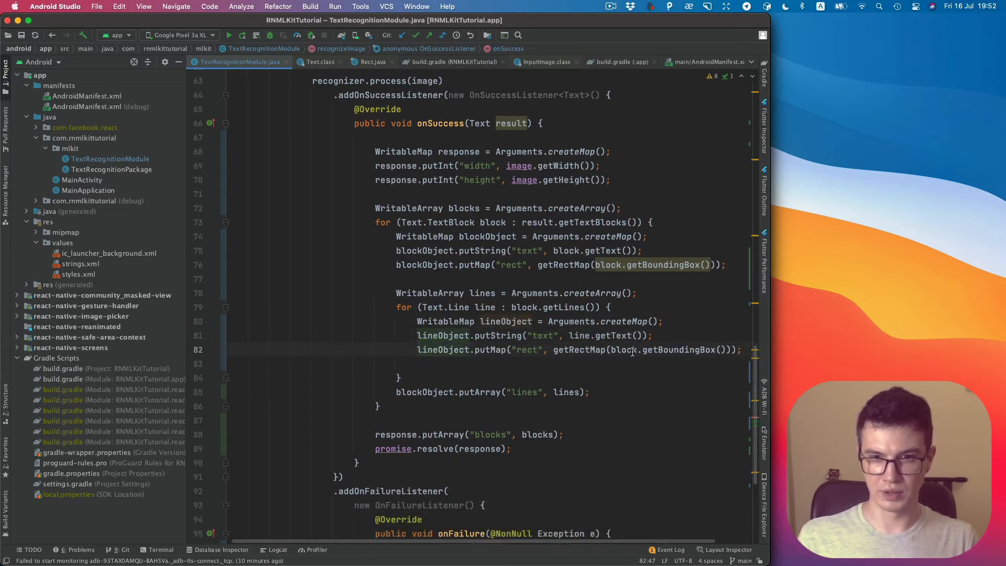
double_click(625, 349)
type("ine")
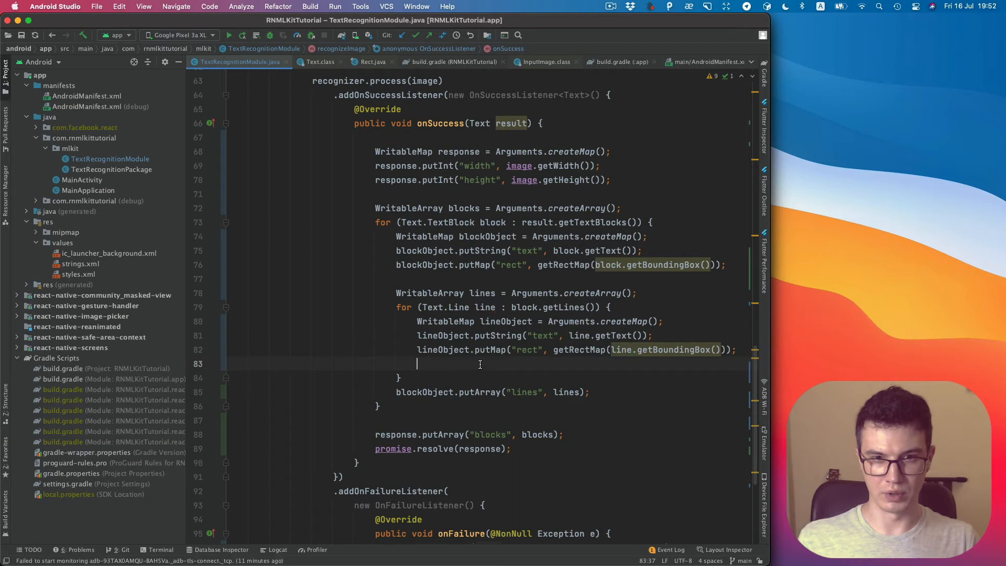
type("lines.")
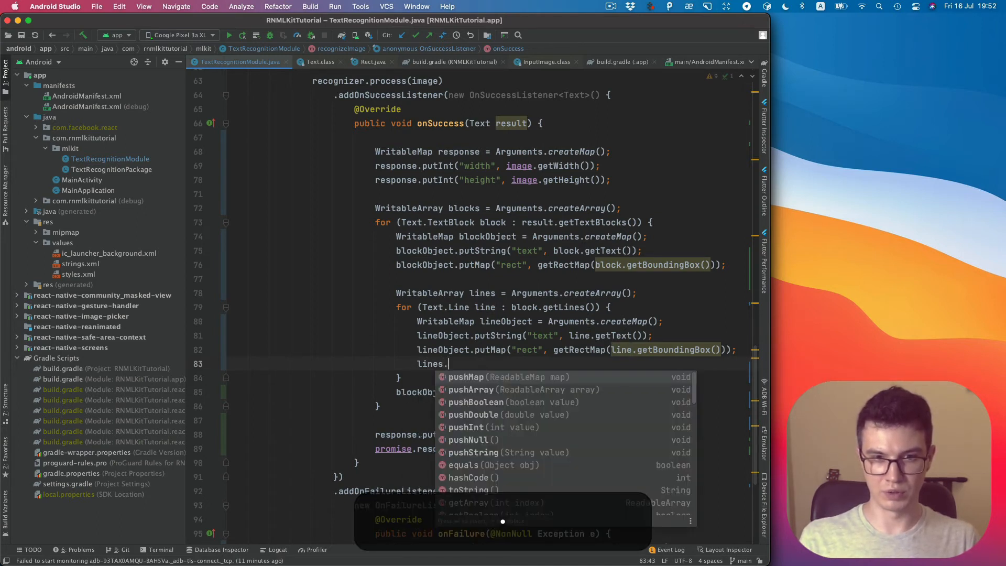
key("escape")
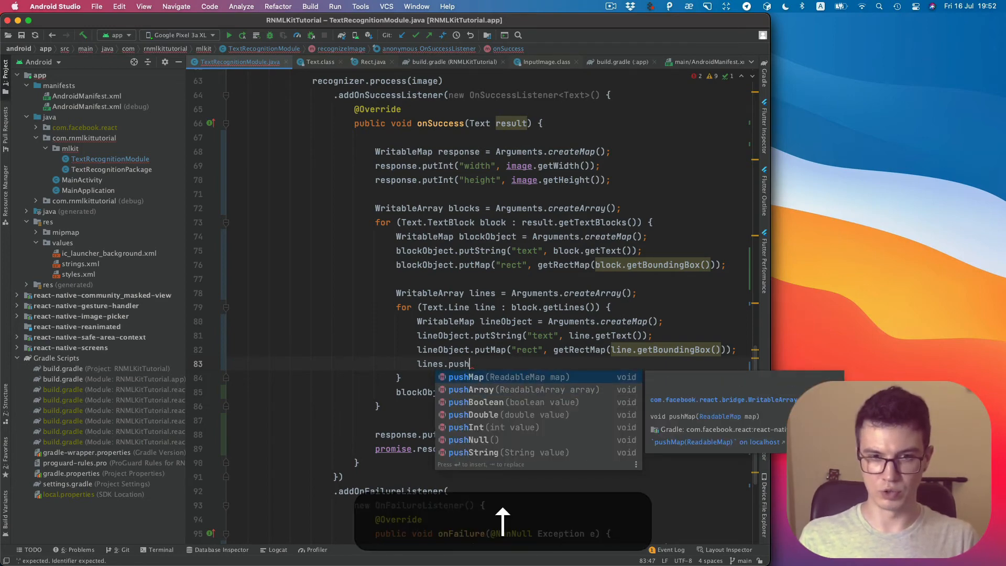
left_click(474, 377)
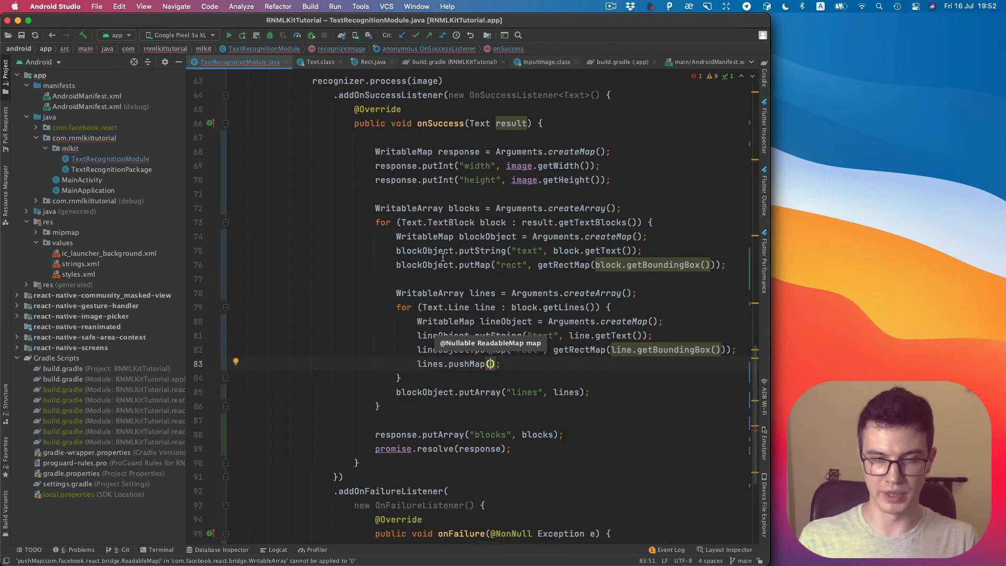
mouse_move(495, 321)
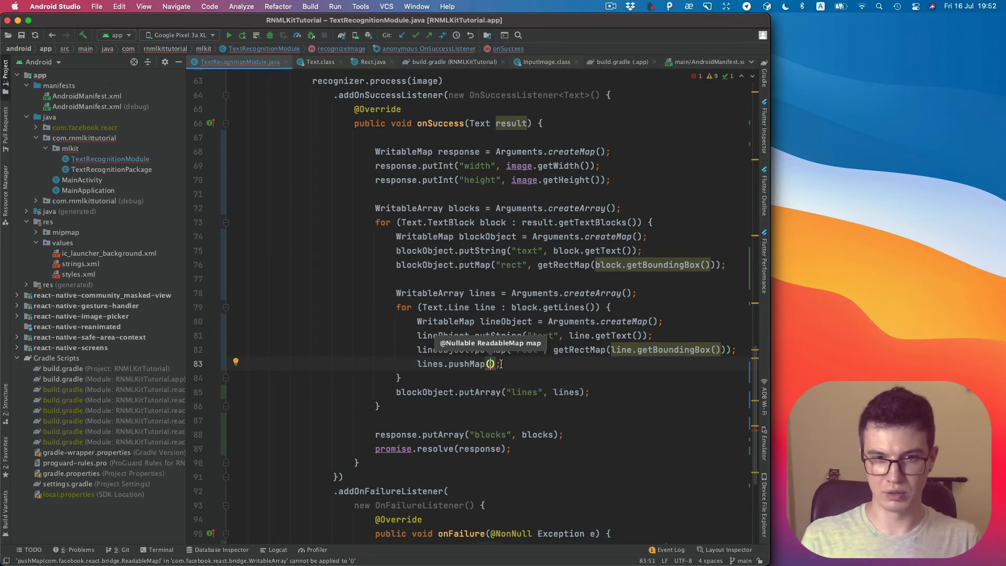
type("lineObject")
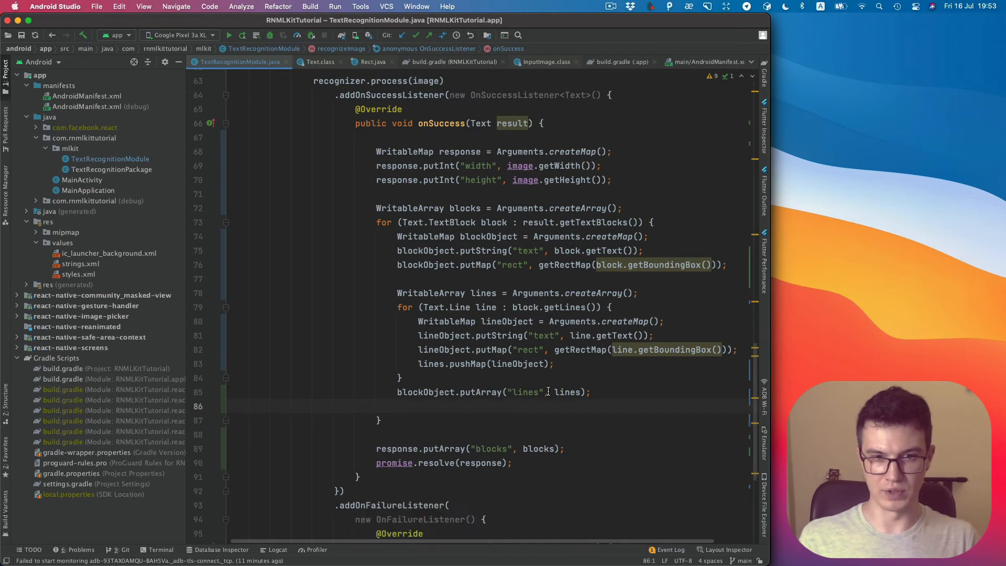
type("blo")
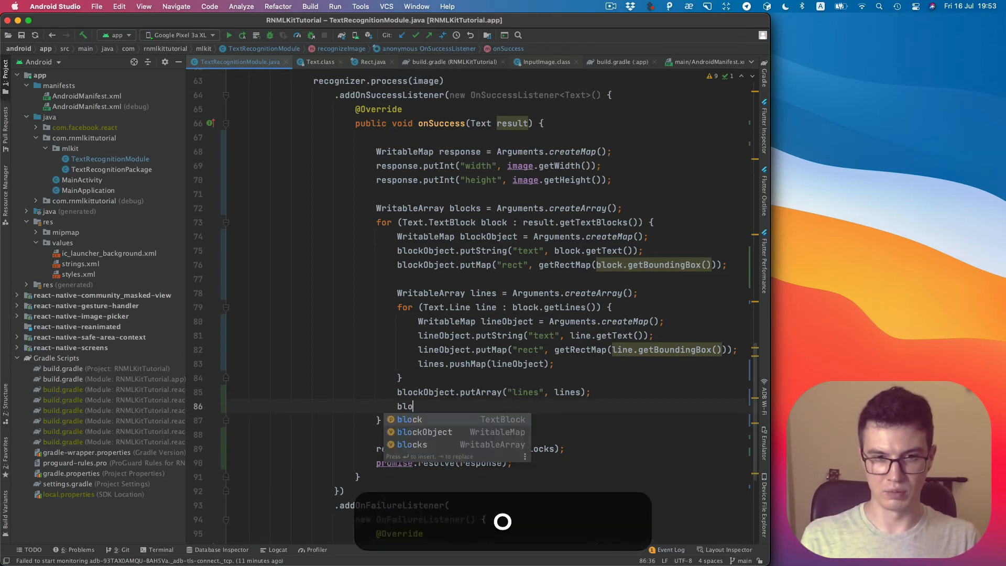
type("cks.push")
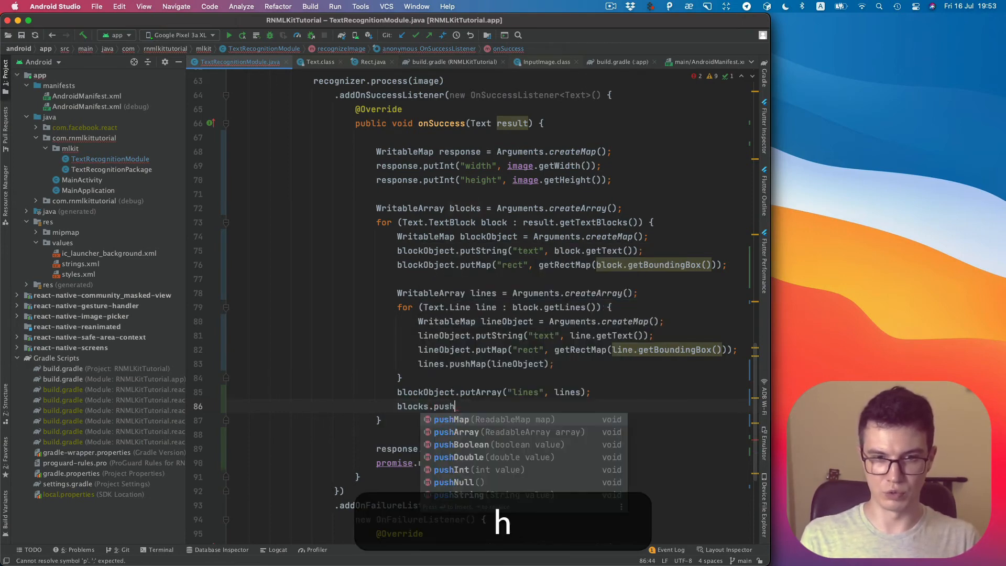
left_click(452, 420)
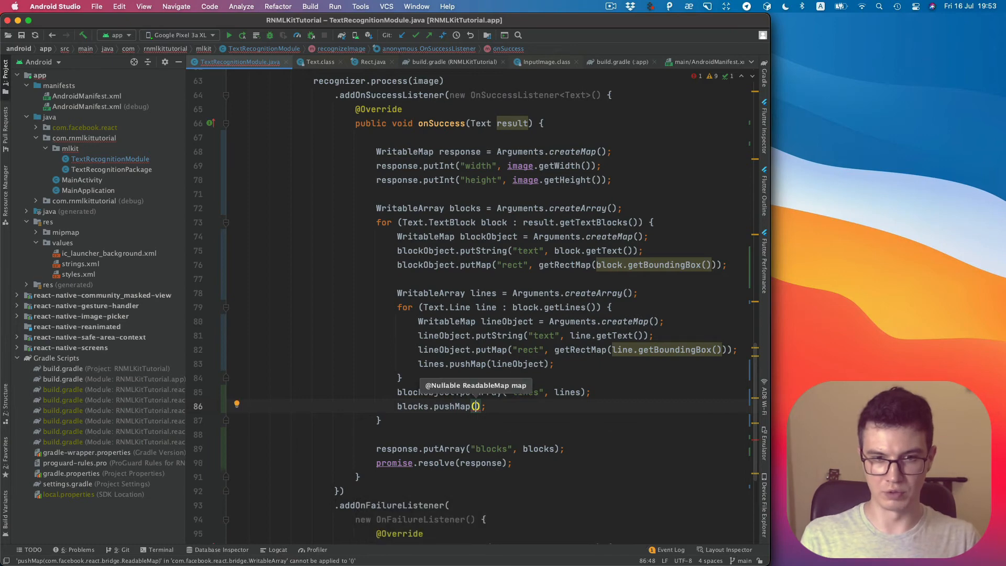
type("block")
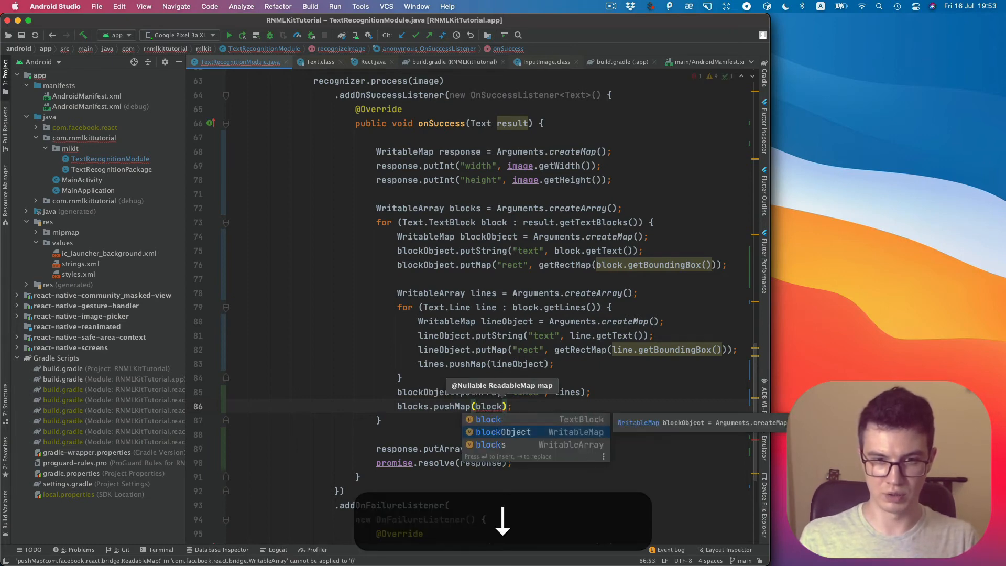
left_click(503, 431)
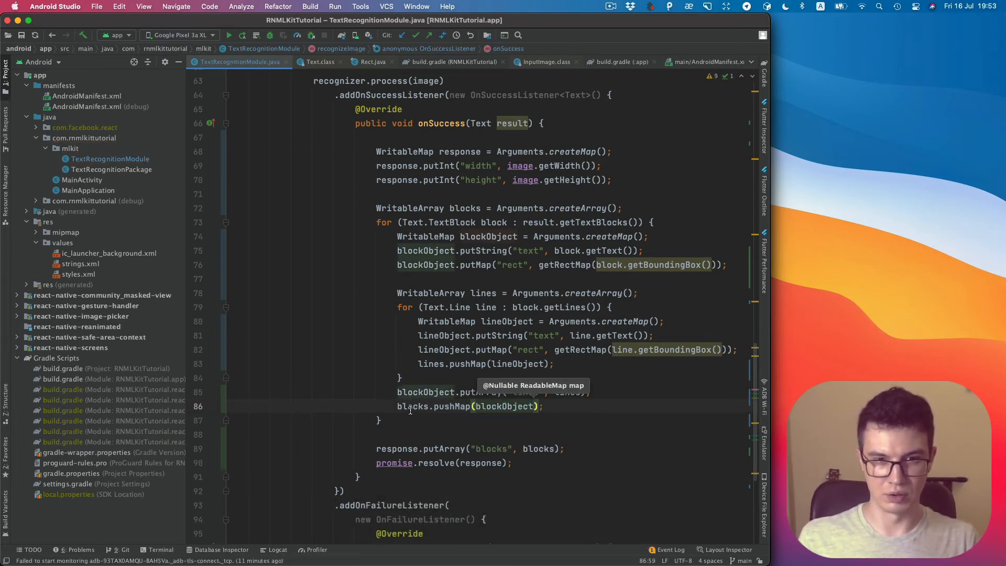
scroll("up", 3)
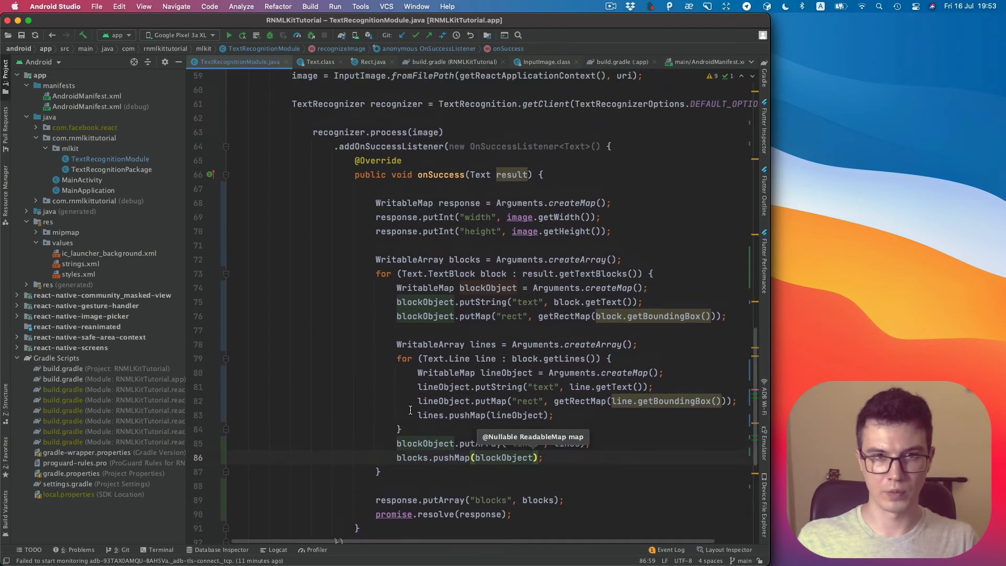
scroll("down", 3)
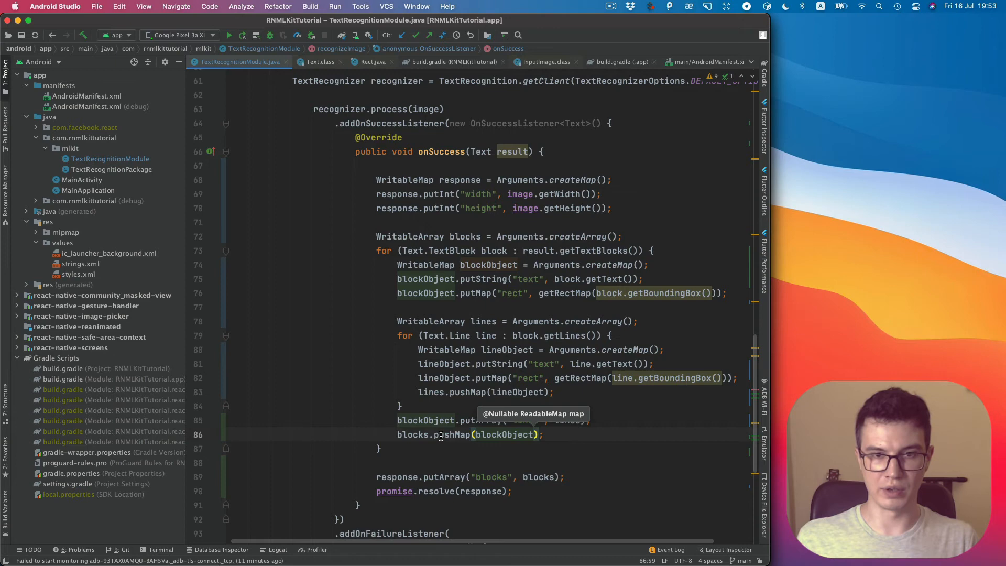
mouse_move(465, 533)
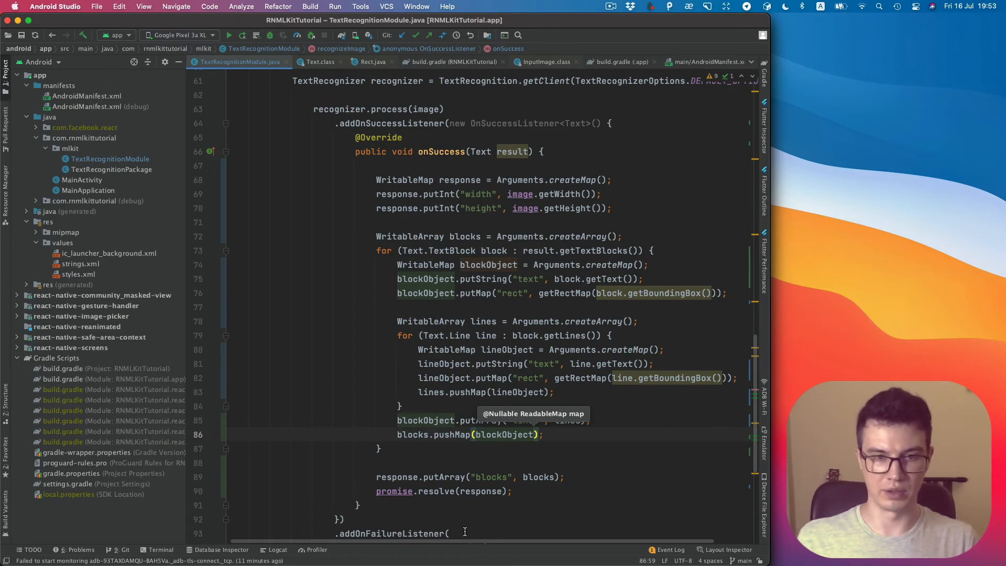
mouse_move(422, 491)
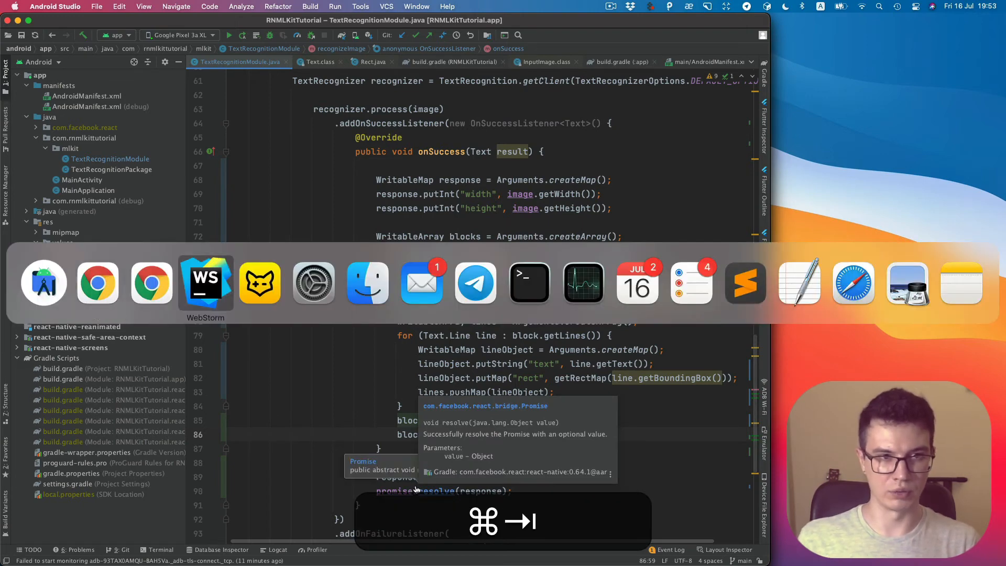
Declare an exported Response type in mlkit/index.ts.
left_click(206, 283)
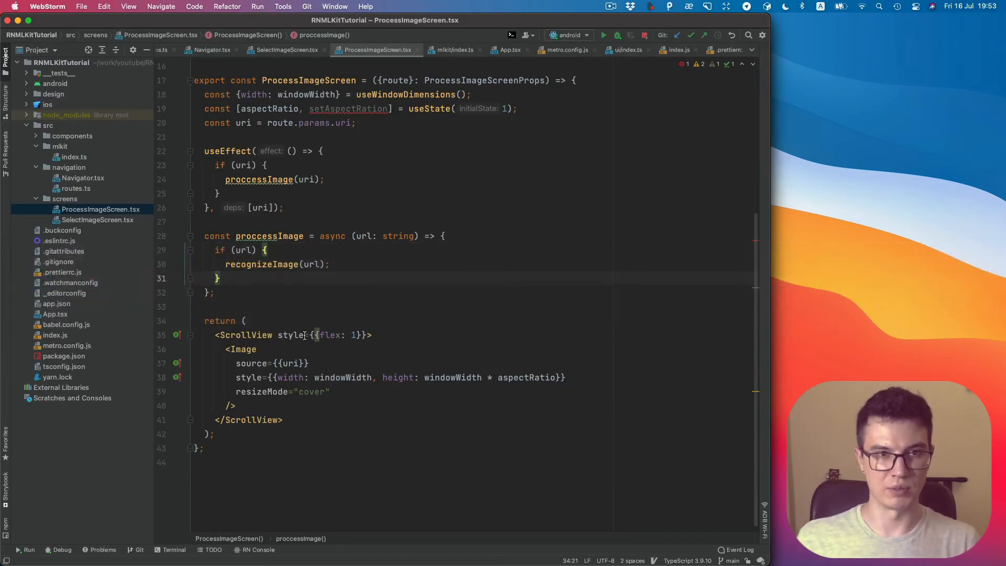
left_click(454, 50)
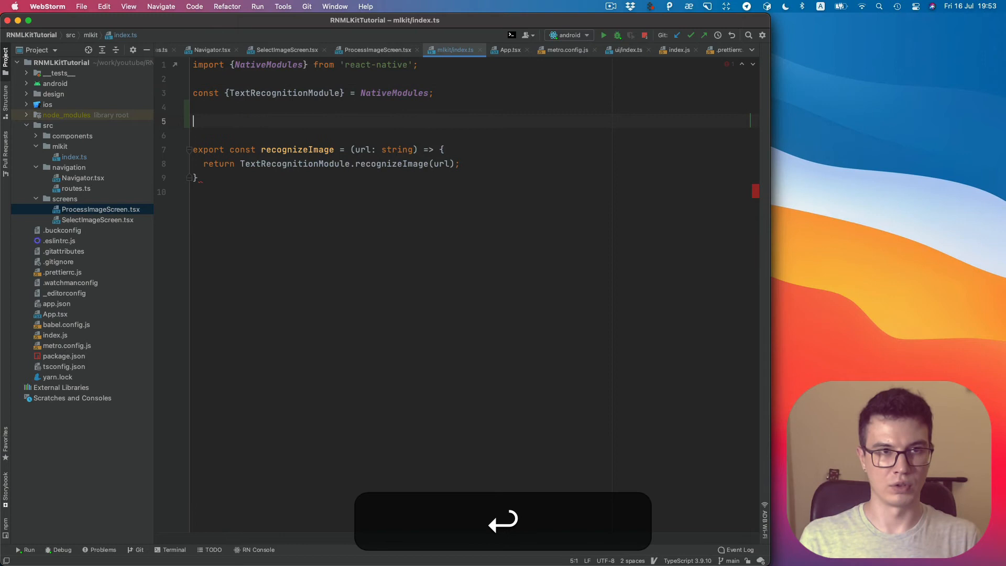
type("type")
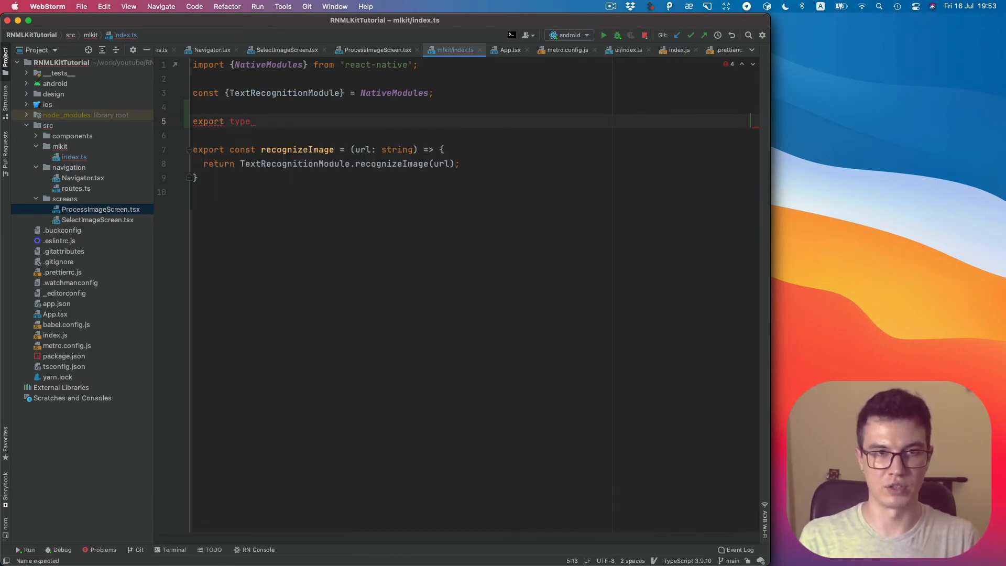
type("Respo")
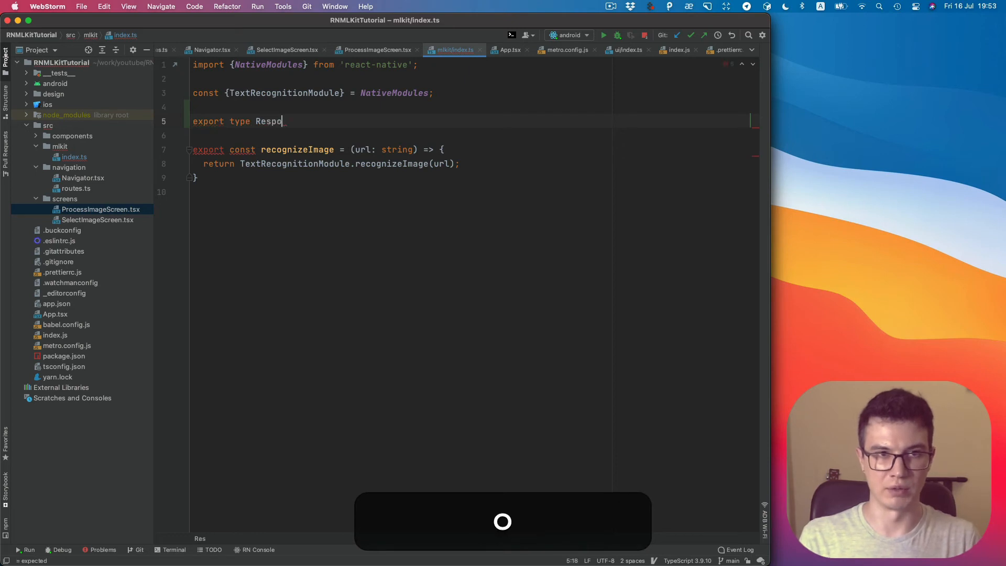
type("nse = {")
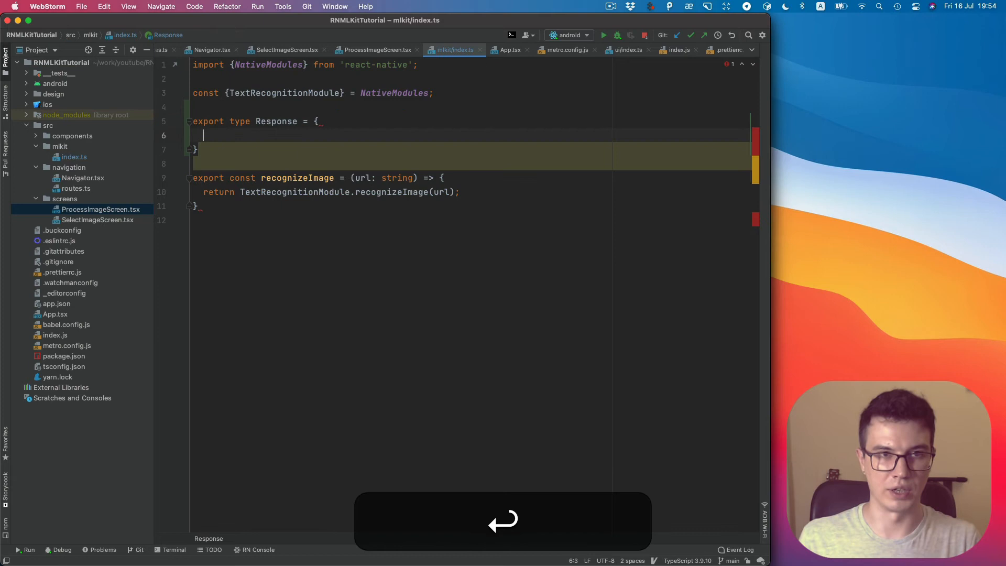
key("backspace")
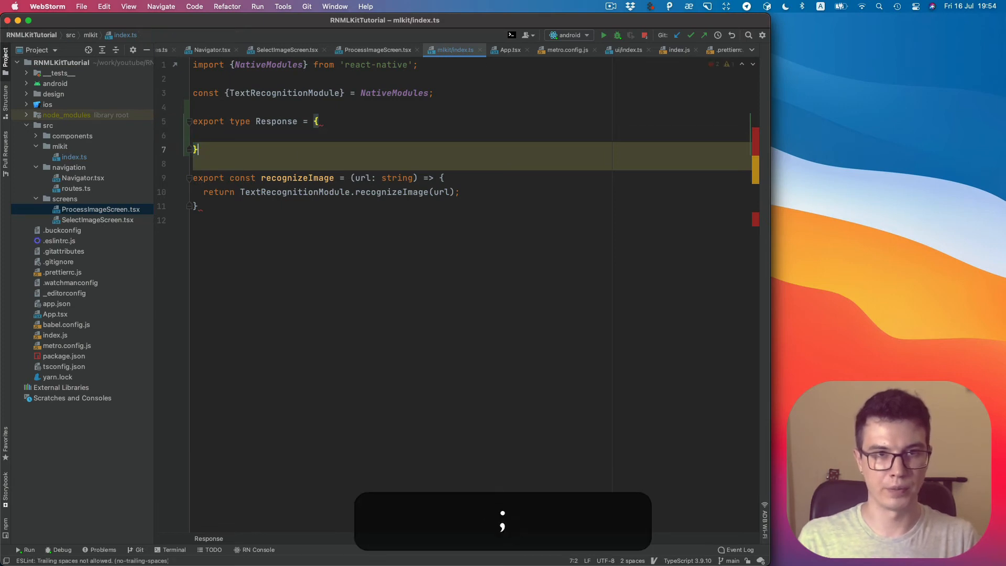
Make recognizeImage return Promise<Response> and give Response a width: number field.
key("cmd+c")
type(":")
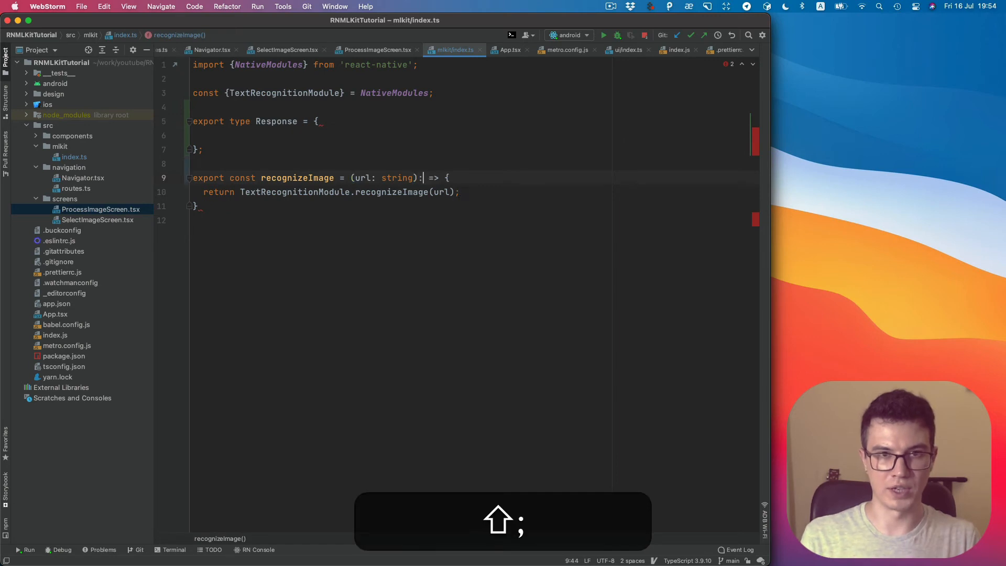
type("Promise<Response>")
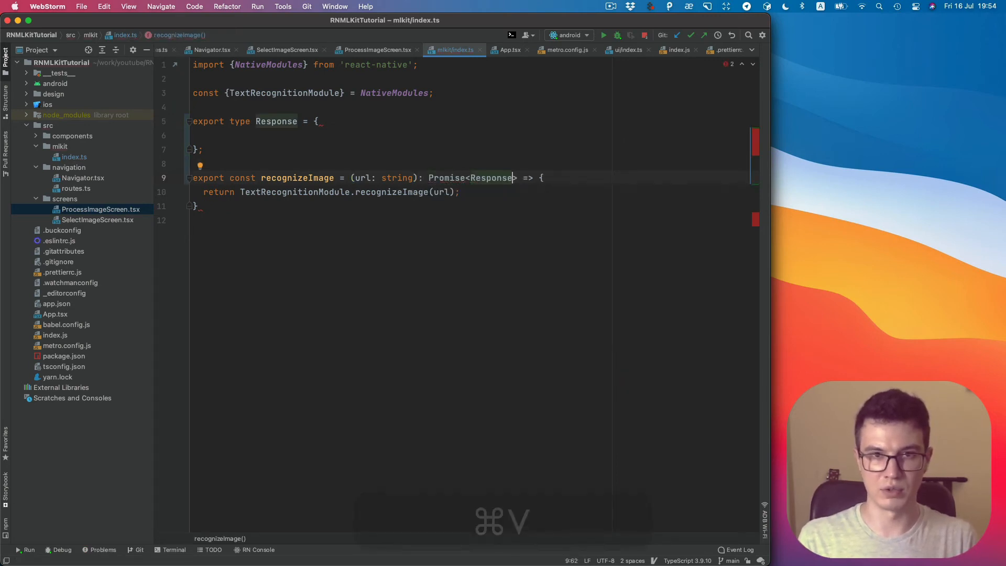
left_click(260, 135)
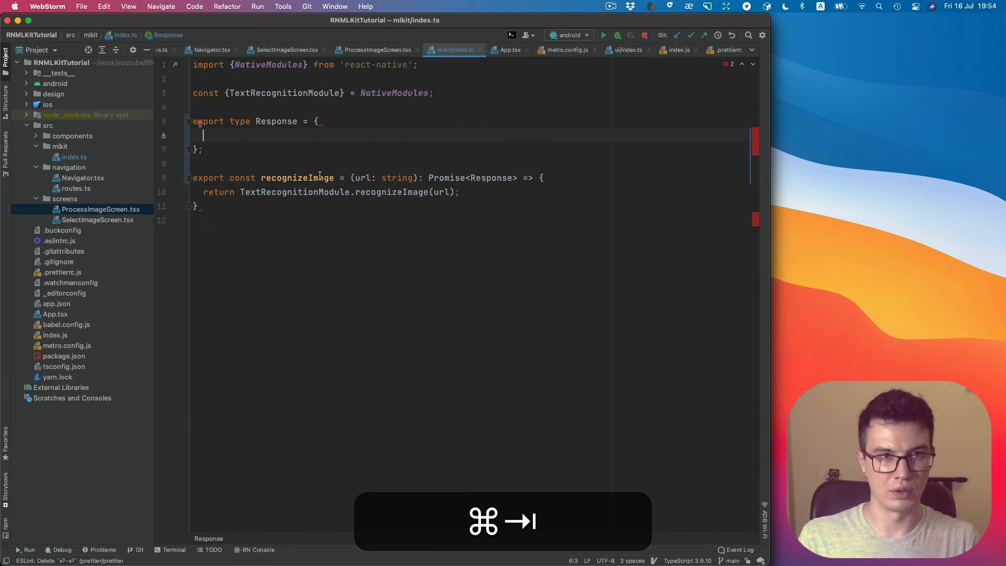
type("width:")
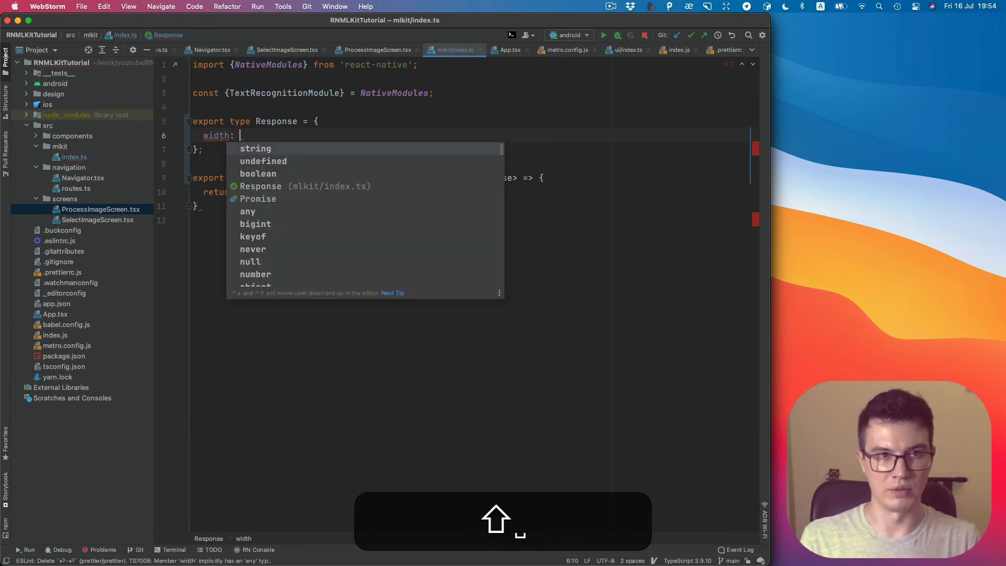
type("nu")
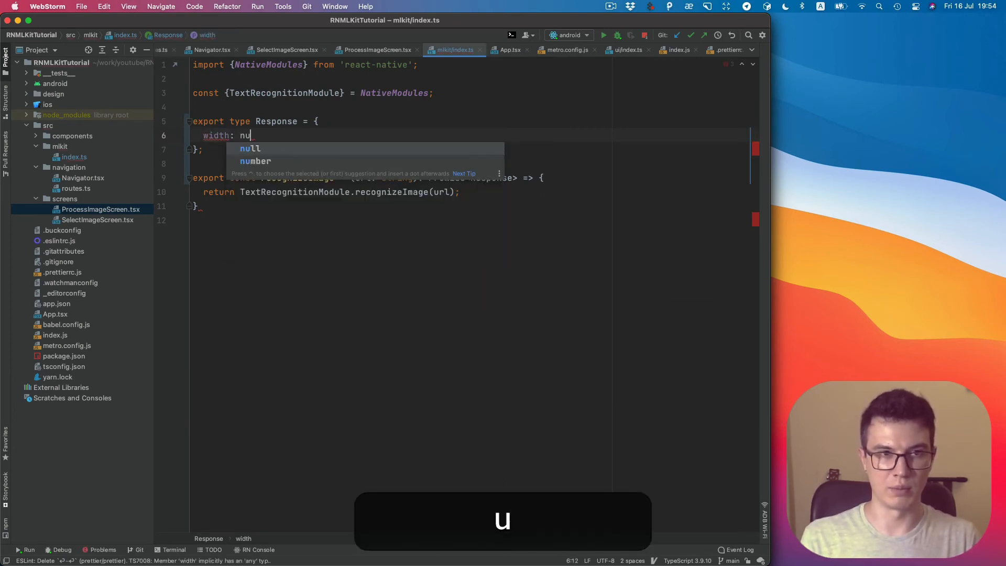
key("cmd+d")
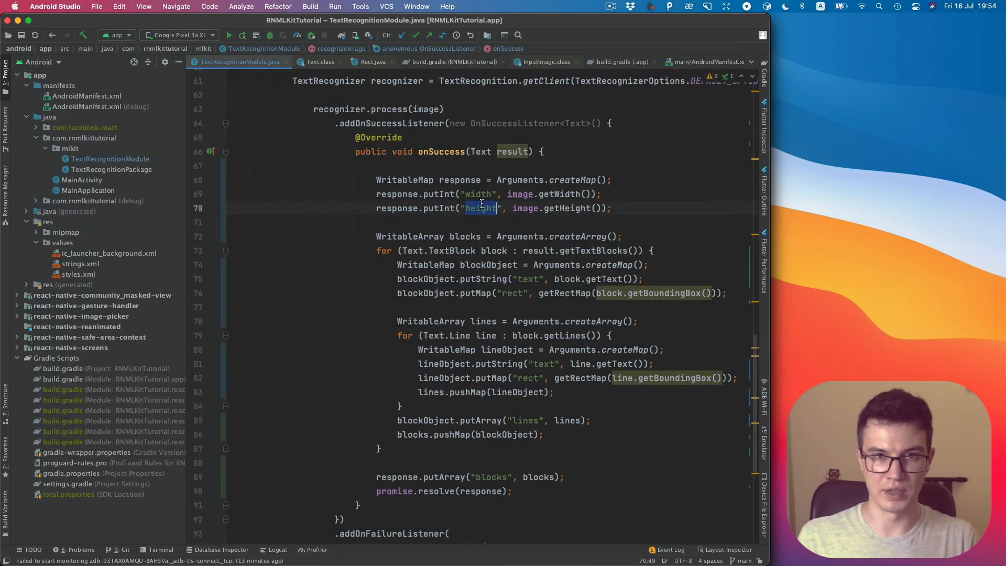
Copy the height key from TextRecognitionModule.java and return to WebStorm.
key("cmd+tab")
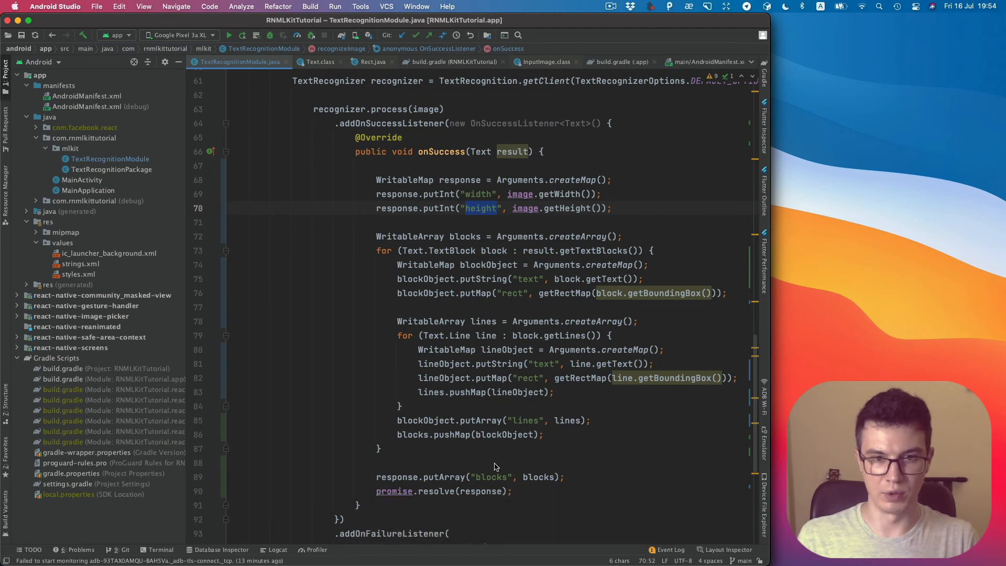
key("cmd+tab")
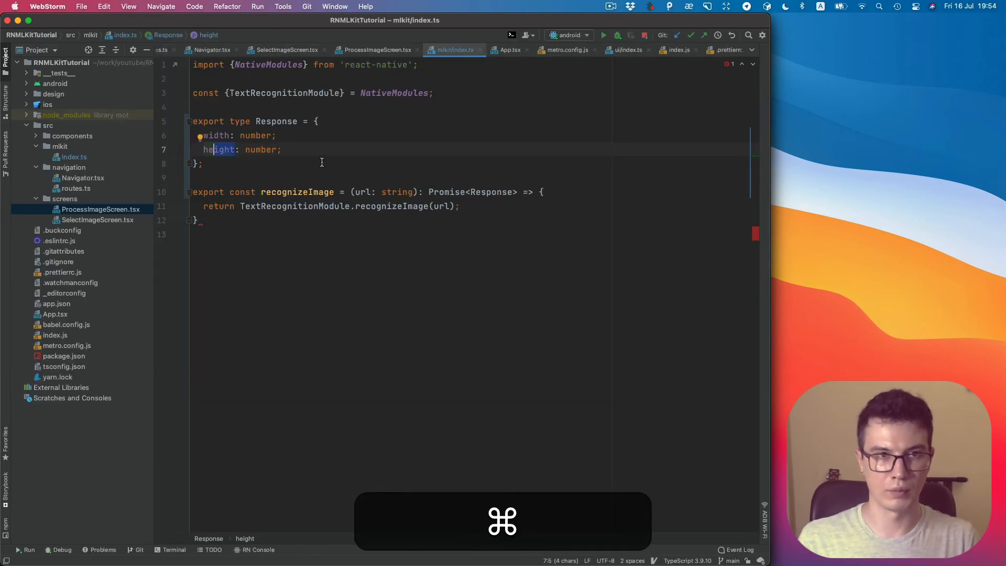
Add a blocks: Block[] field to the Response type.
type("blocks:")
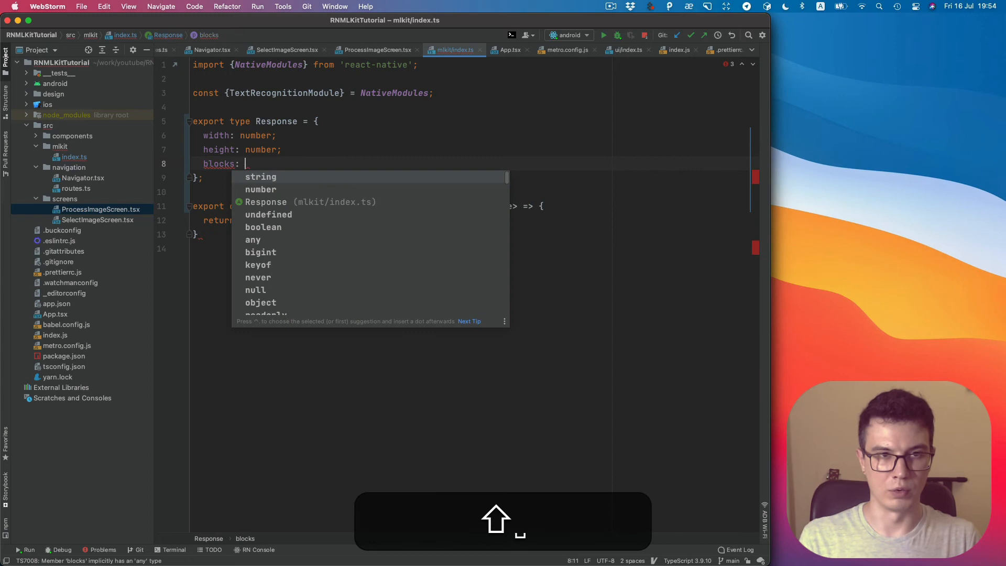
type("Block")
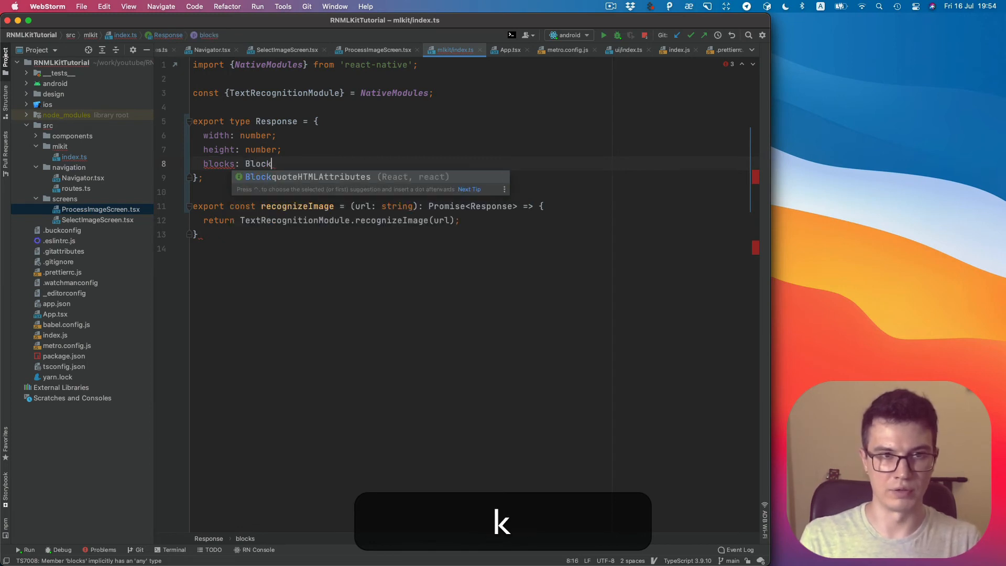
type("[];")
type("export type Response = {")
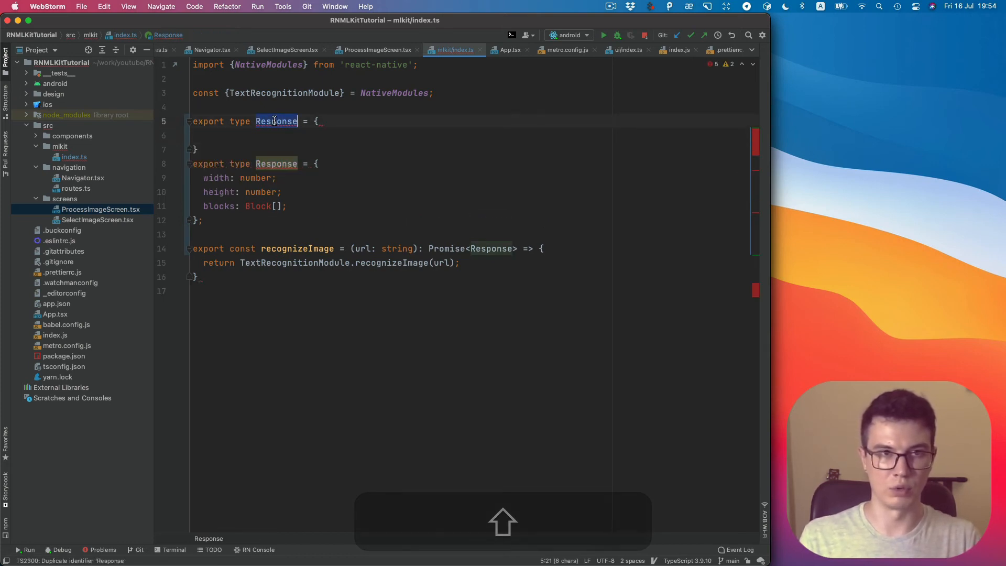
Define Block with text: string and rect: Rect, and start a Rect type above it.
type("Block")
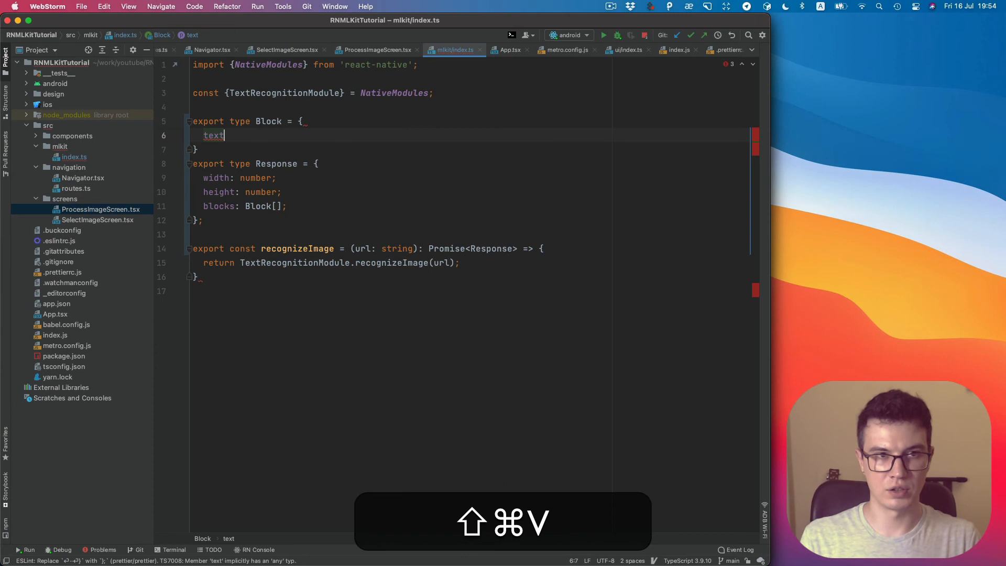
key("Return")
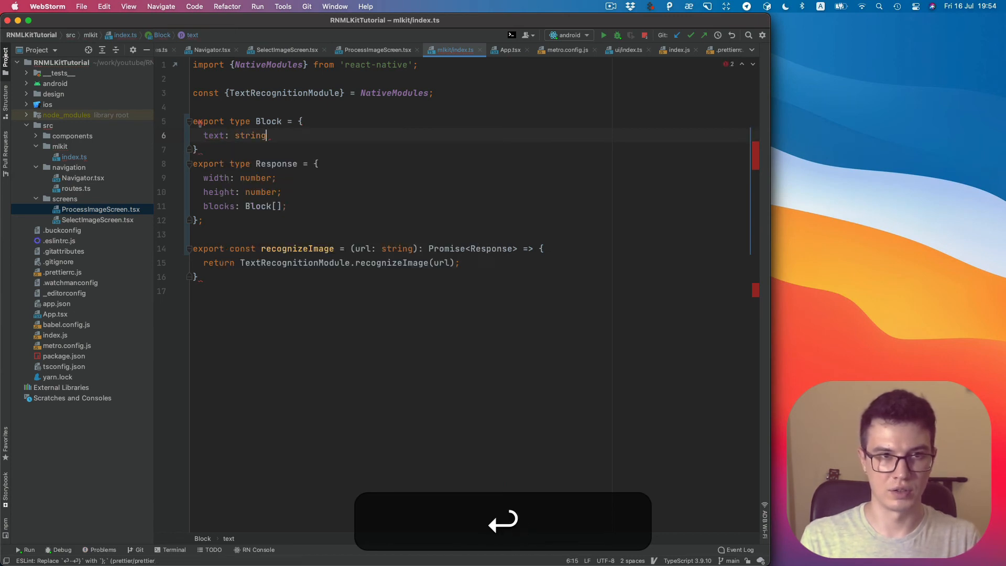
type(";")
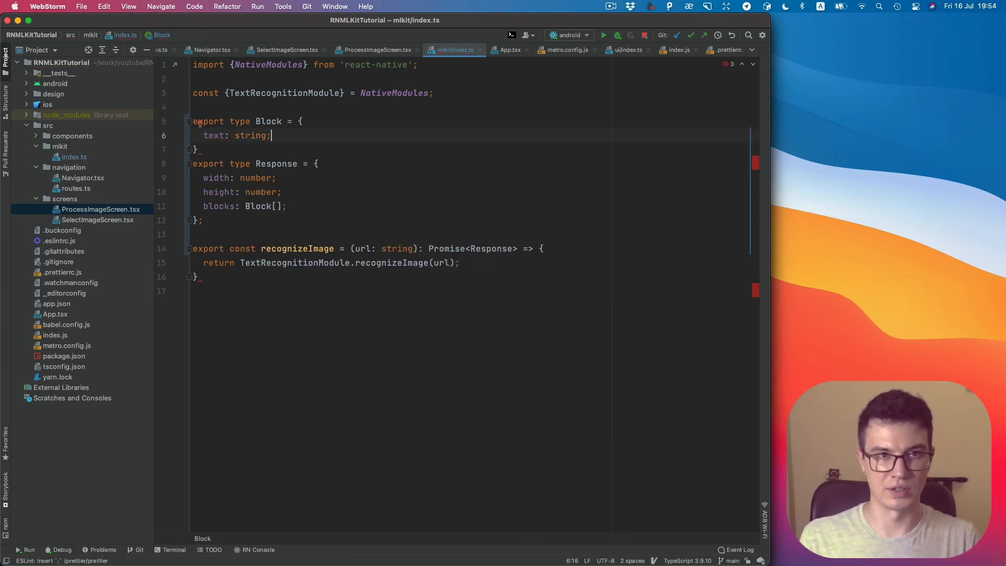
key("cmd+enter")
type("rect:")
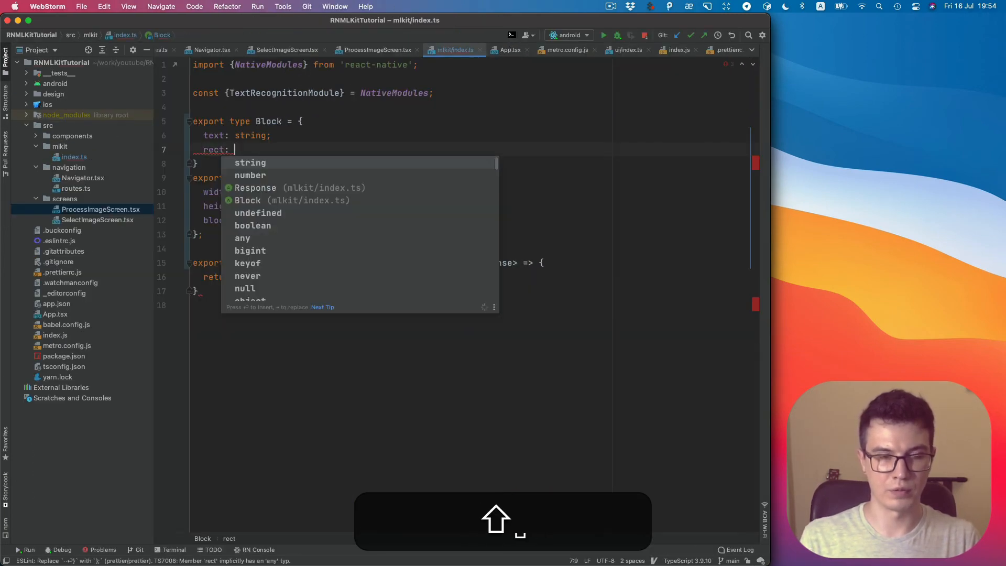
type("Rec")
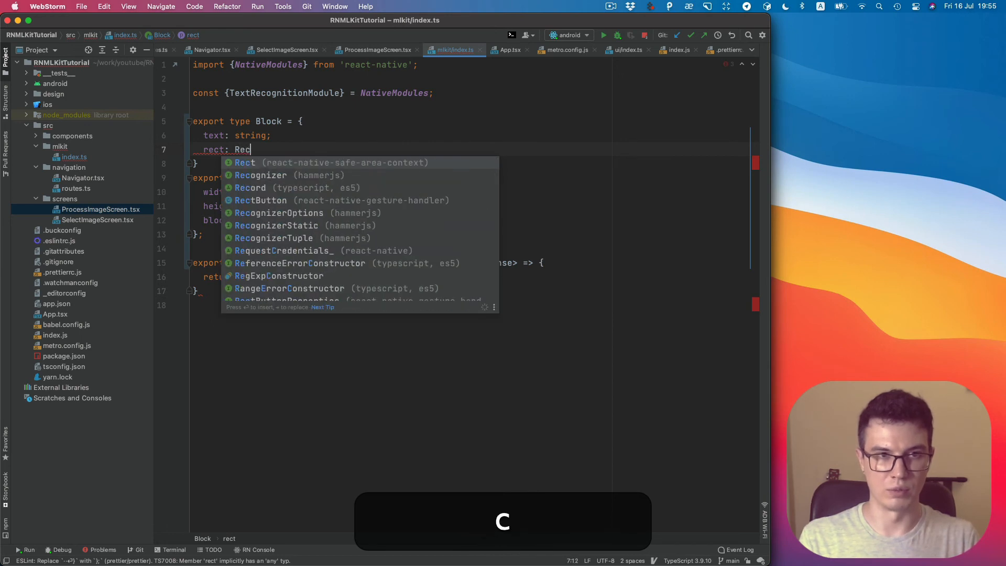
type(";")
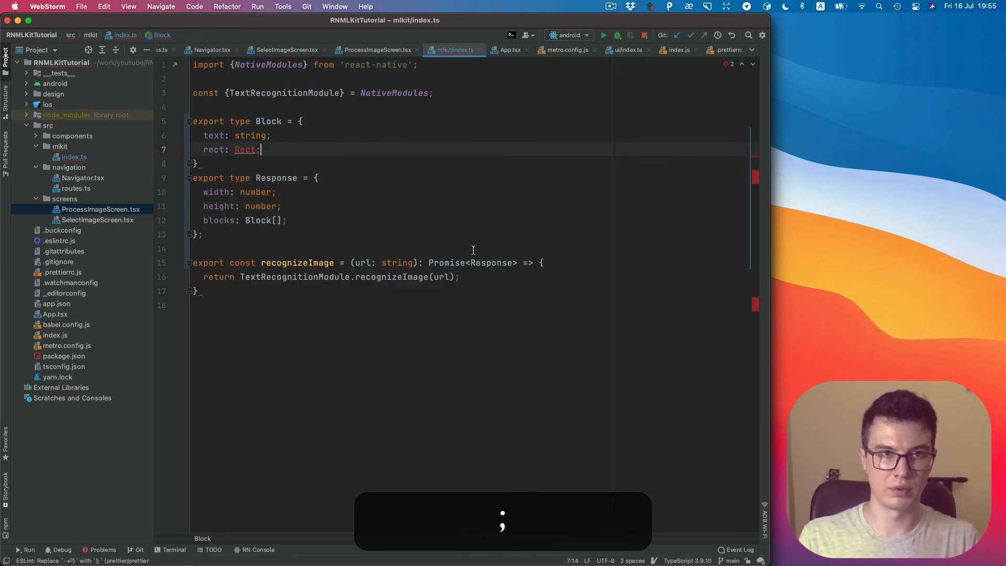
key("cmd+d")
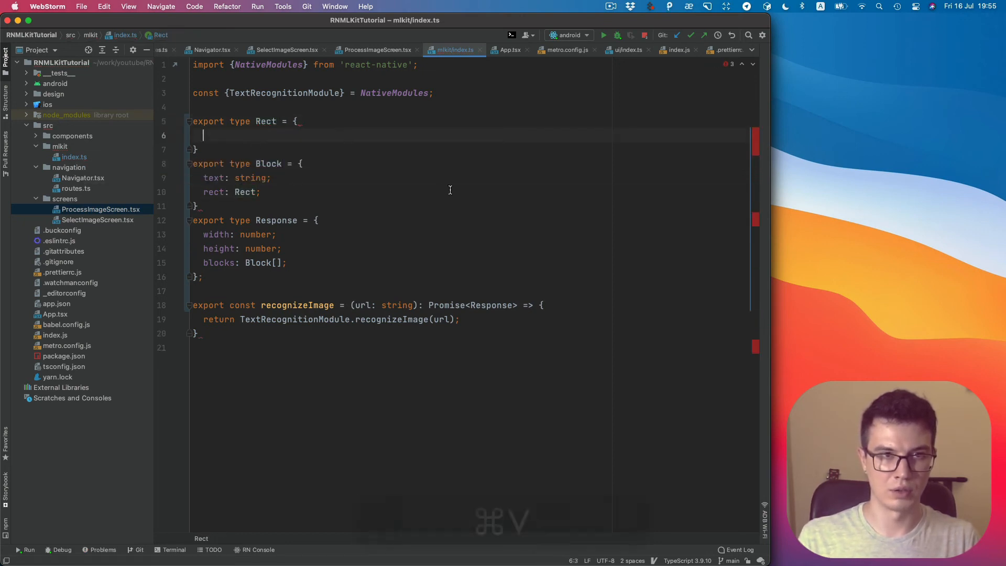
Give Rect numeric left, top, height and width fields.
type("left: number;")
type("top")
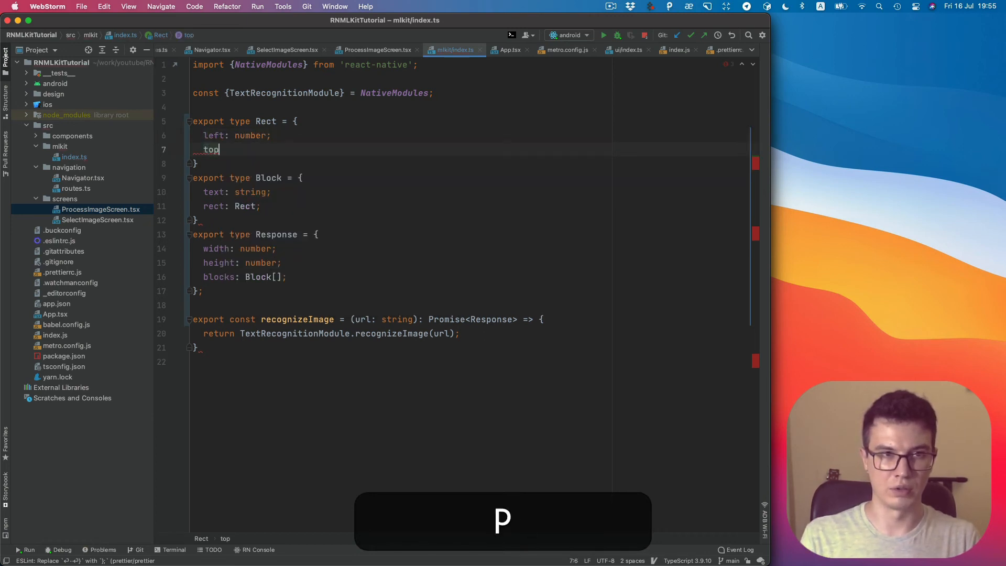
key("return")
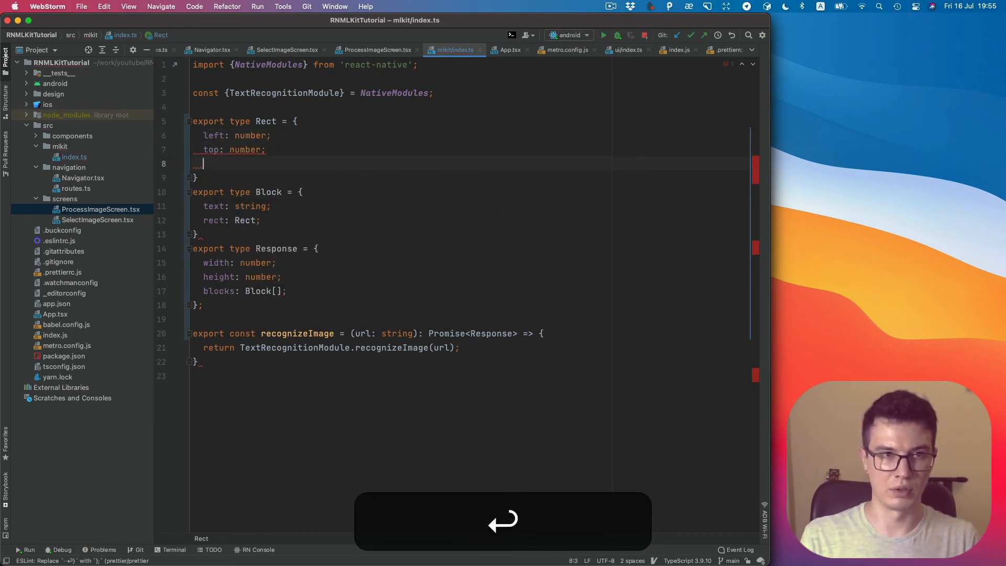
type("height:")
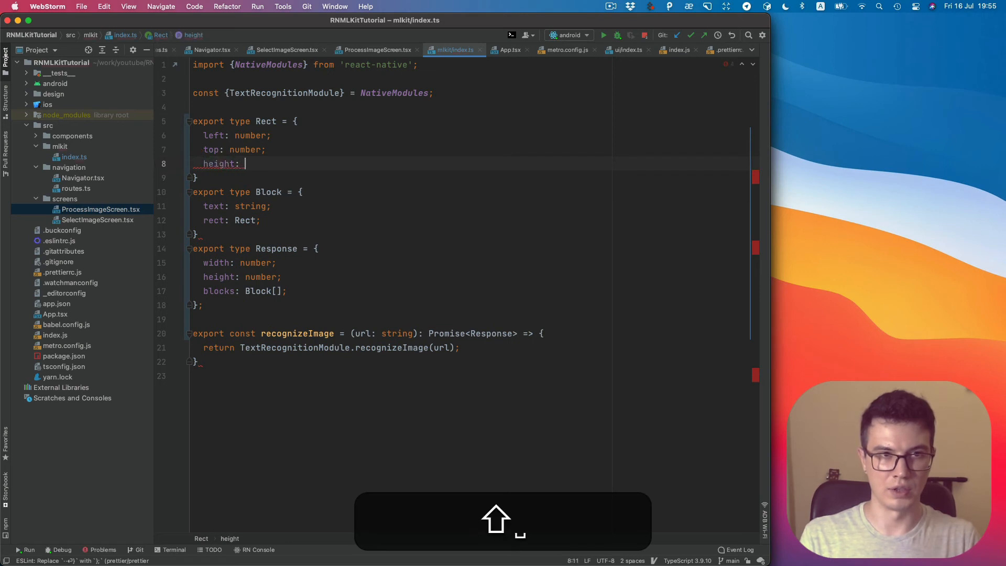
type("number;")
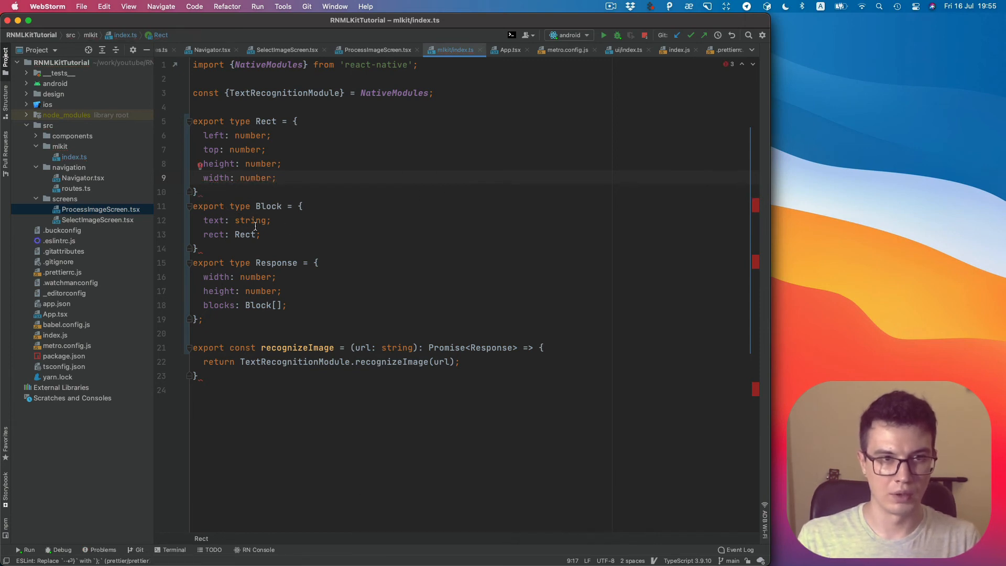
Add a lines: Line[] field to the Block type.
left_click(260, 234)
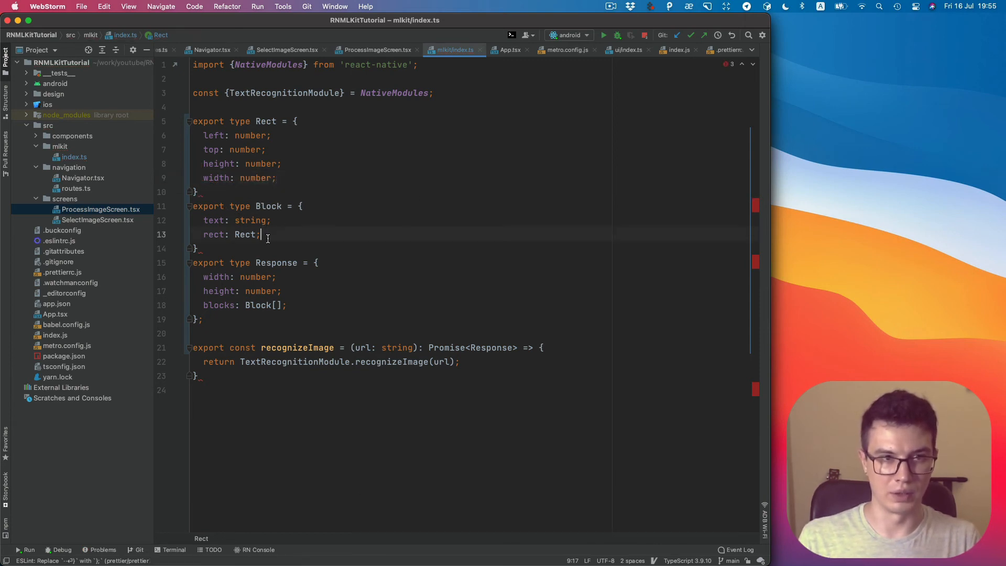
type("l")
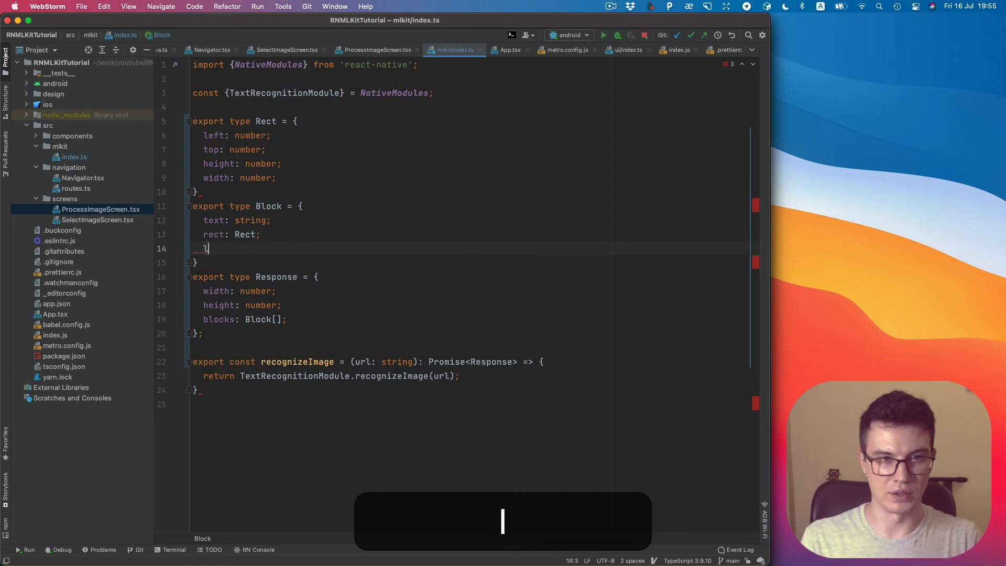
type("lines:")
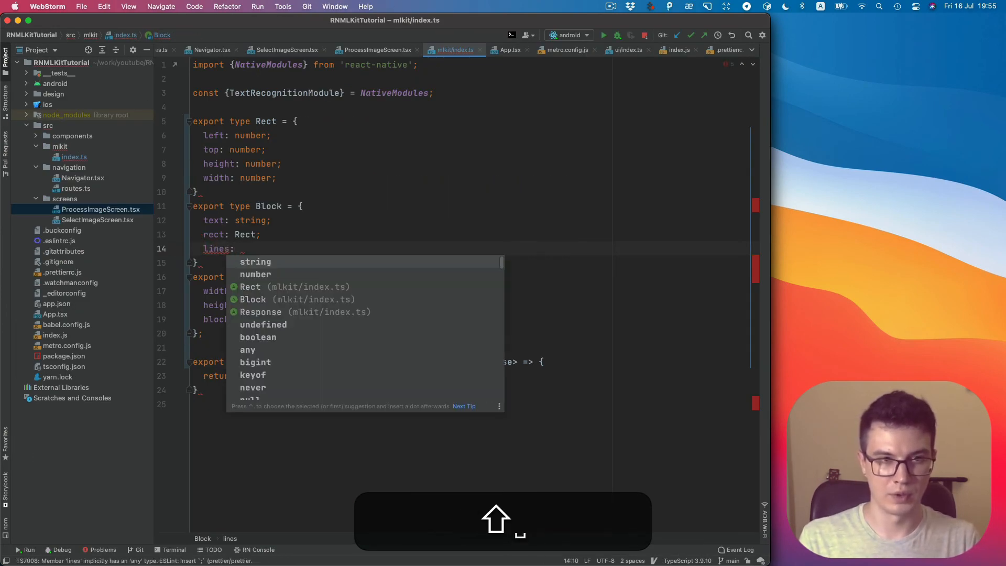
type("Line[")
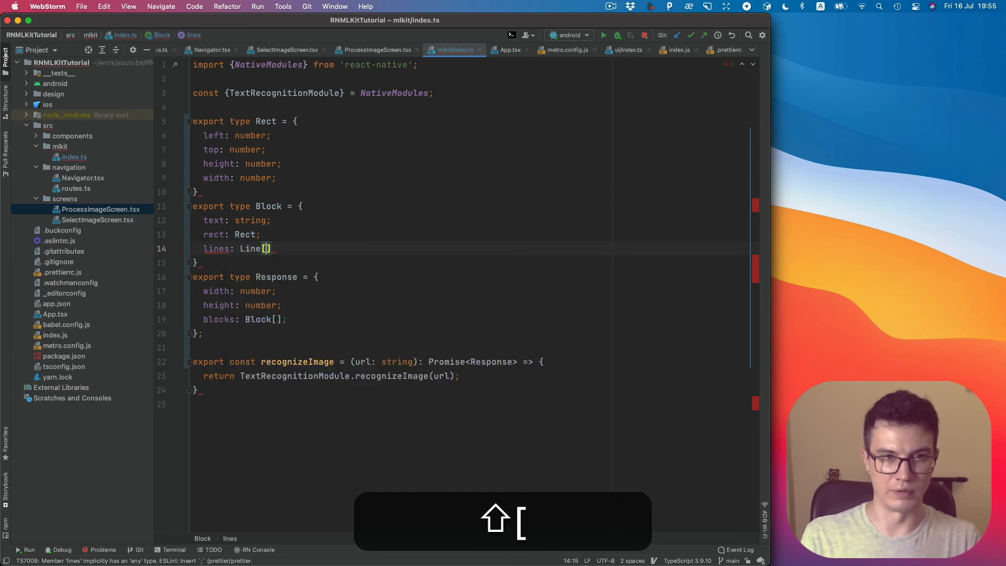
type(";")
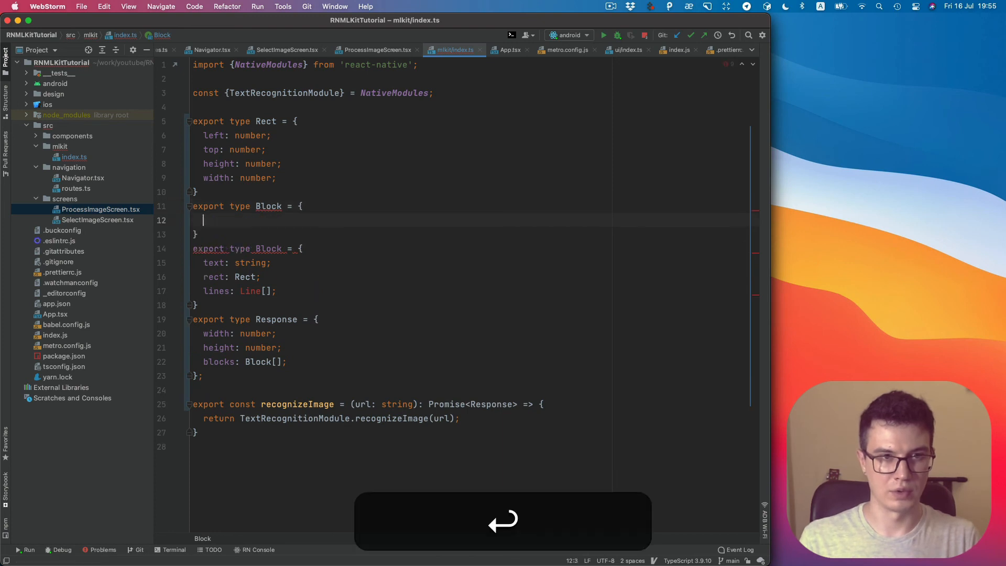
Add a Line type with text: string and rect: Rect above Block.
key("cmd+c")
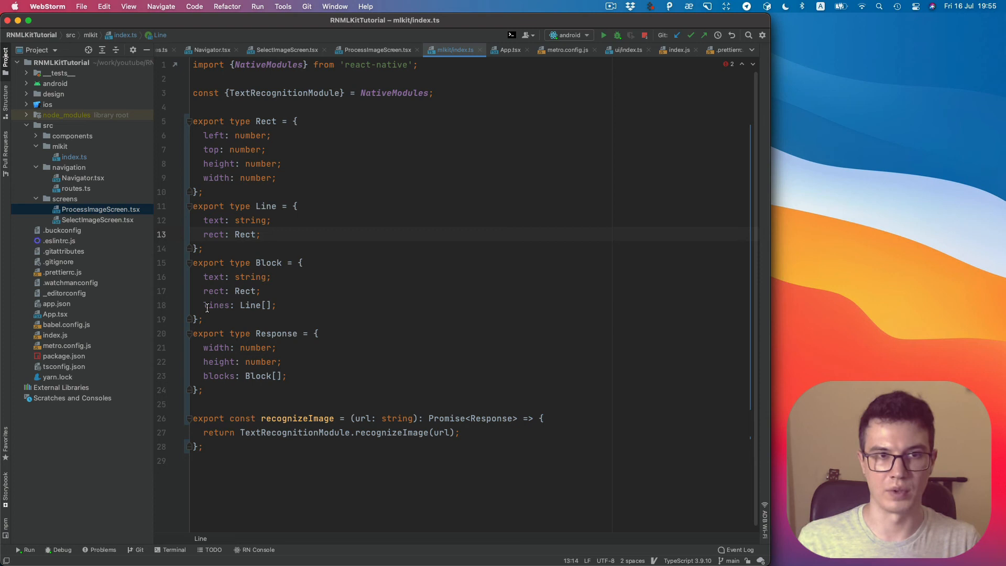
mouse_move(506, 398)
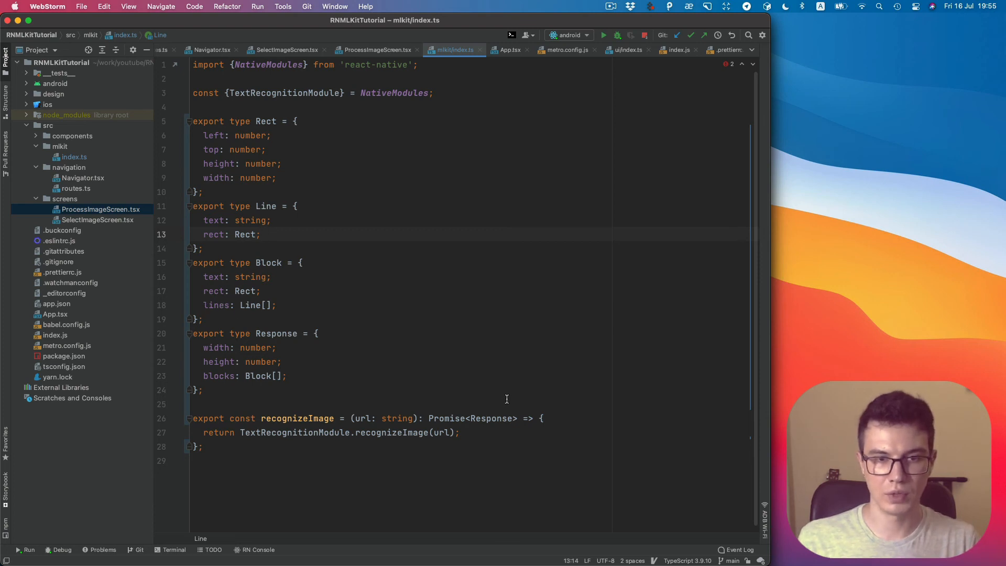
mouse_move(346, 355)
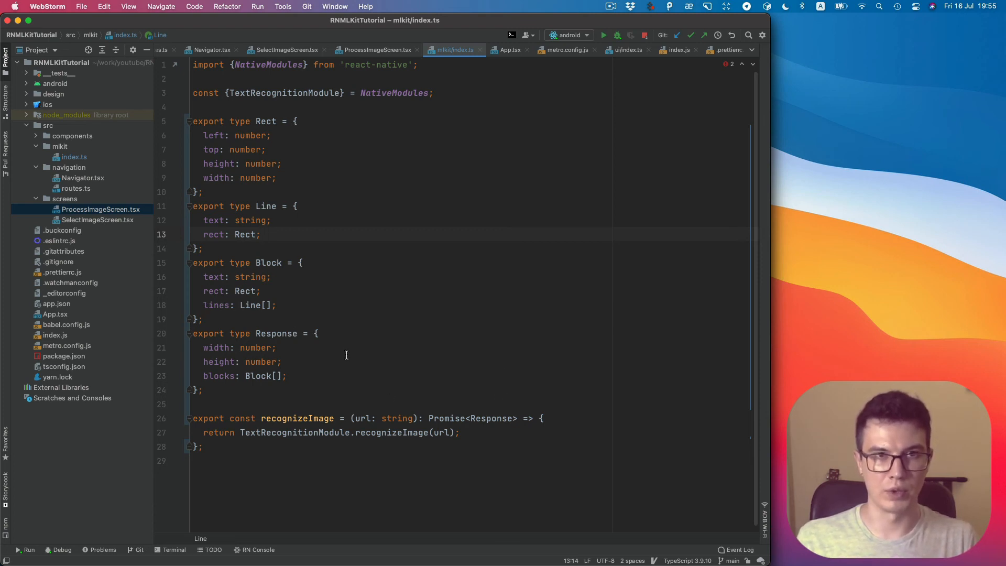
left_click(377, 49)
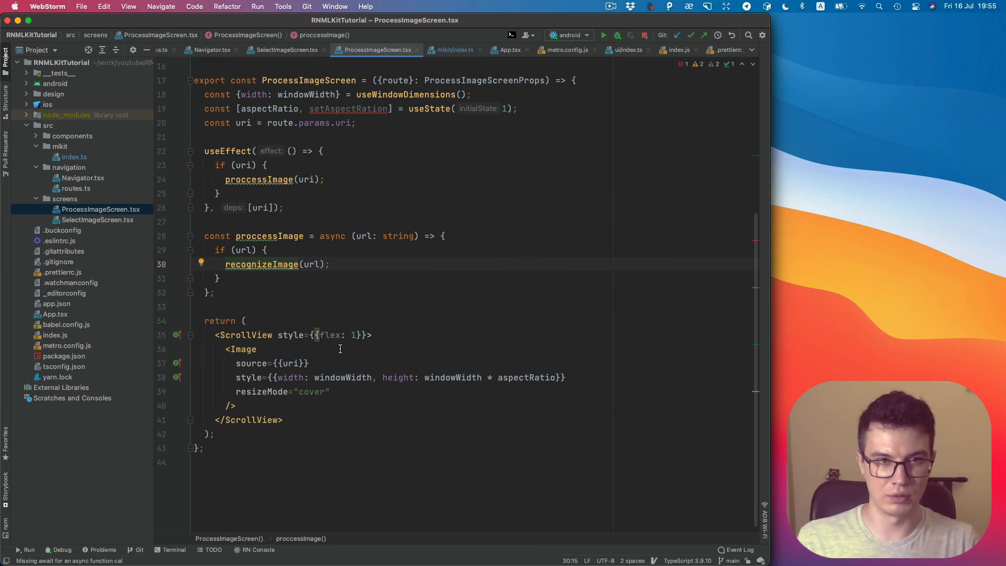
Wrap recognizeImage(url) in try/catch, awaiting its result into const response.
left_click(267, 250)
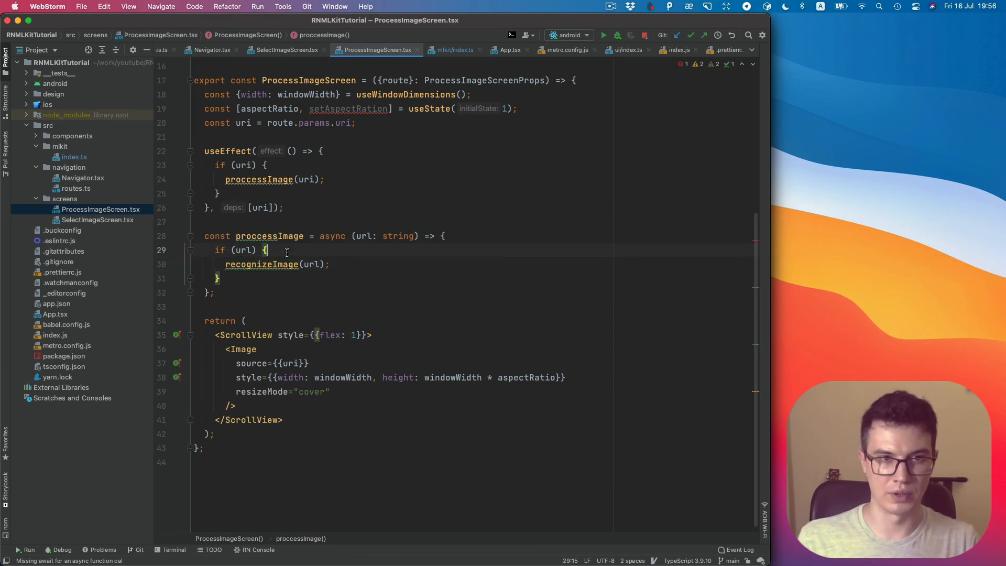
type("try")
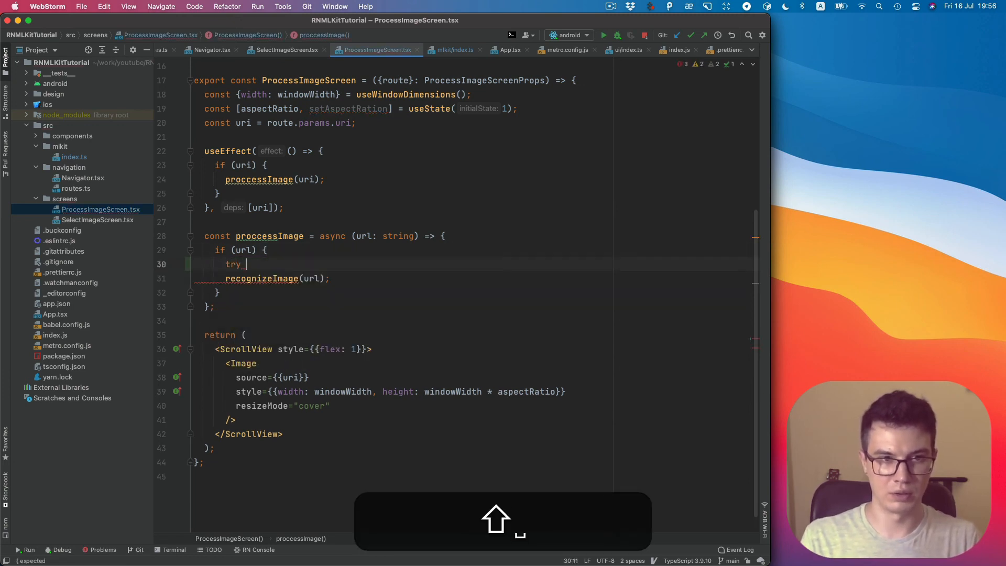
key("enter")
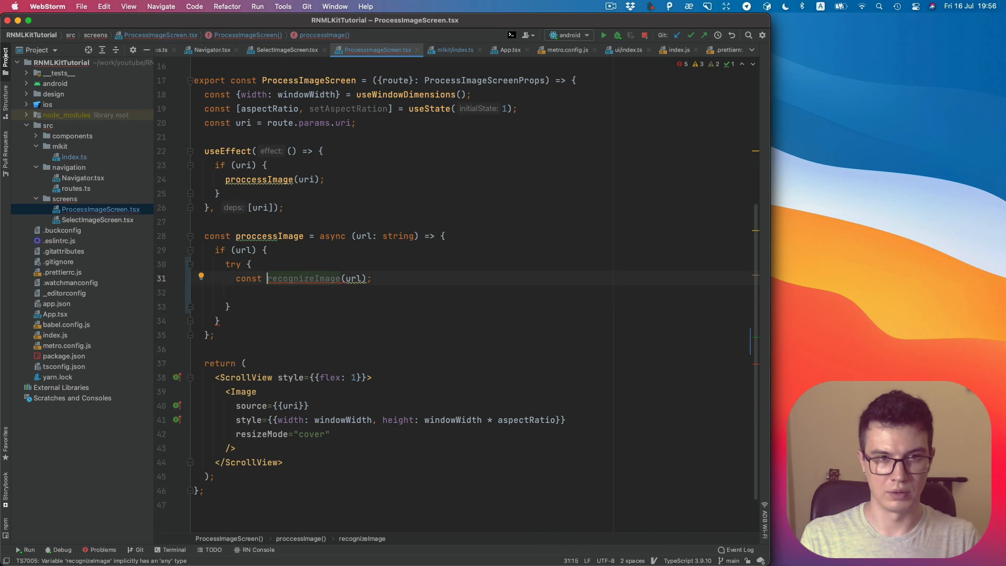
type("response = awai")
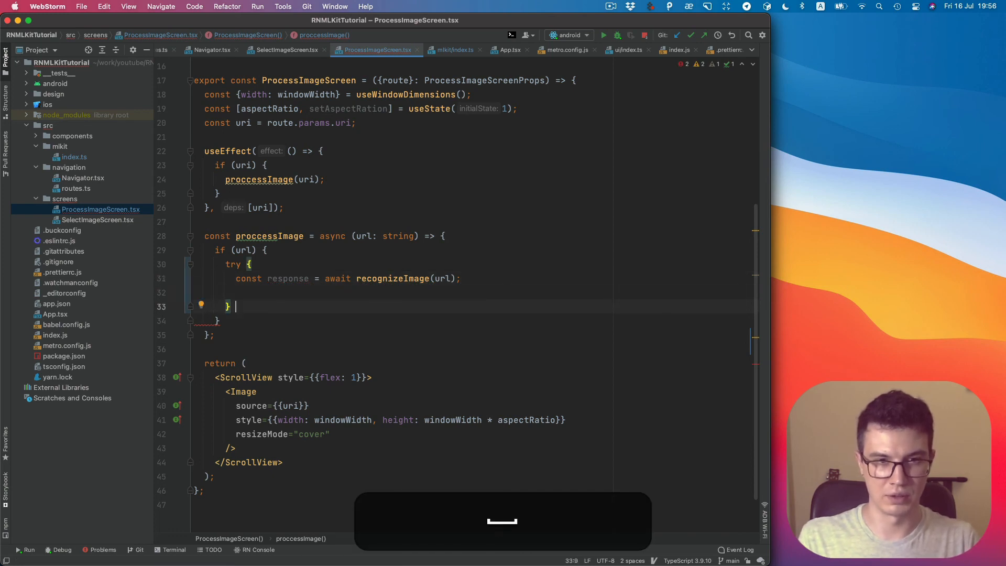
type("catch (error")
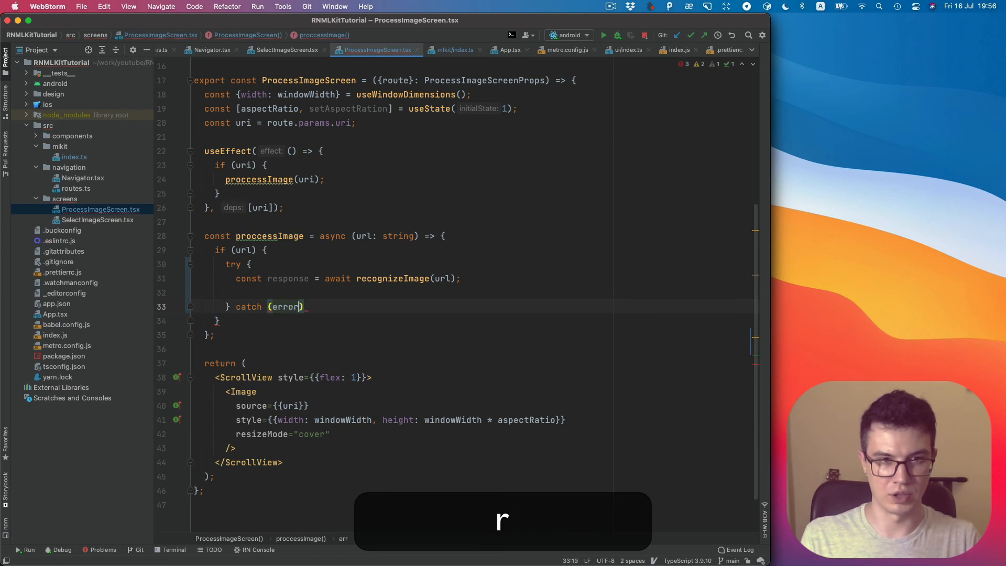
Log the caught error and the response with console.log.
type("{")
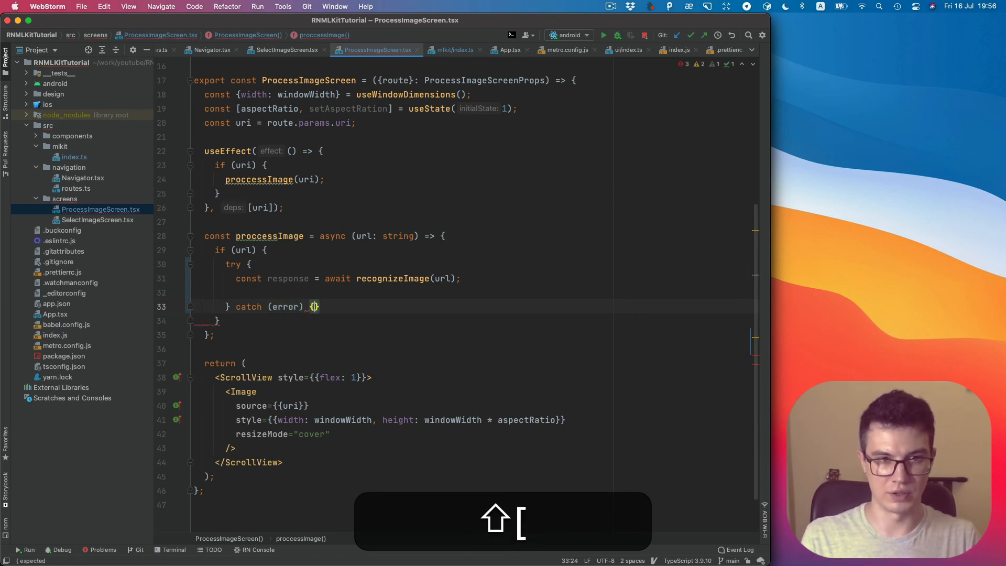
type("console.log(")
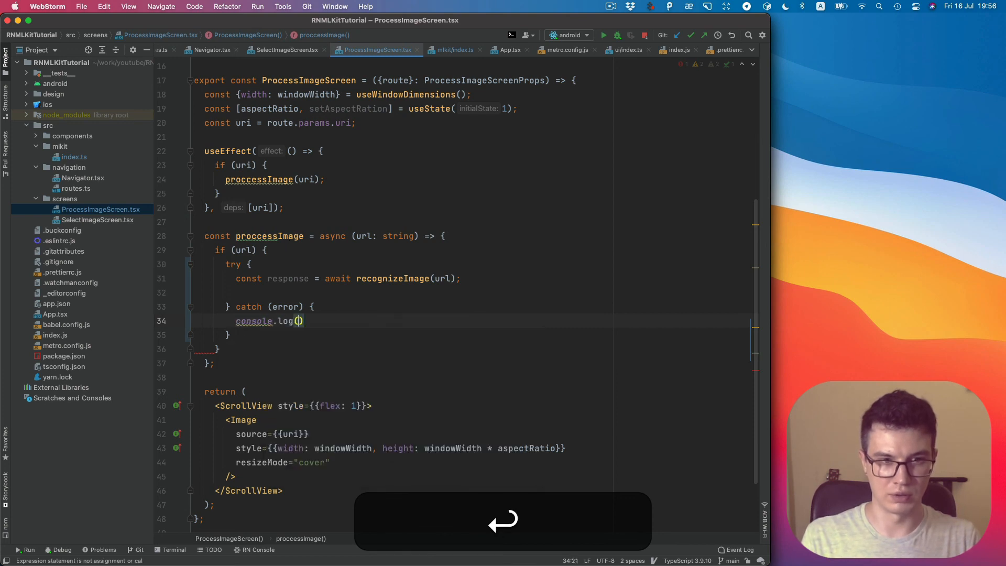
type("error")
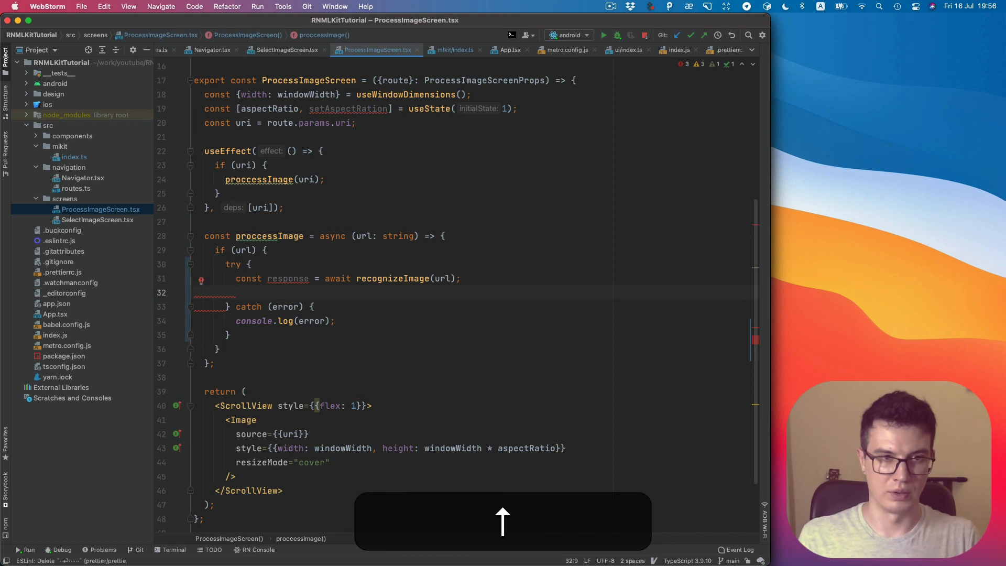
type("cons")
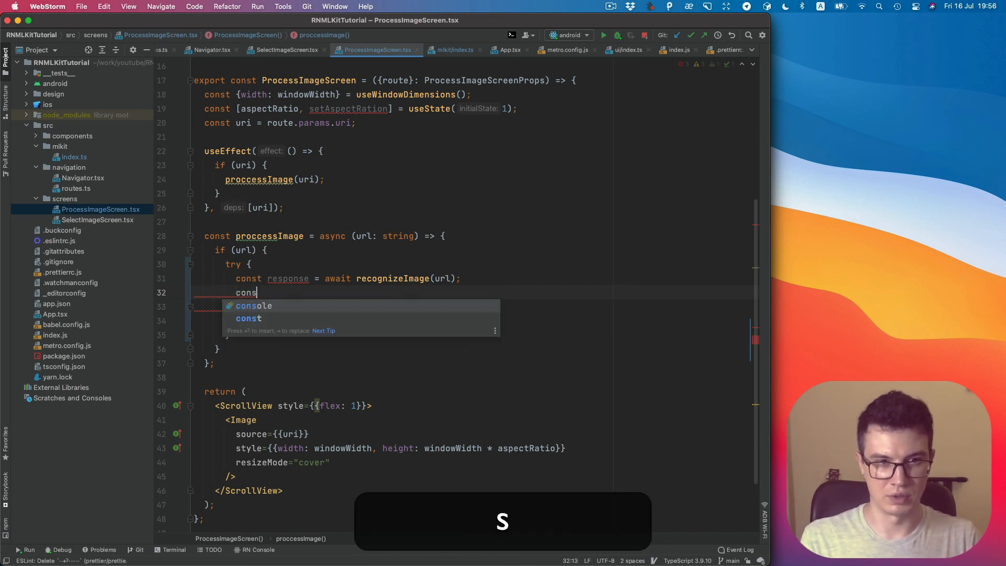
type("console.log(response);")
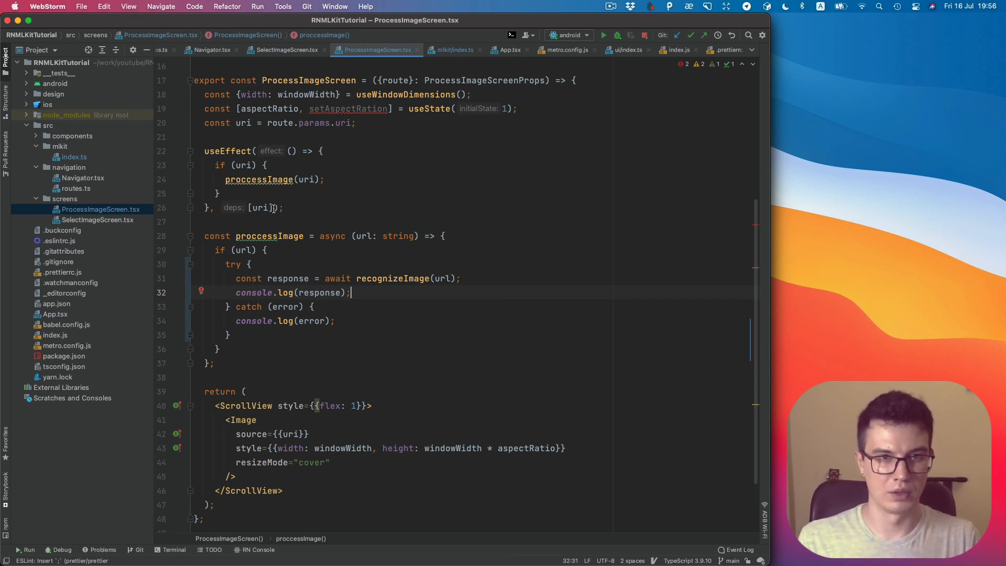
mouse_move(358, 228)
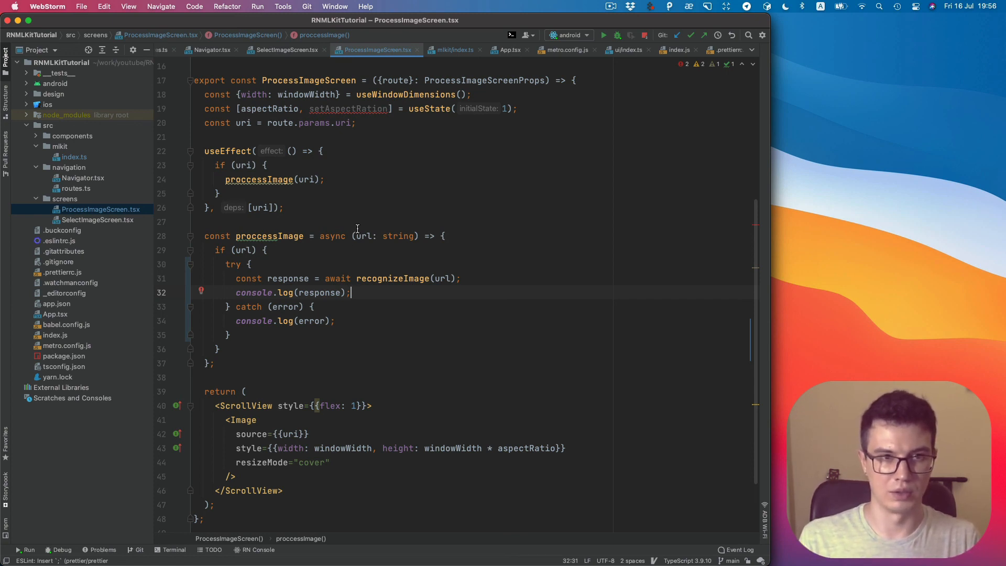
mouse_move(618, 35)
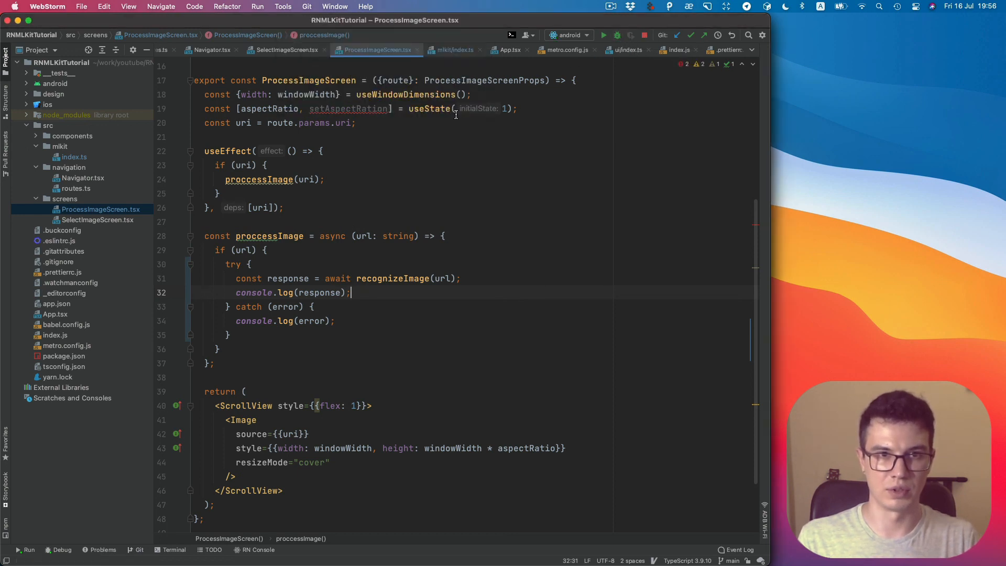
left_click(57, 549)
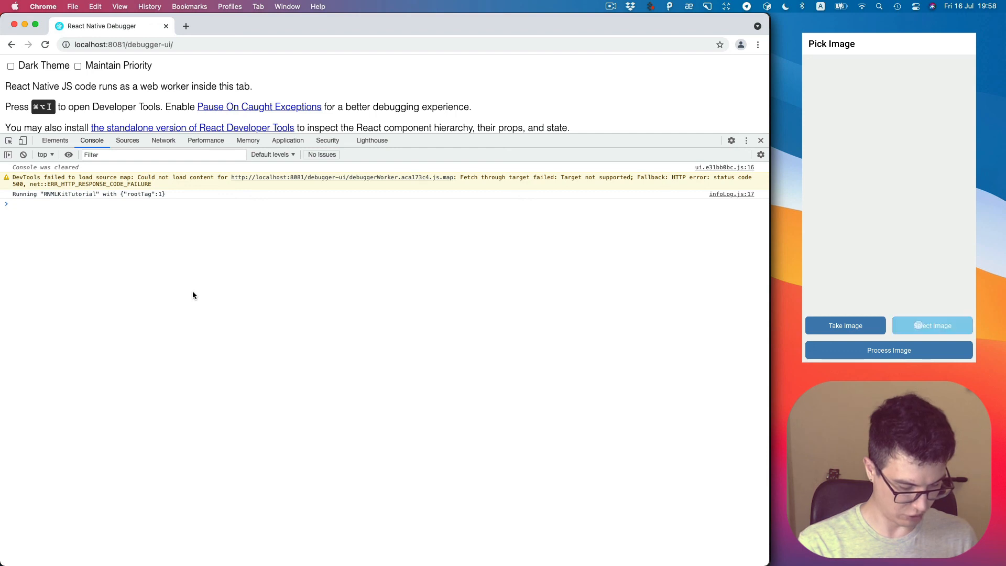
Pick an image, run text recognition, and expand the logged response's blocks array.
left_click(932, 326)
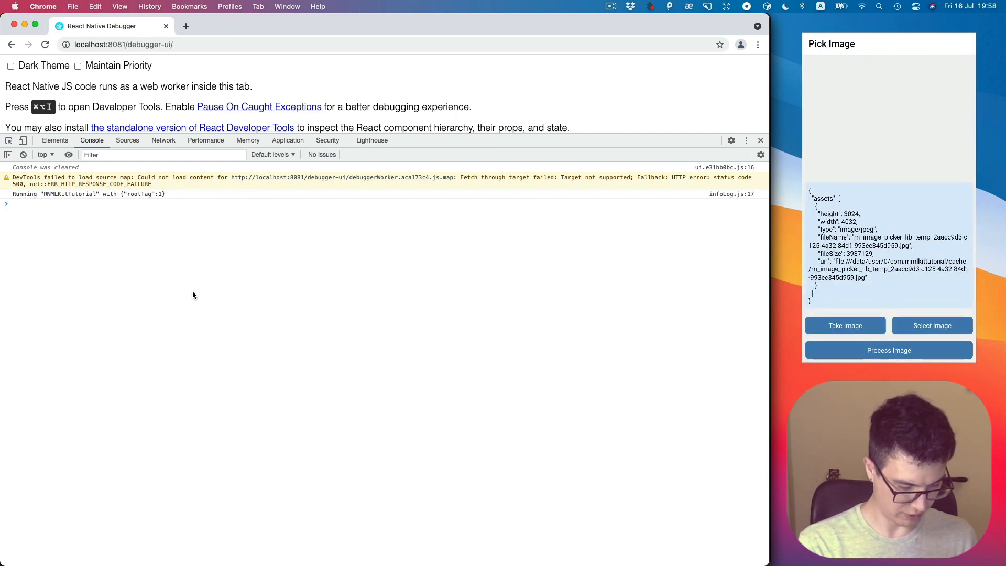
left_click(888, 349)
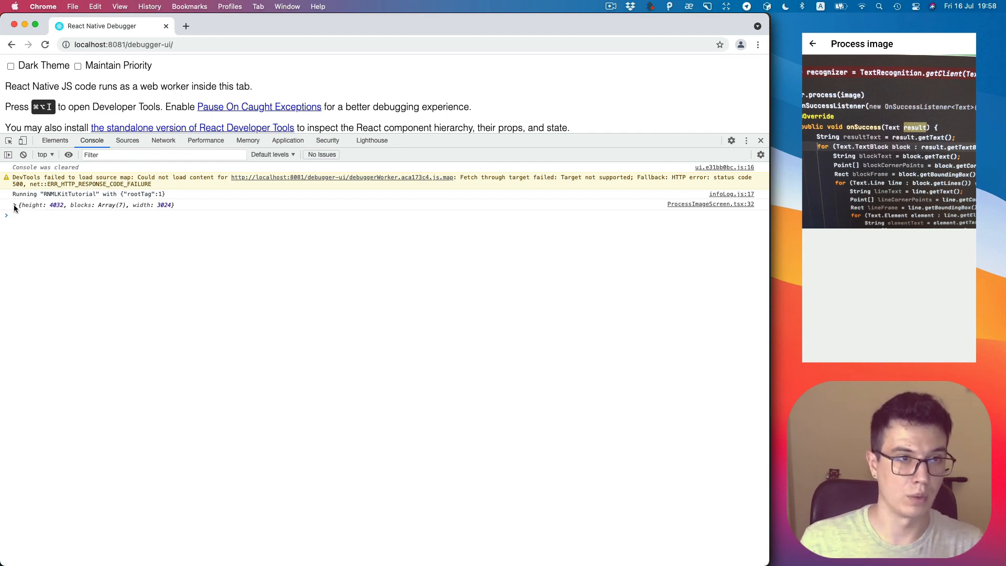
left_click(14, 205)
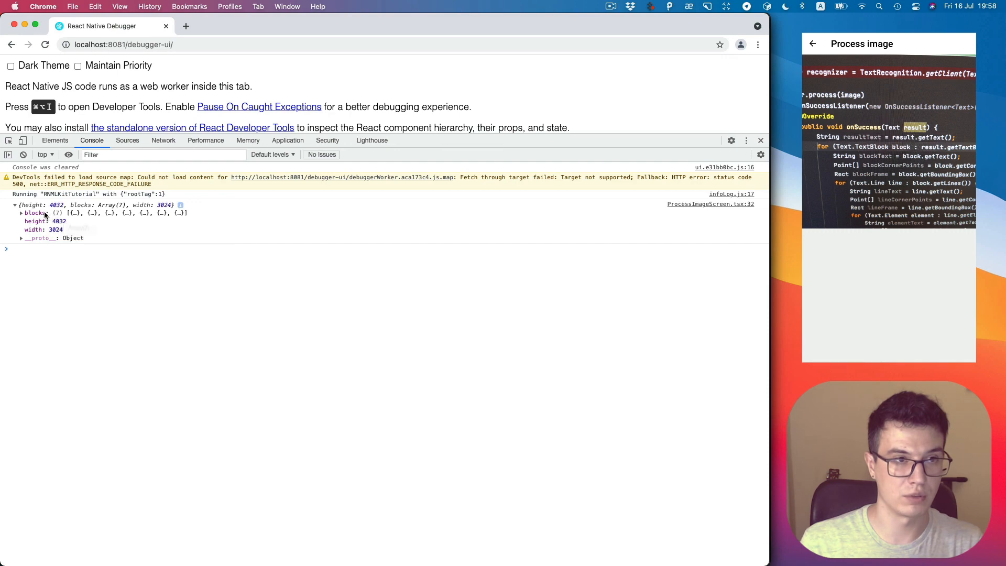
left_click(21, 212)
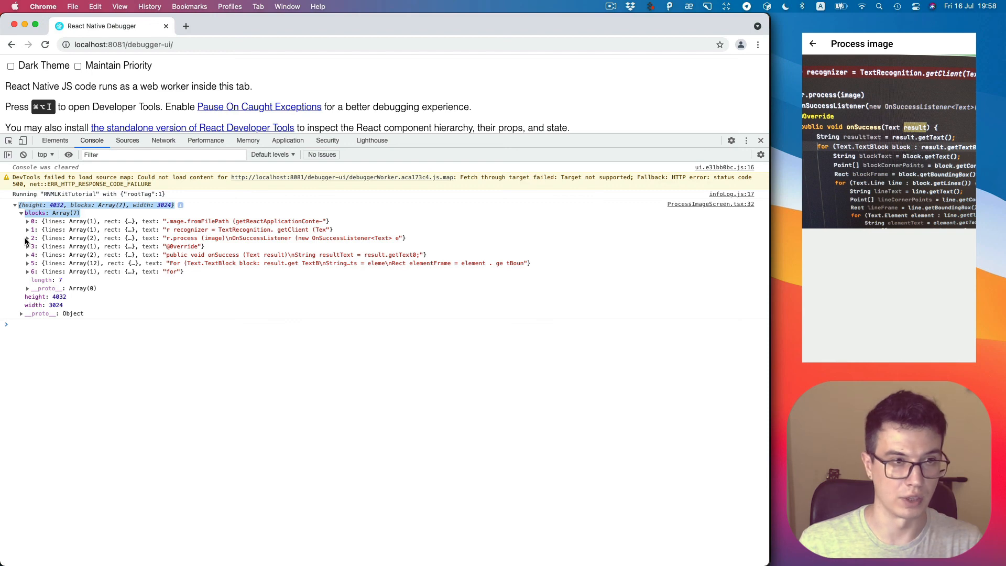
Expand block 2's rect, its lines, and its first line in the console.
left_click(27, 237)
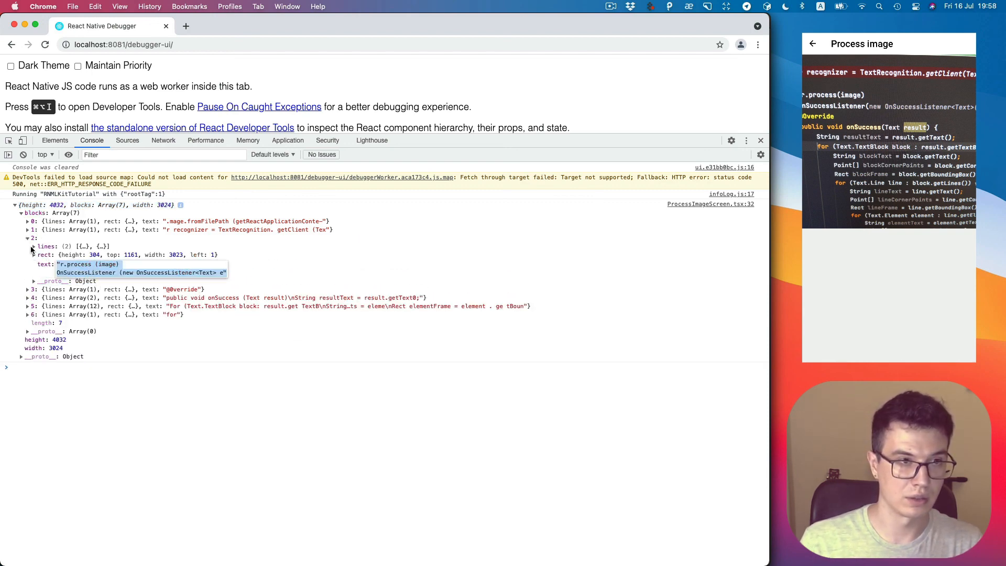
left_click(32, 255)
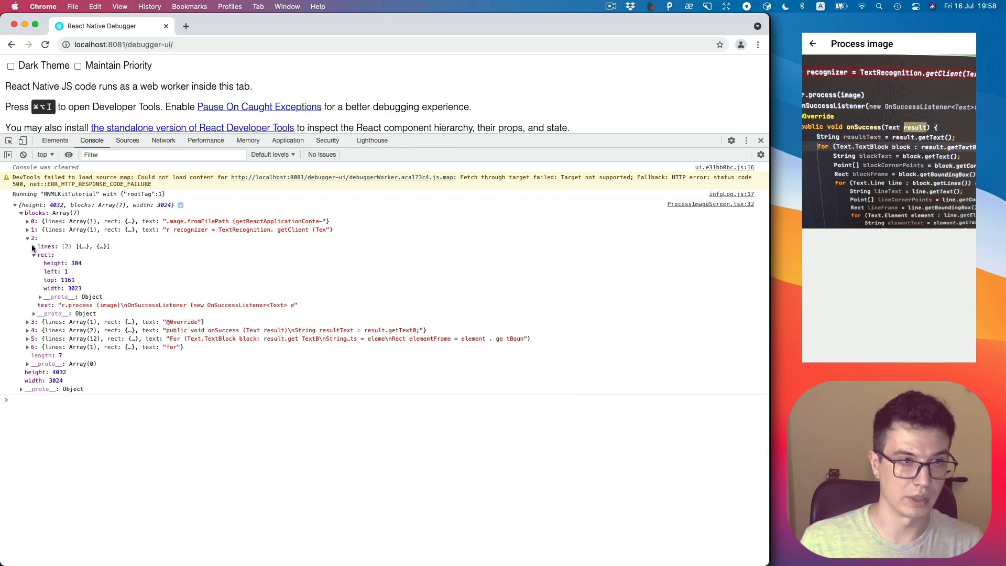
left_click(32, 246)
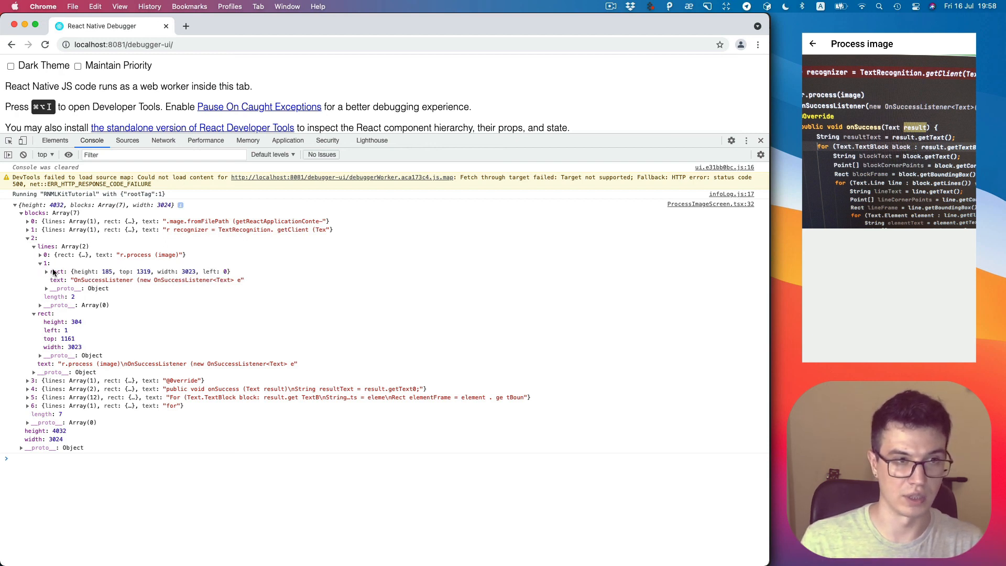
left_click(40, 254)
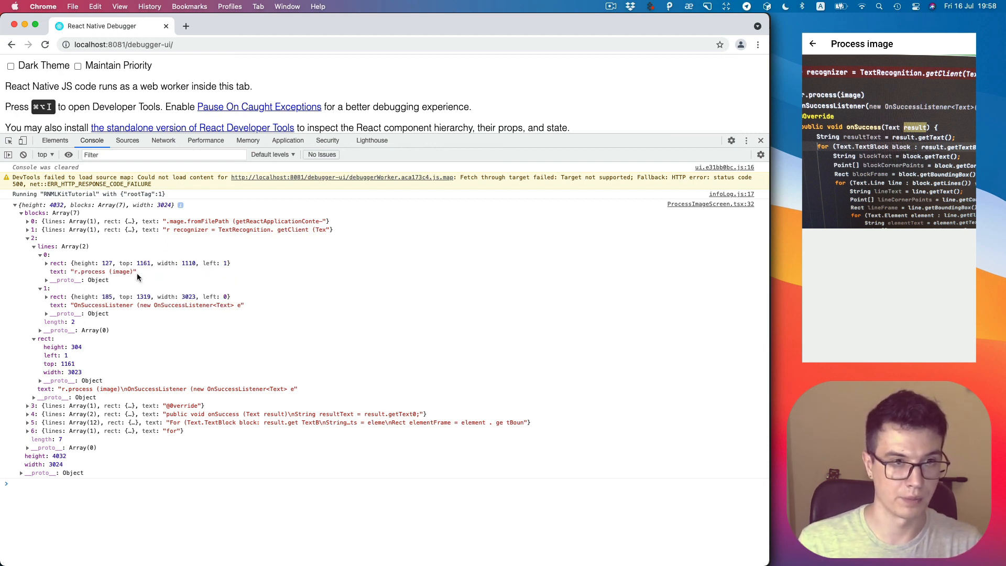